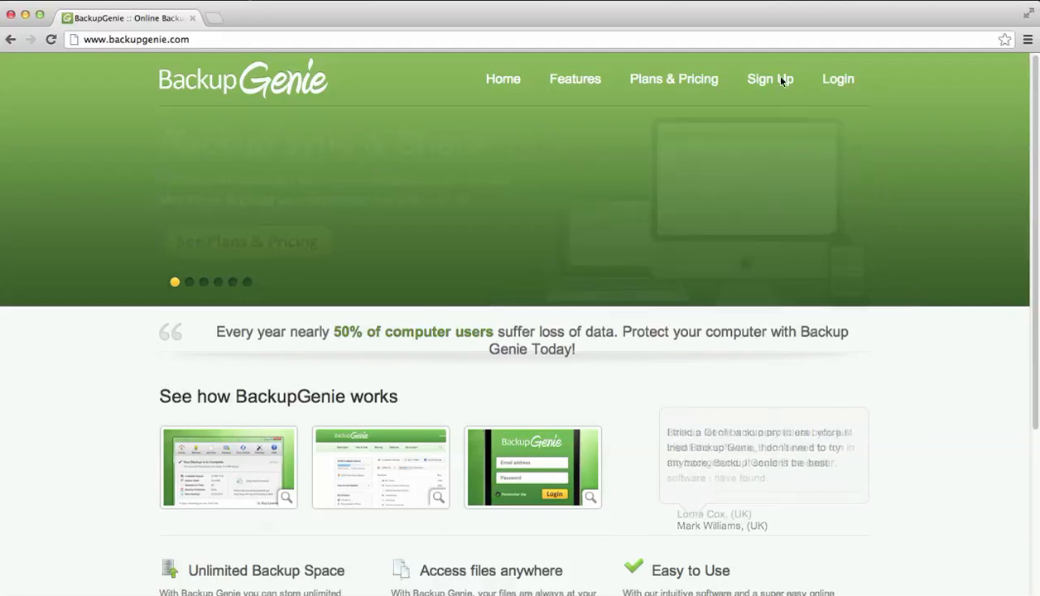
click(768, 80)
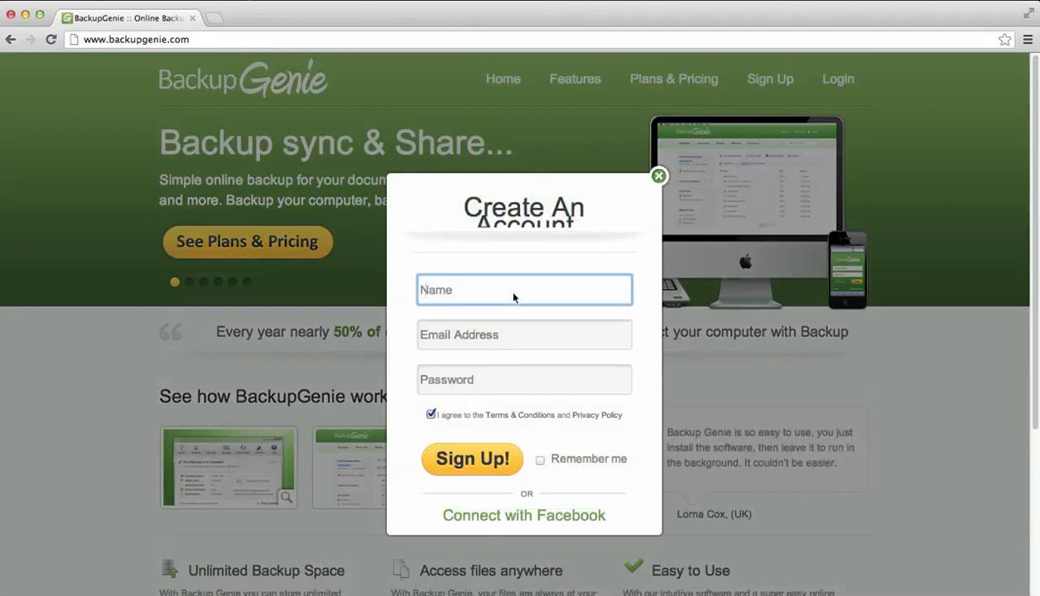
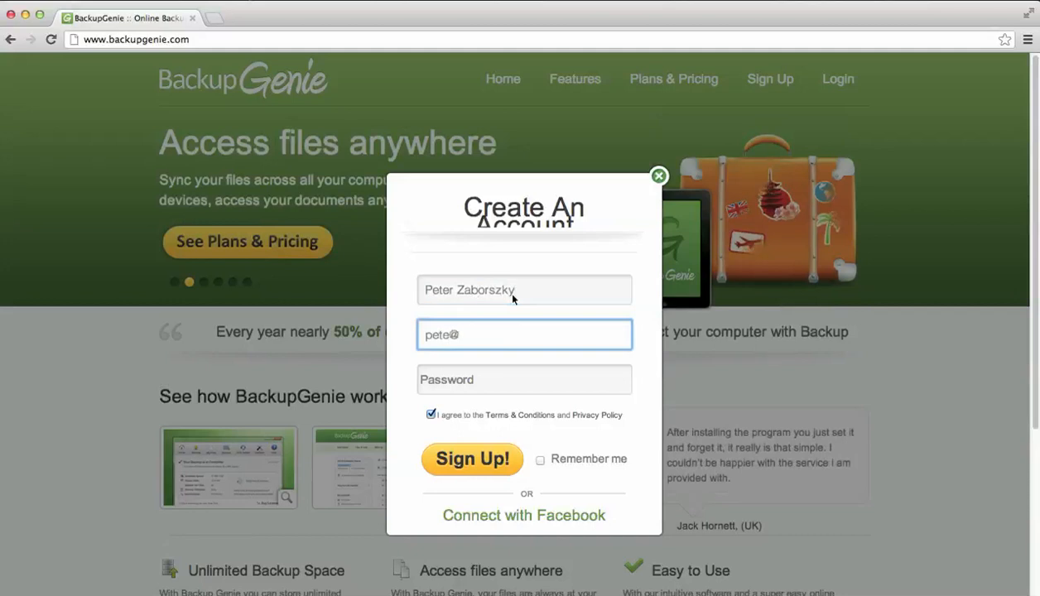
text(topcloudbackups.com)
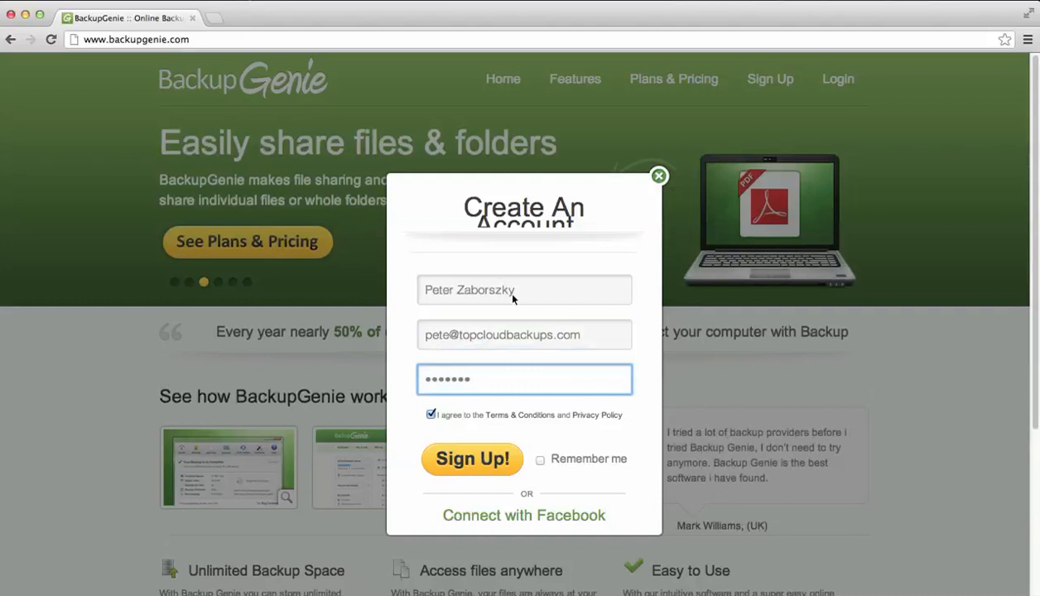
click(471, 459)
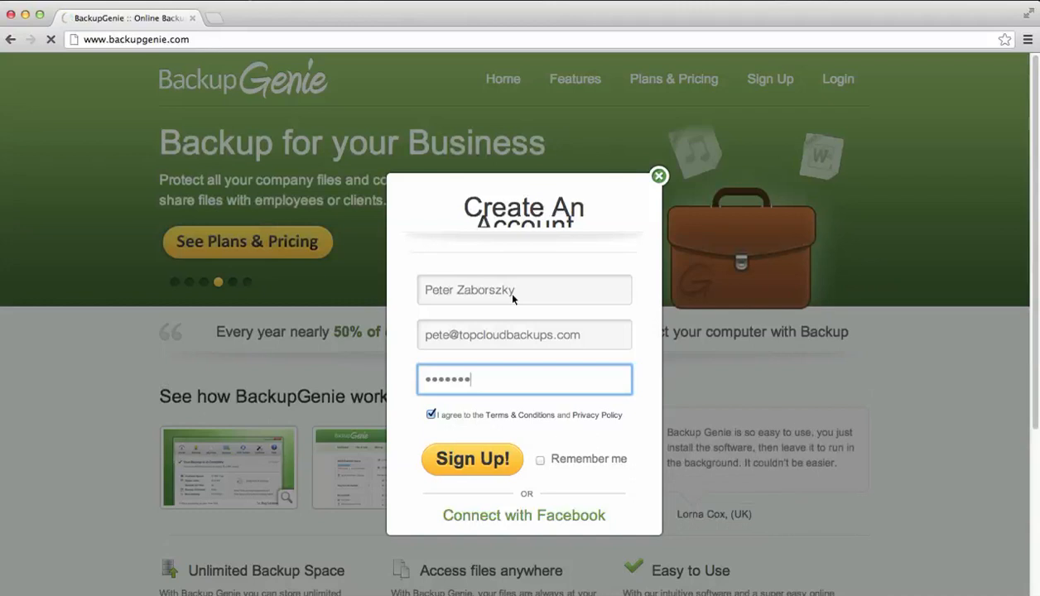
click(472, 459)
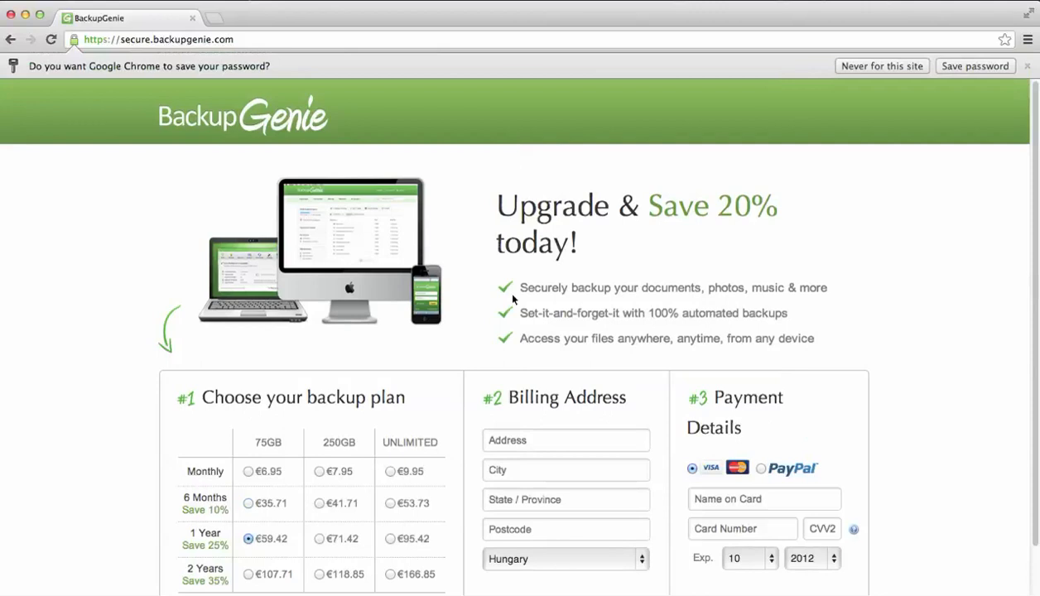
Step: Choose the Monthly 75GB backup plan on the upgrade page
scroll(down, 3)
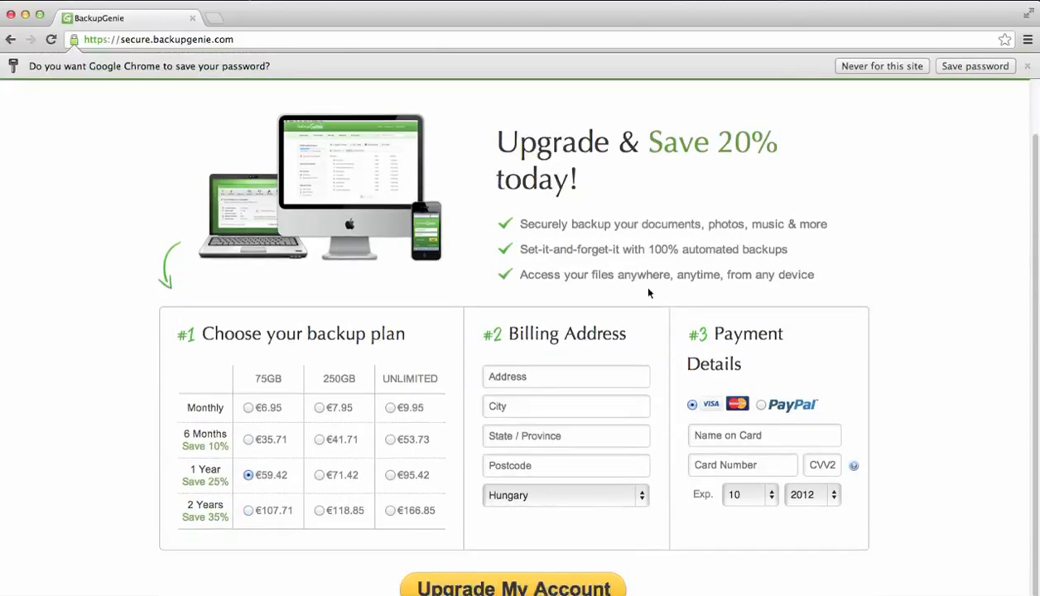
scroll(down, 3)
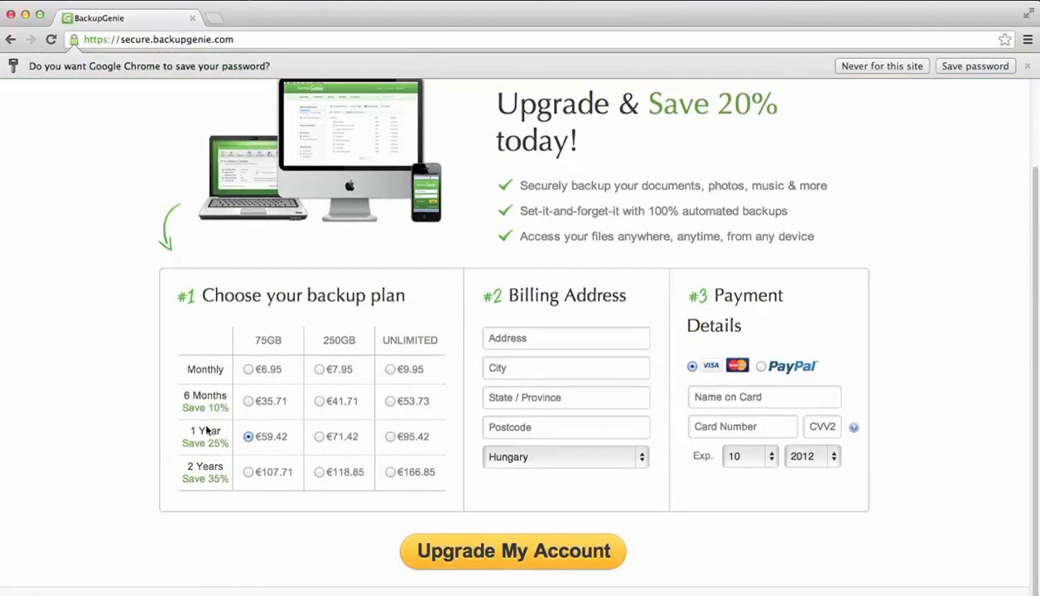
mouse_move(246, 346)
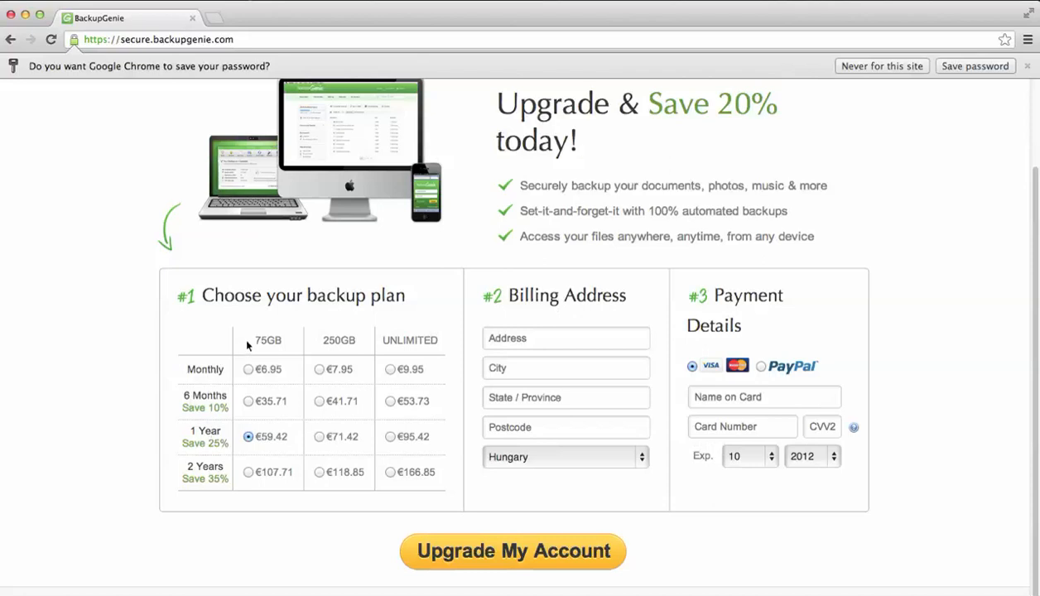
double_click(268, 341)
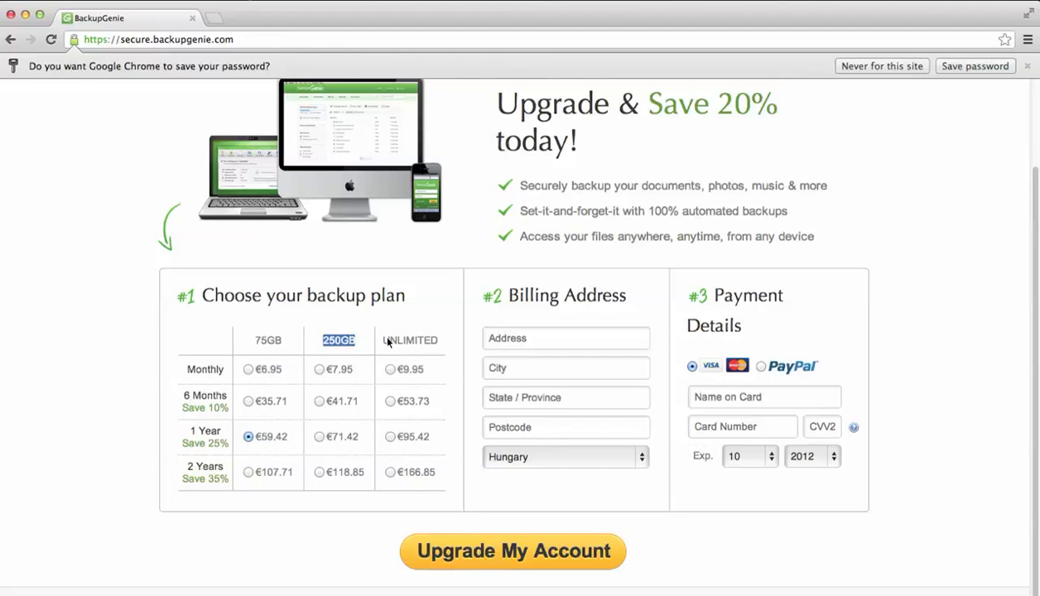
mouse_move(308, 395)
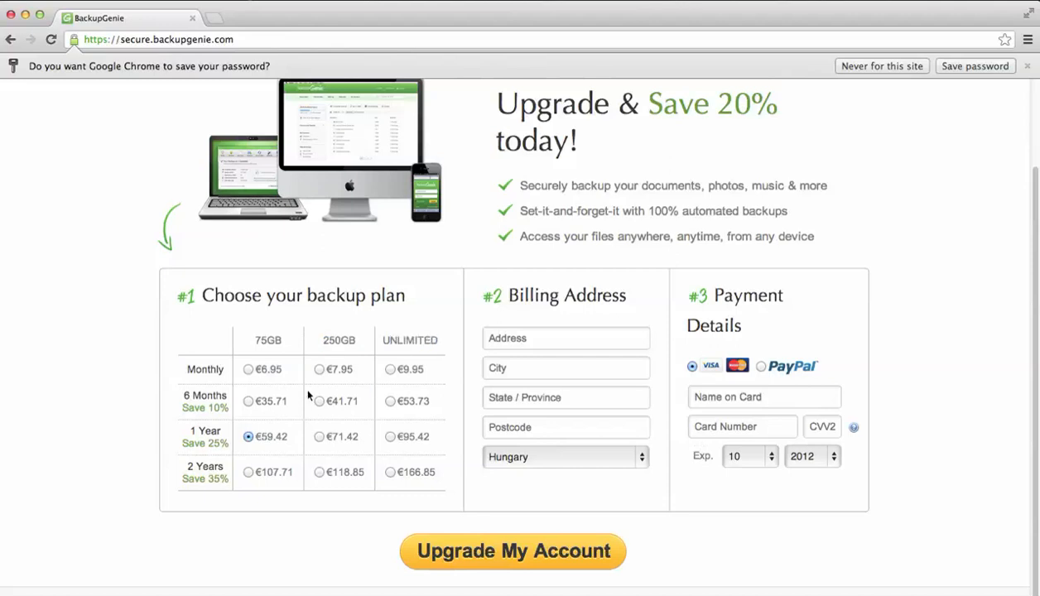
mouse_move(330, 387)
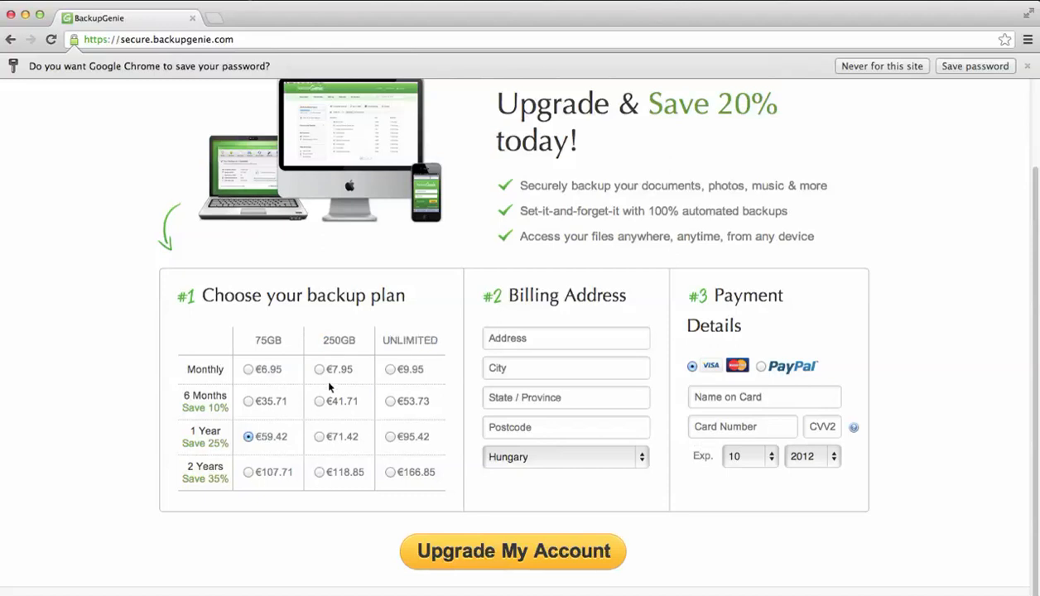
mouse_move(285, 410)
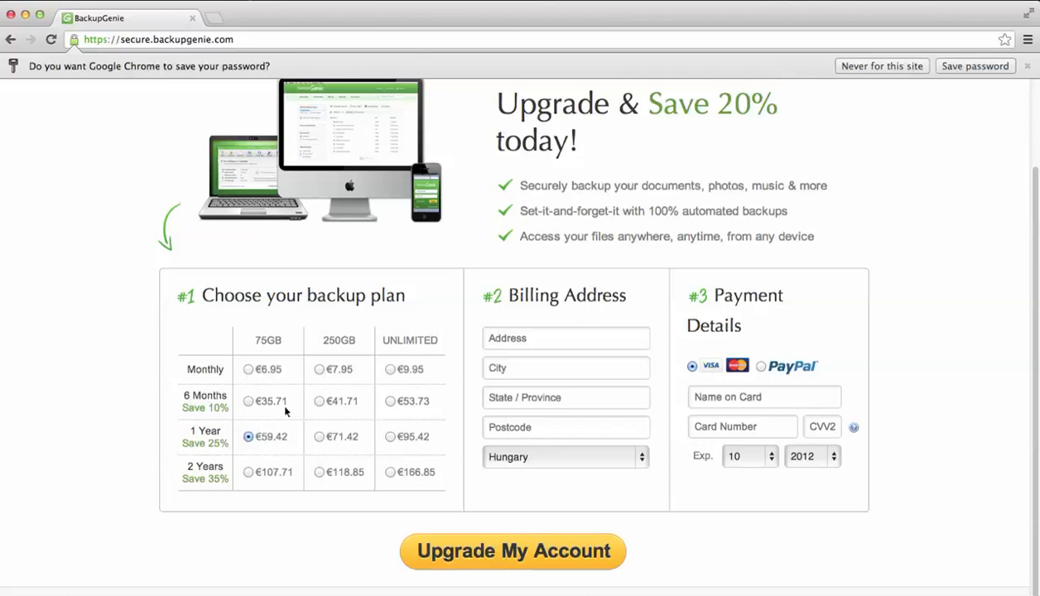
mouse_move(255, 342)
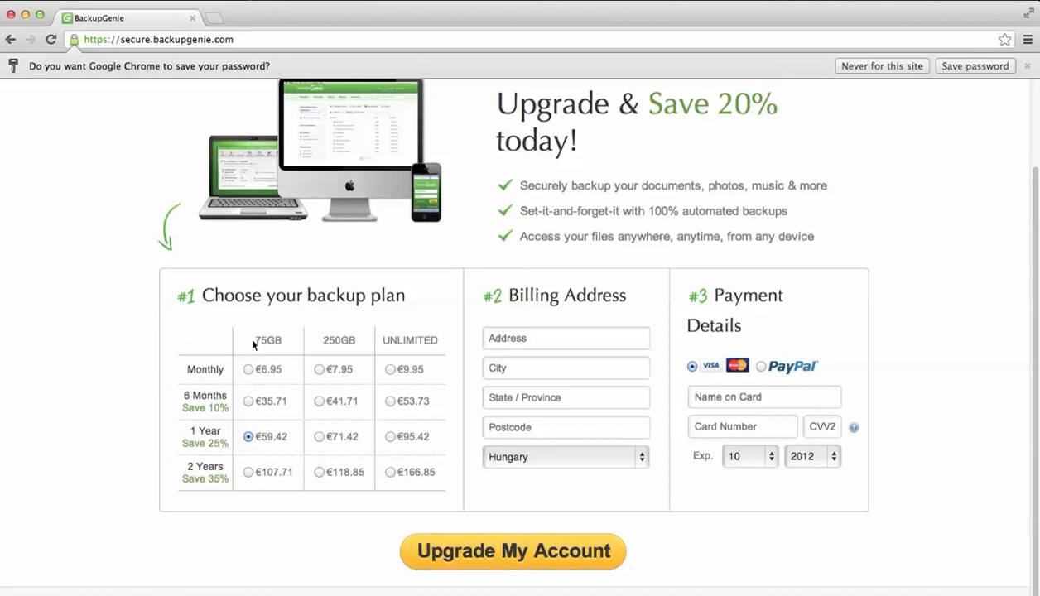
double_click(268, 369)
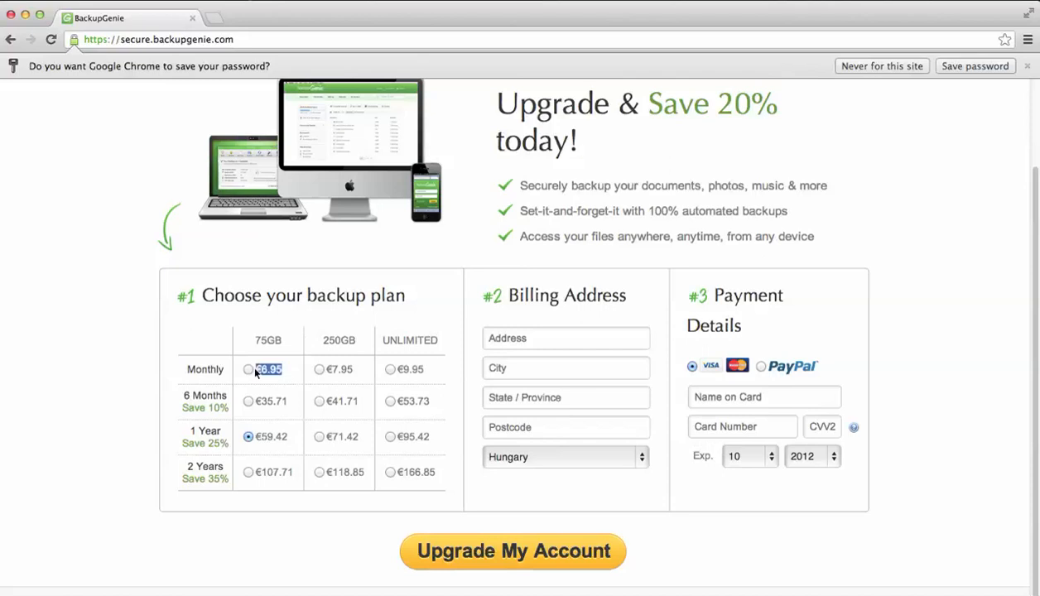
click(248, 369)
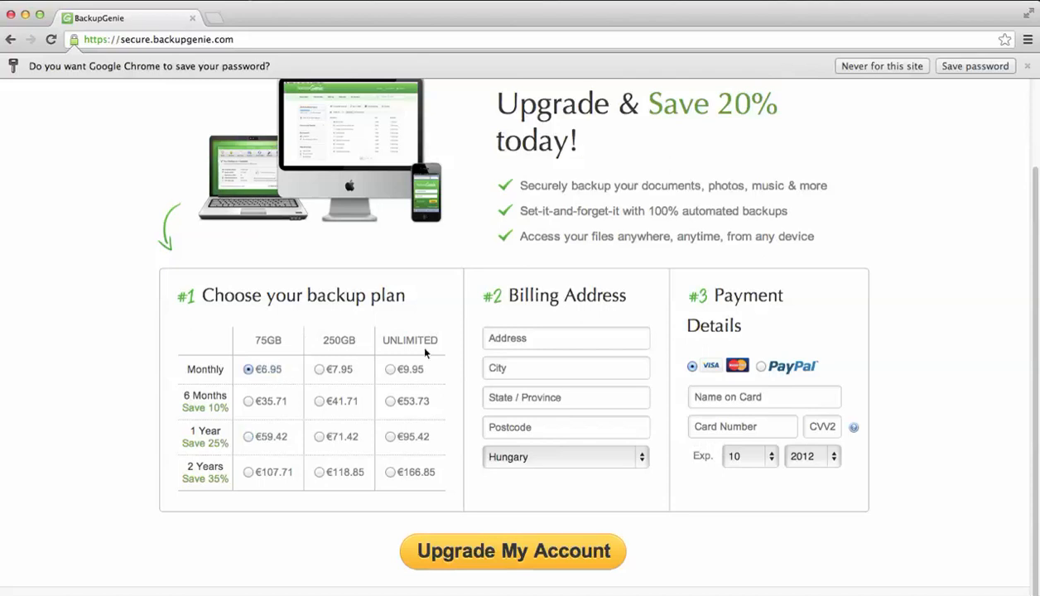
mouse_move(405, 371)
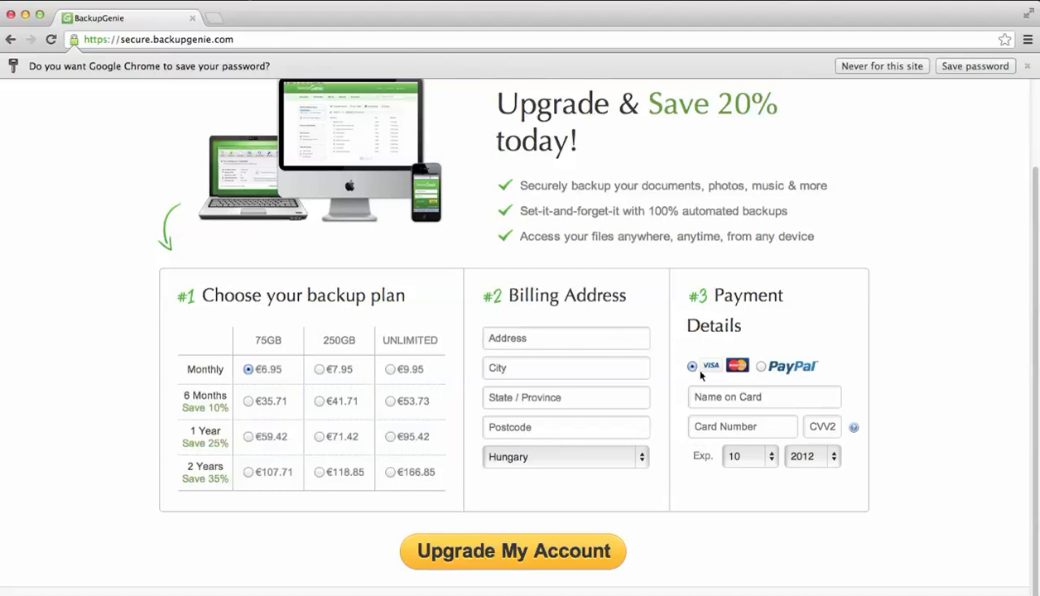
mouse_move(745, 348)
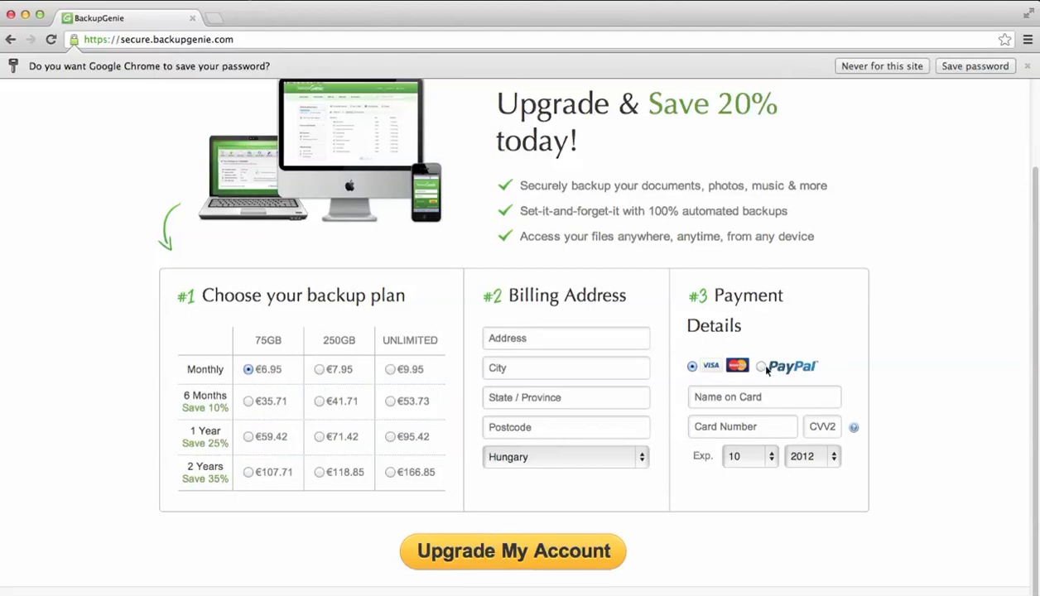
Step: Submit the upgrade, which reports missing billing address details, then review the page
click(762, 367)
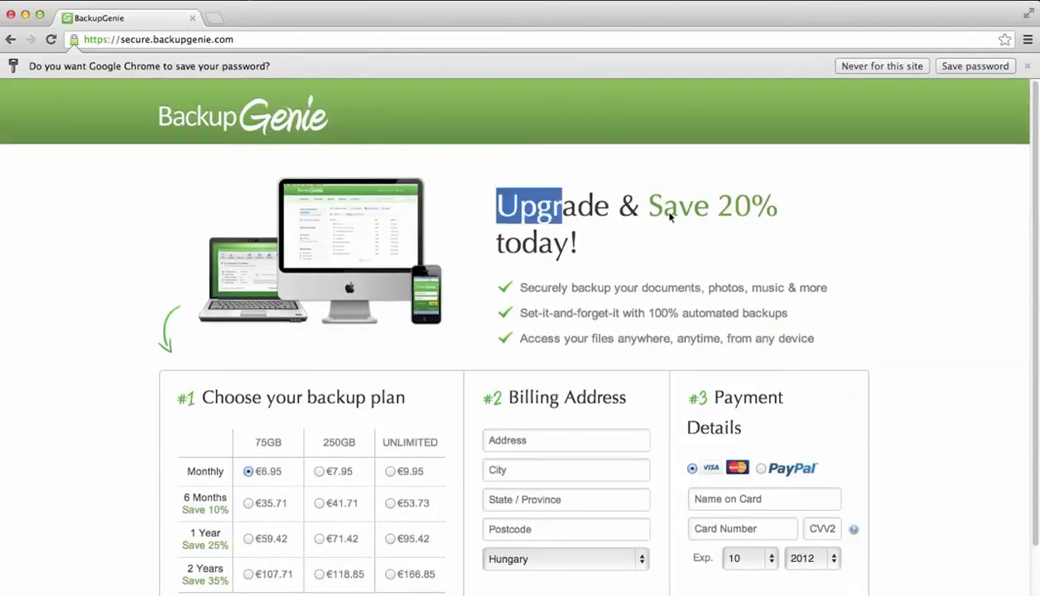
scroll(down, 3)
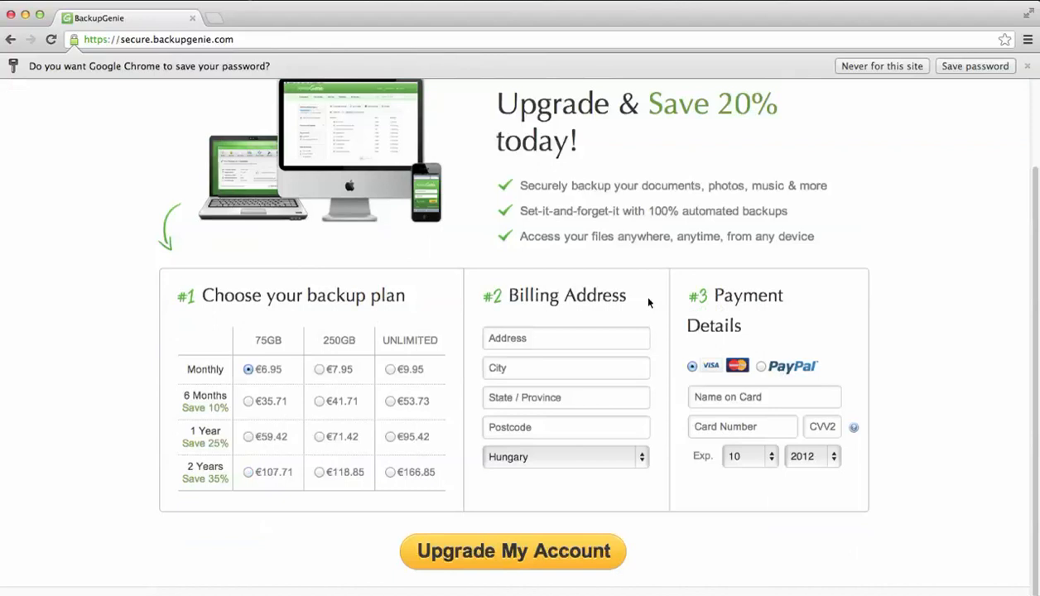
scroll(up, 3)
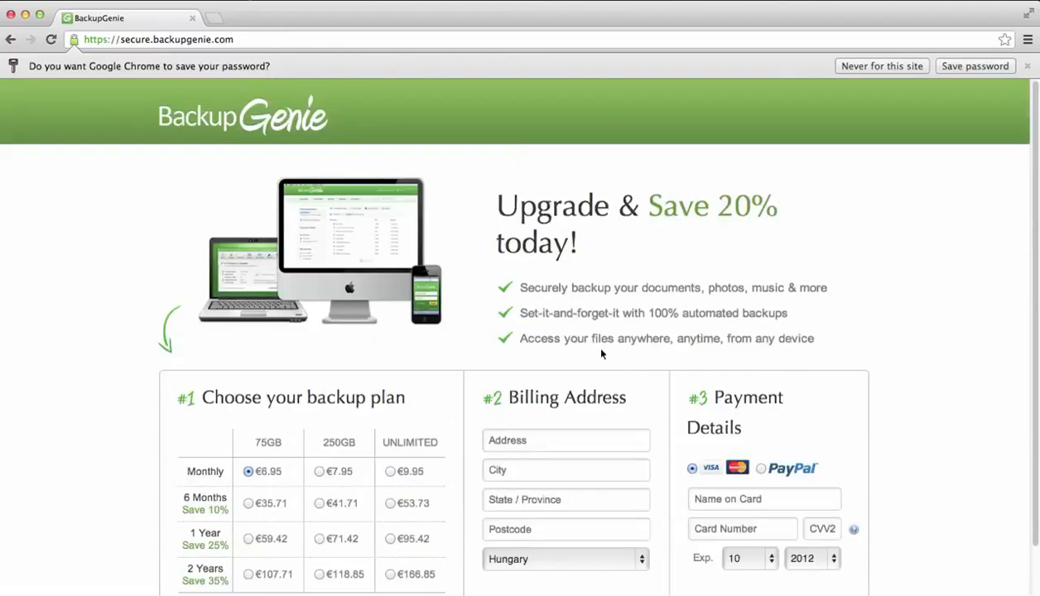
mouse_move(361, 318)
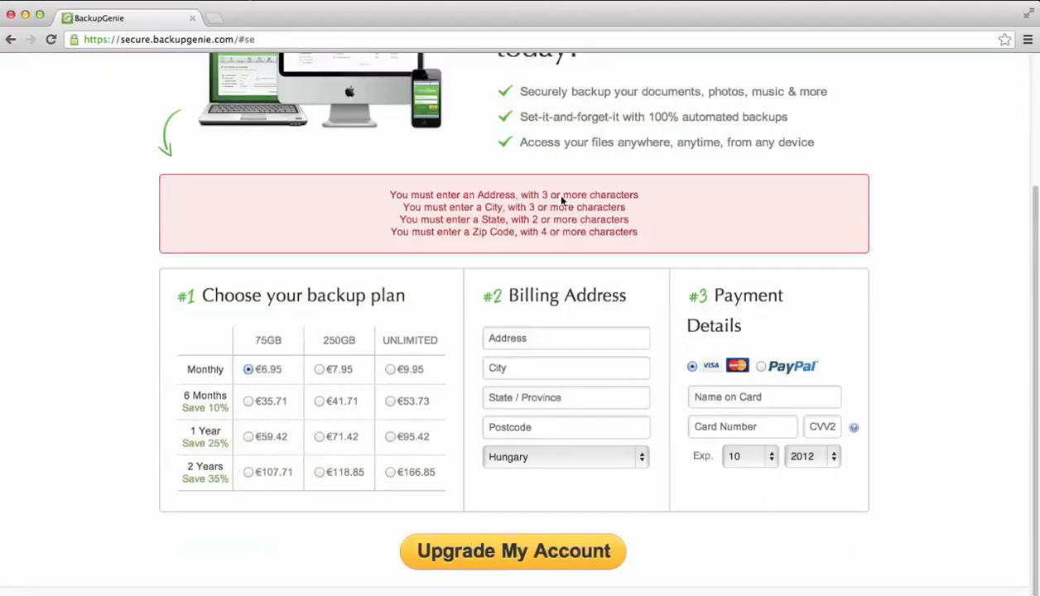
scroll(up, 3)
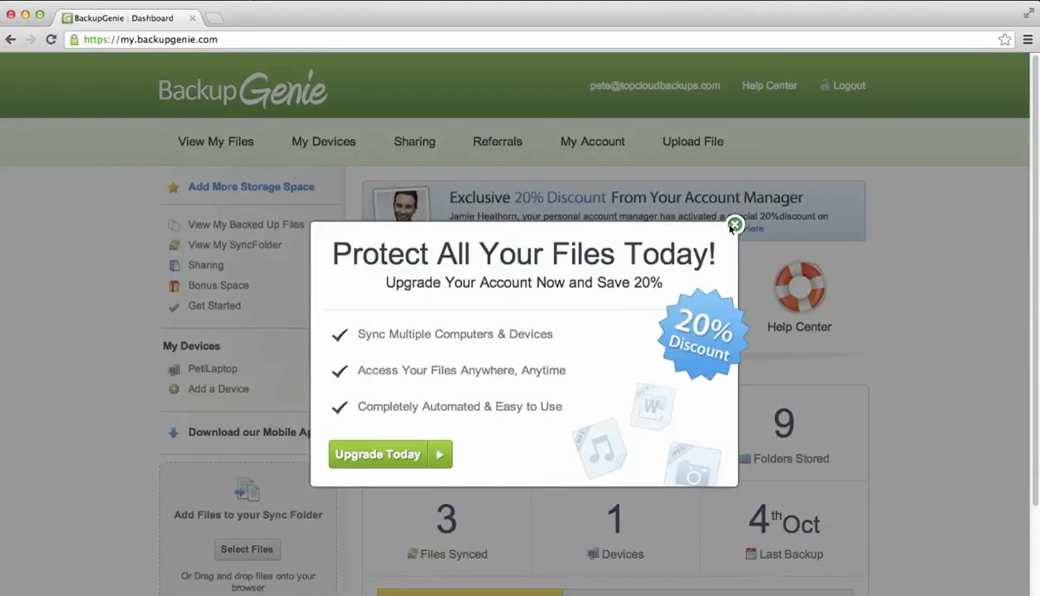
Step: Dismiss the upgrade offer and view the backed-up Desktop, Documents, Downloads and Pictures folders
click(732, 225)
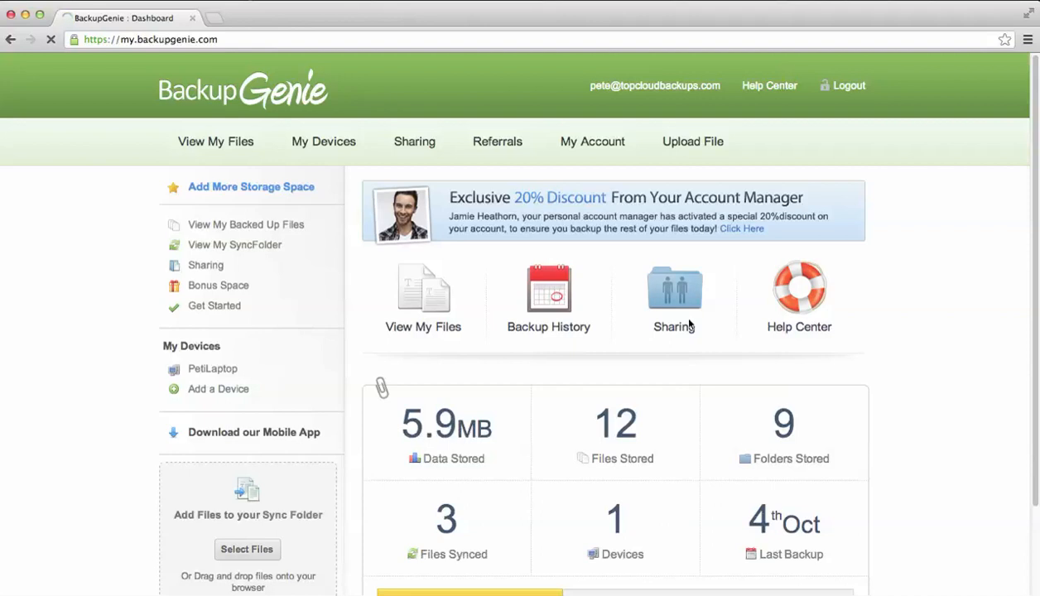
click(216, 141)
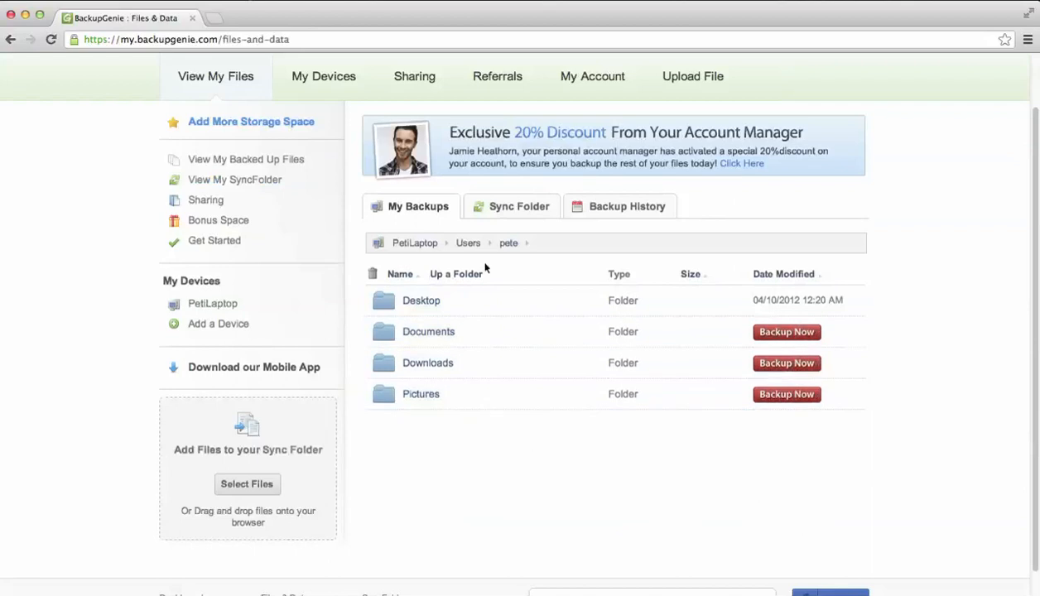
scroll(up, 3)
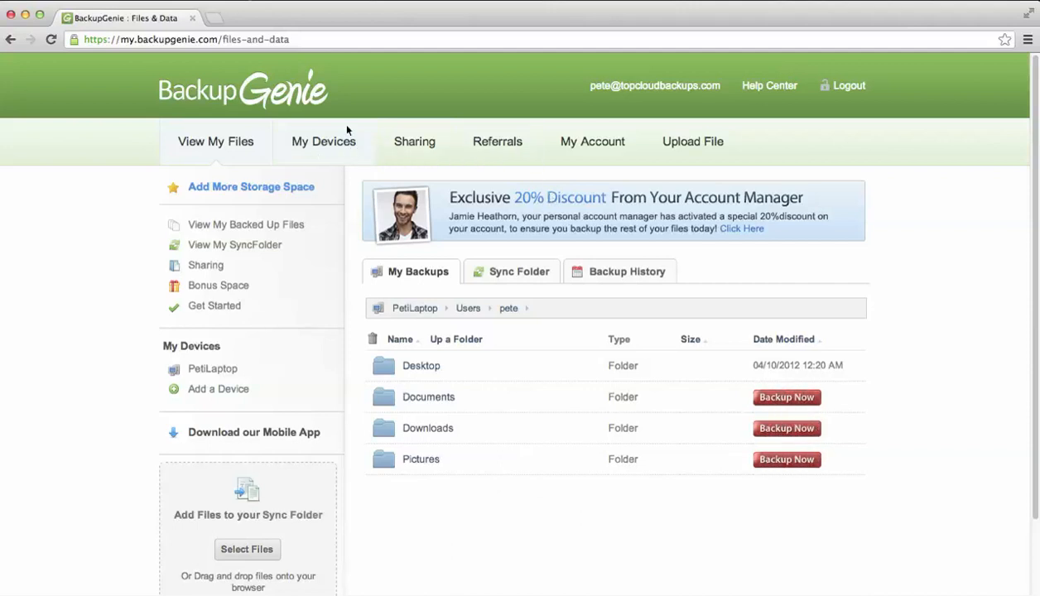
mouse_move(641, 139)
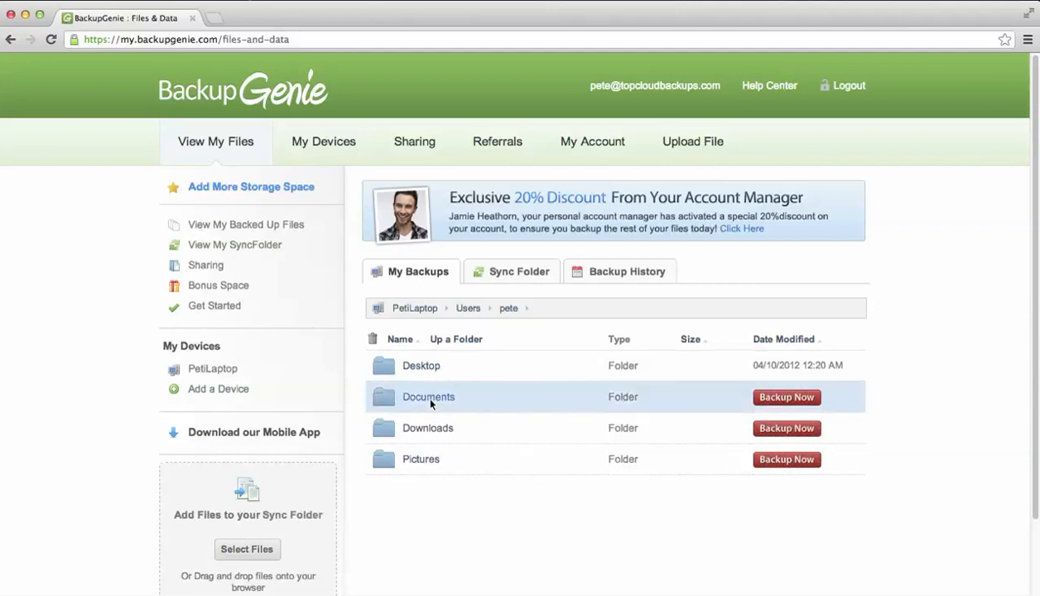
mouse_move(304, 361)
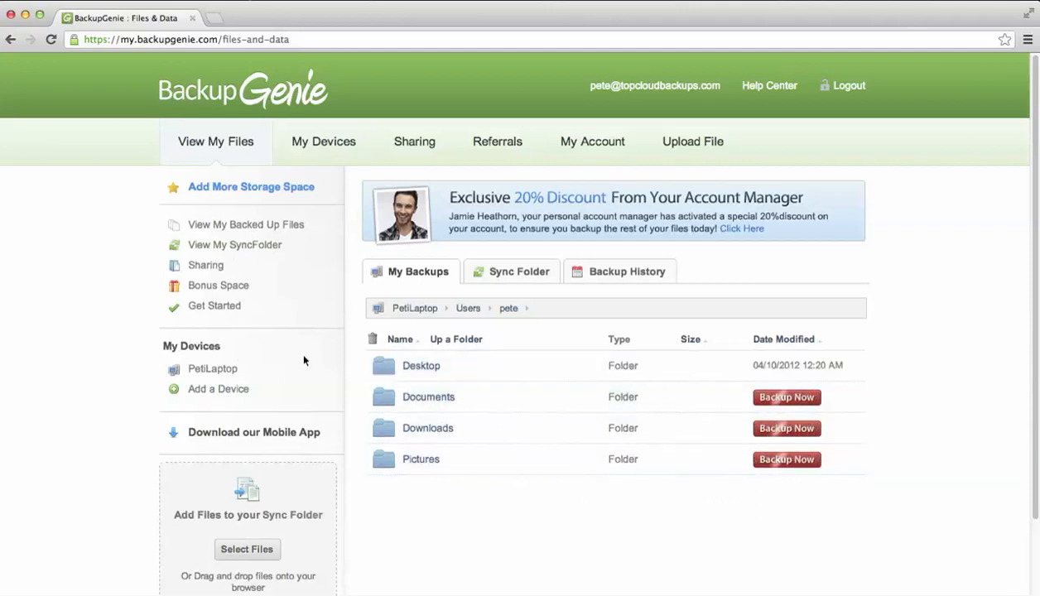
mouse_move(291, 165)
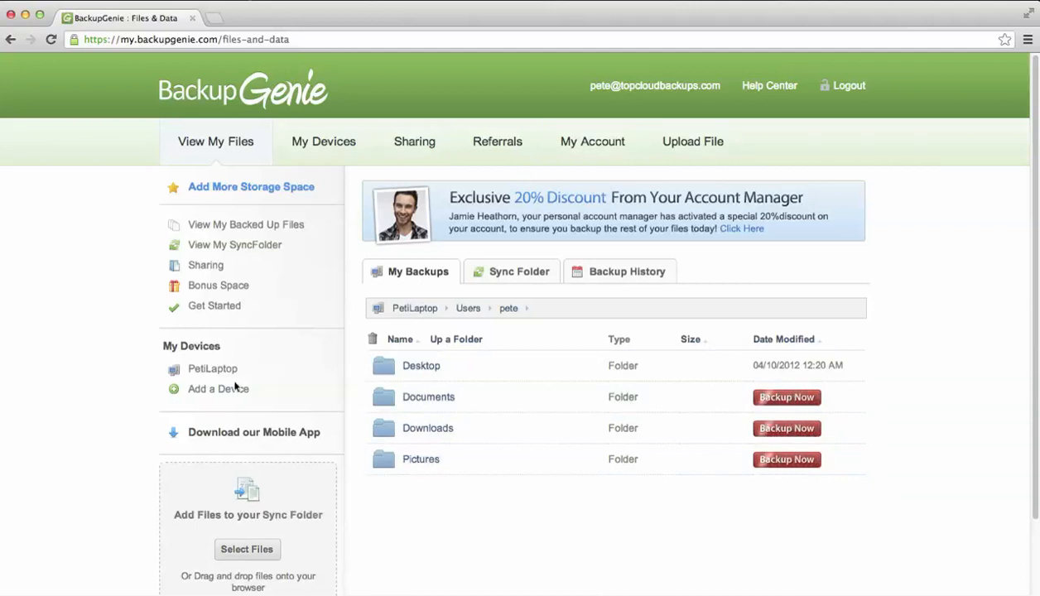
Step: Reach the app Download page from the footer link
scroll(down, 3)
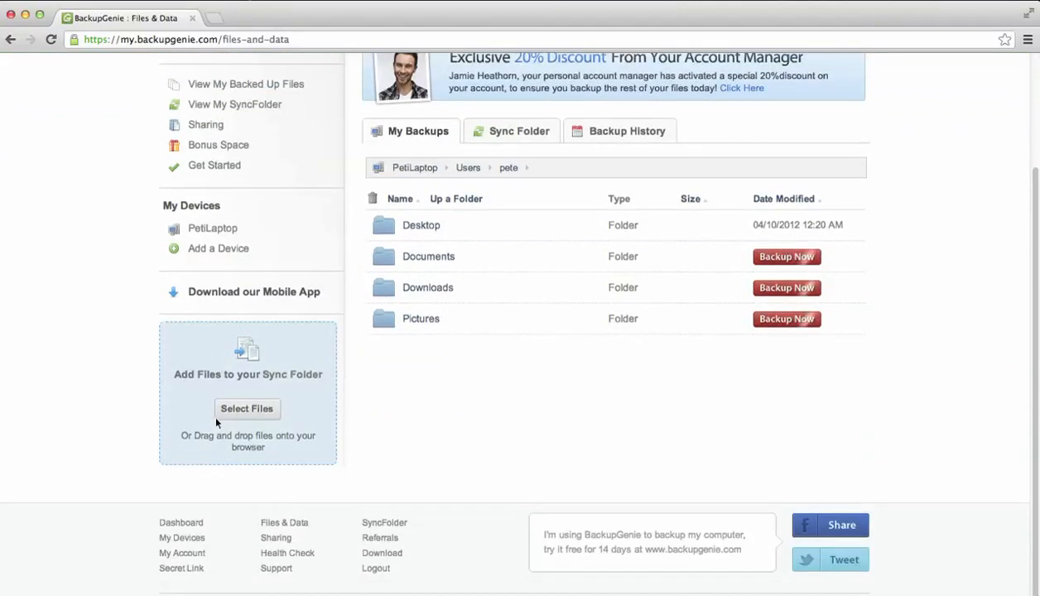
mouse_move(381, 553)
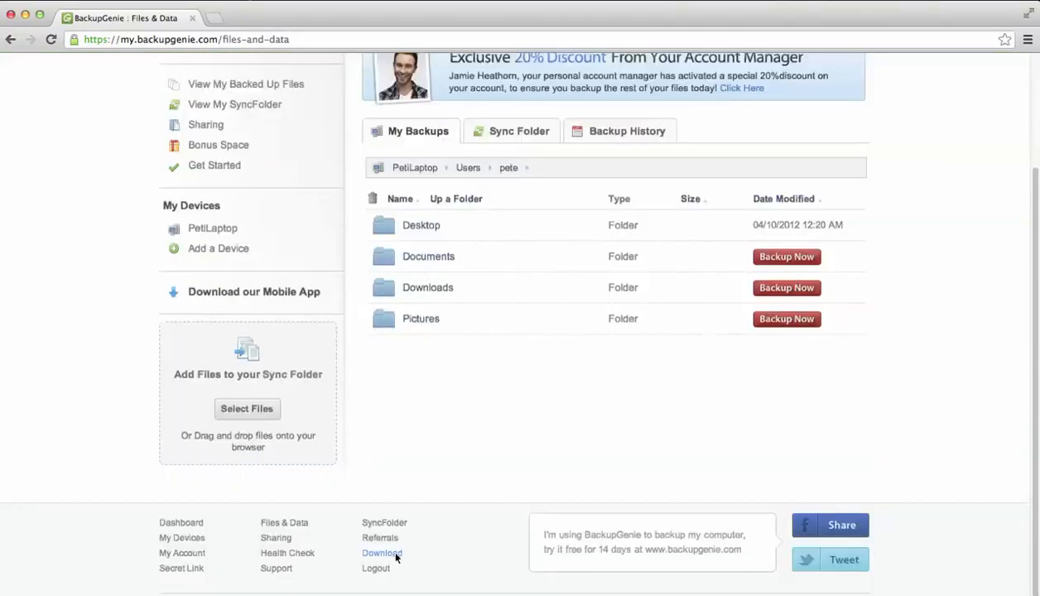
click(381, 552)
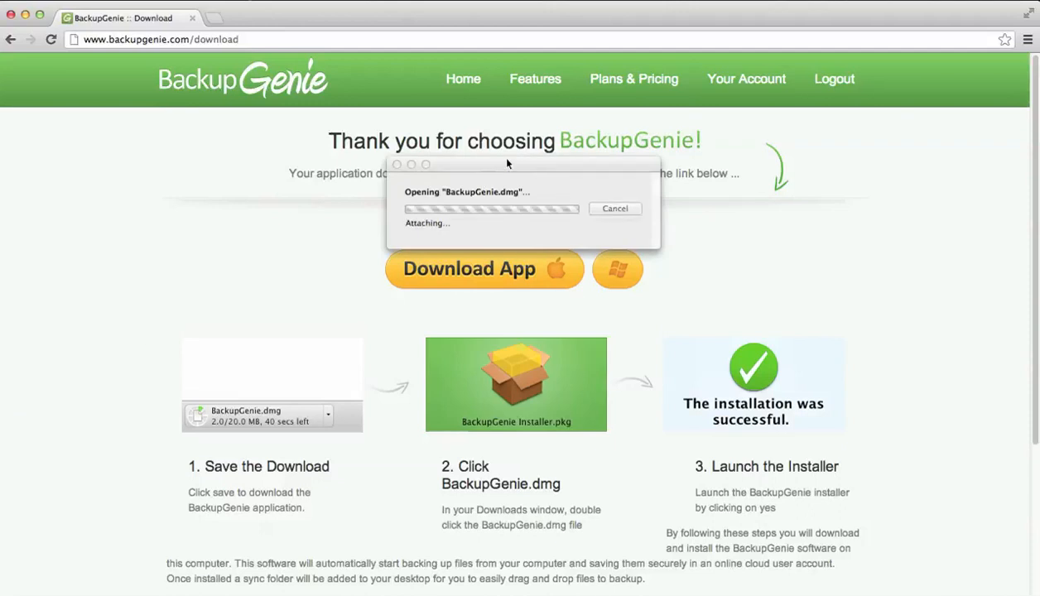
Step: Let BackupGenie.dmg finish downloading so its disk image window opens
click(614, 209)
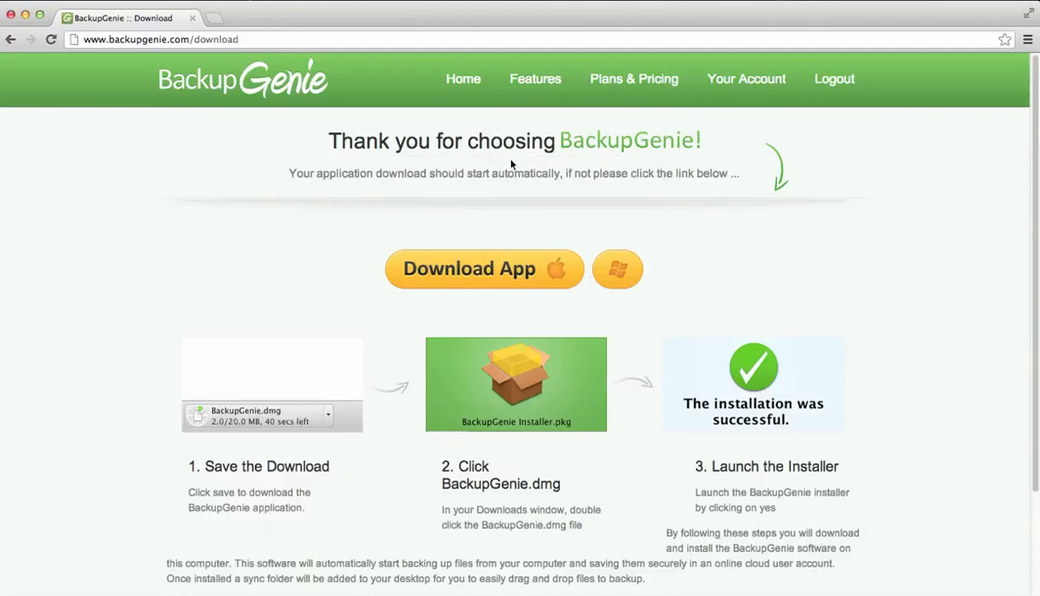
mouse_move(632, 79)
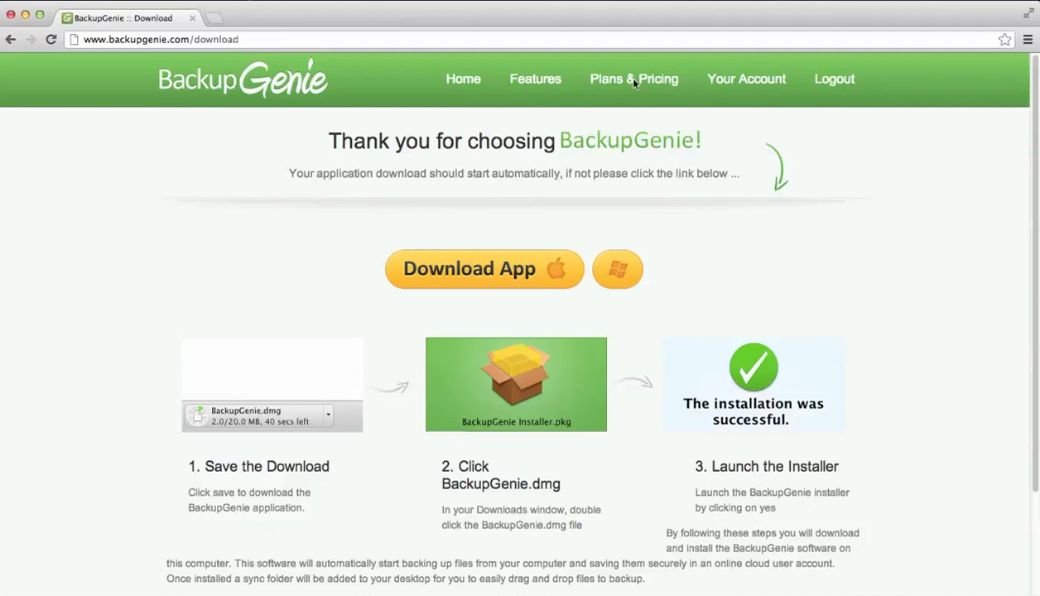
mouse_move(10, 40)
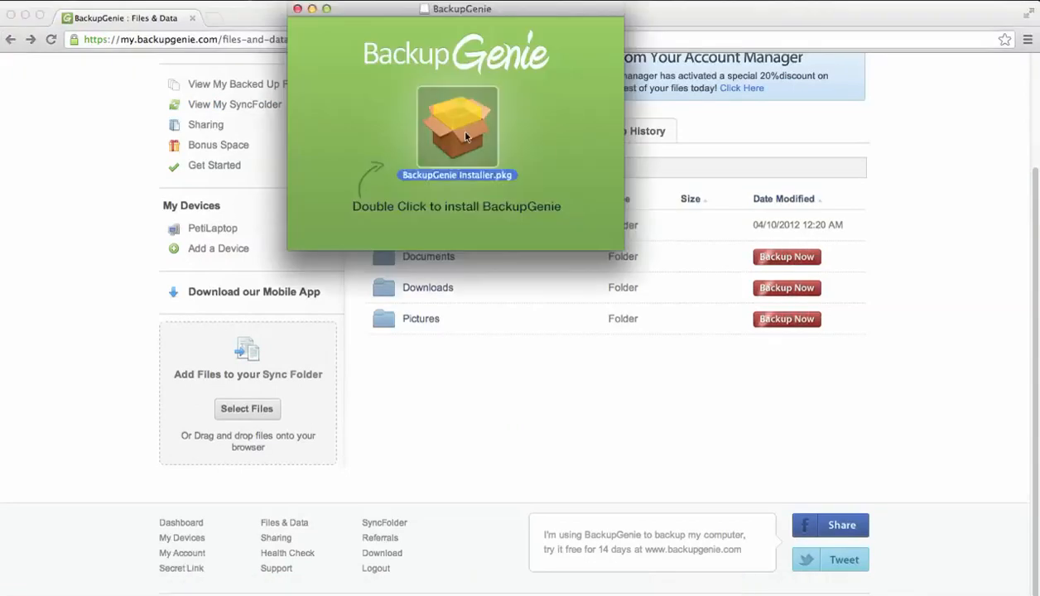
Step: Run the BackupGenie Installer package with a standard install, authorised by the admin password
double_click(457, 133)
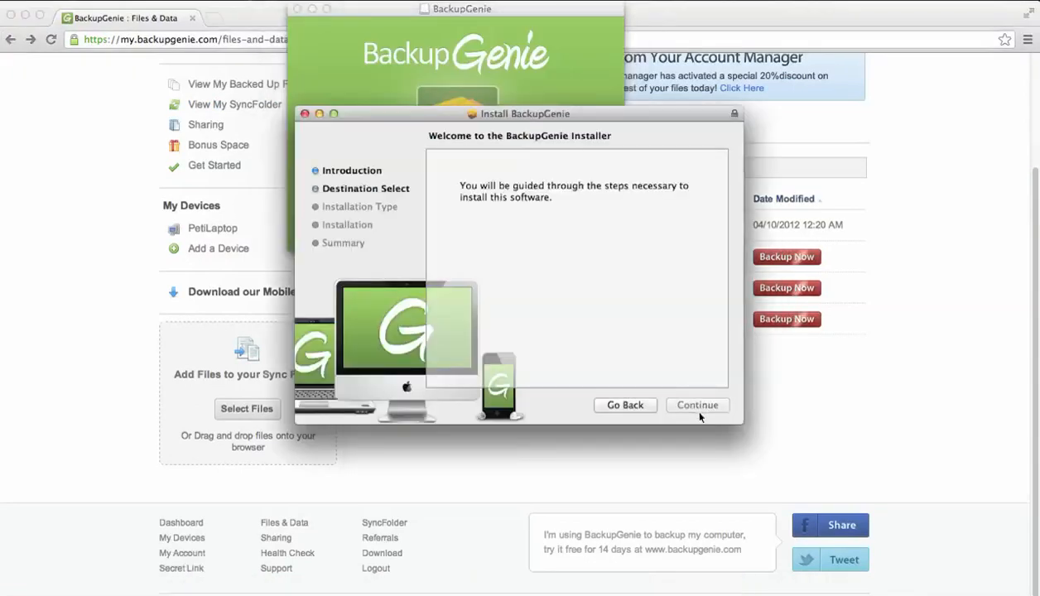
click(697, 404)
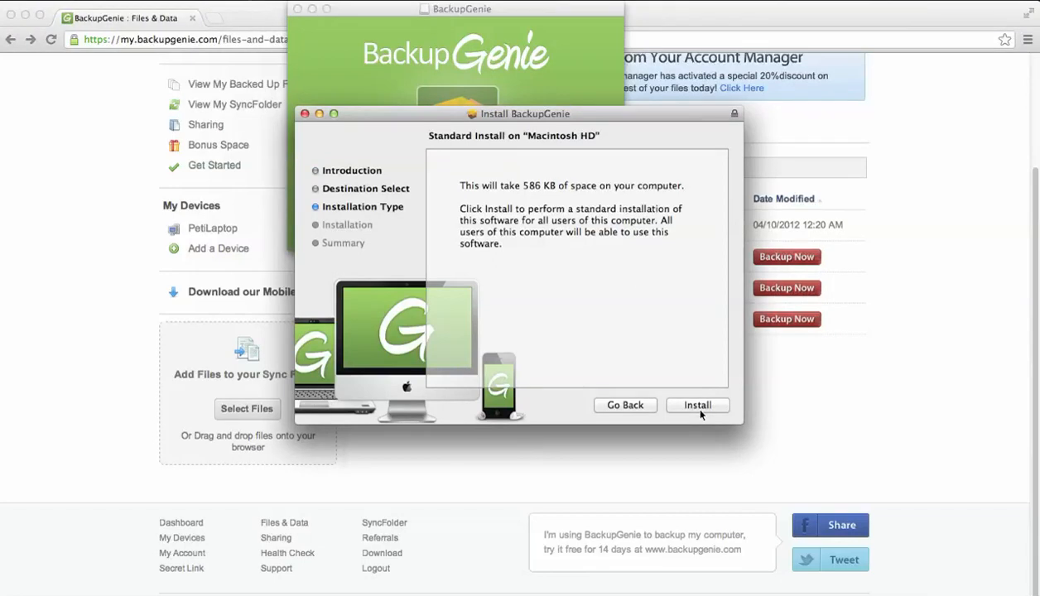
click(697, 404)
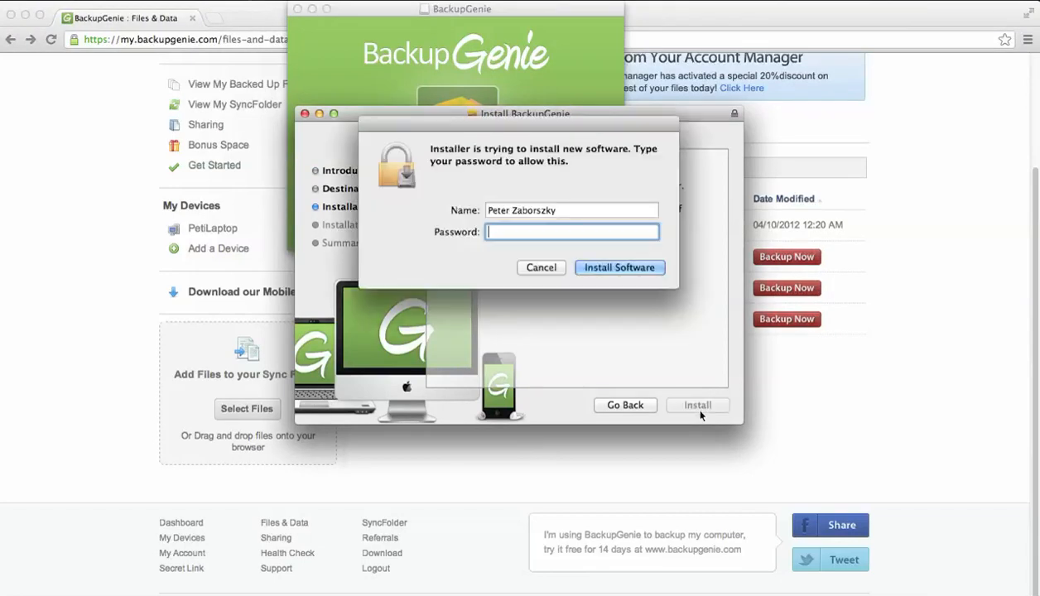
text(•••••)
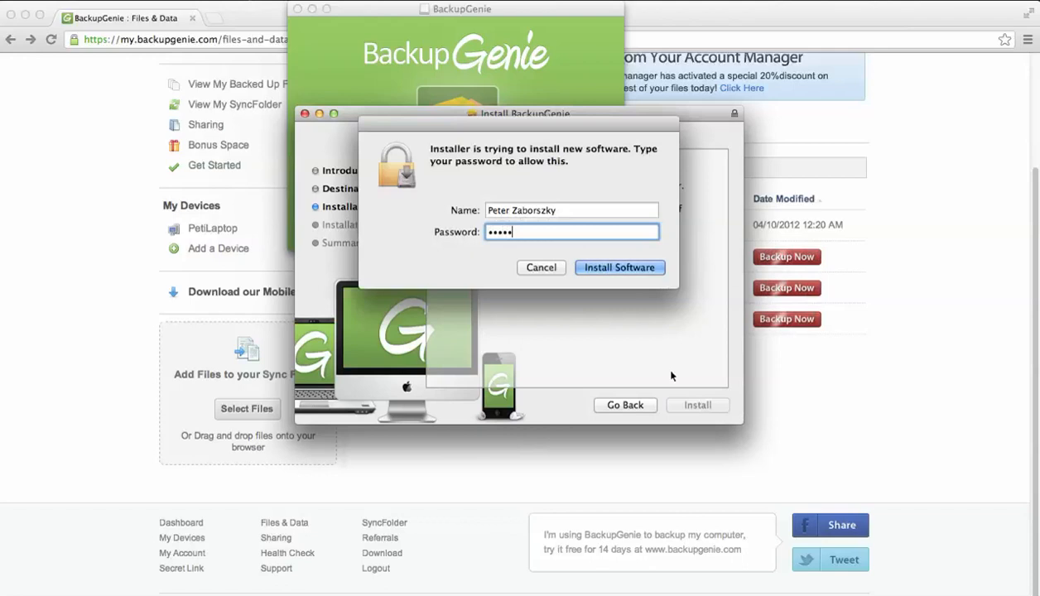
click(619, 267)
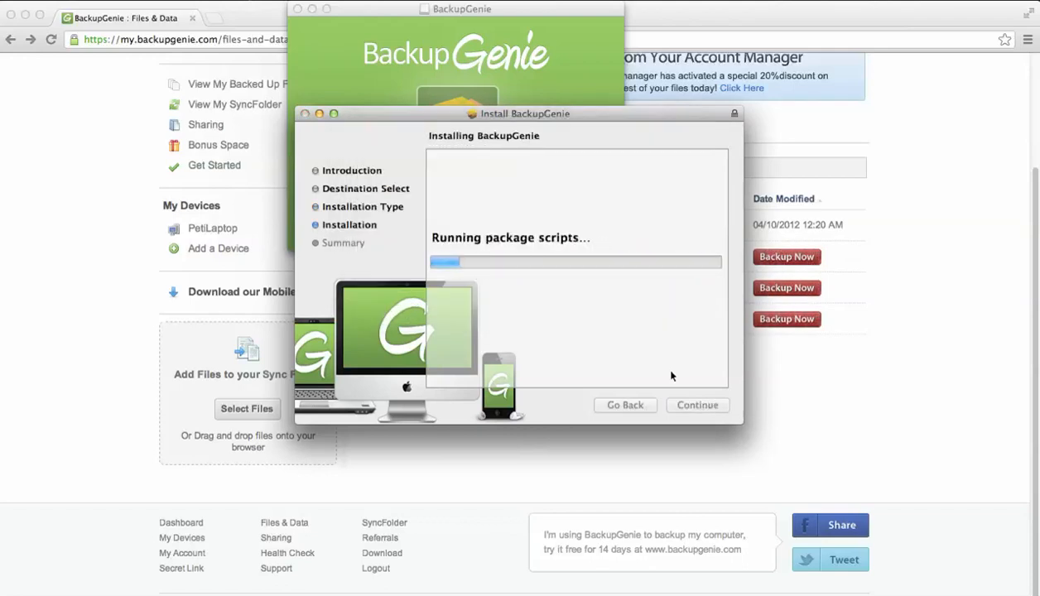
mouse_move(586, 311)
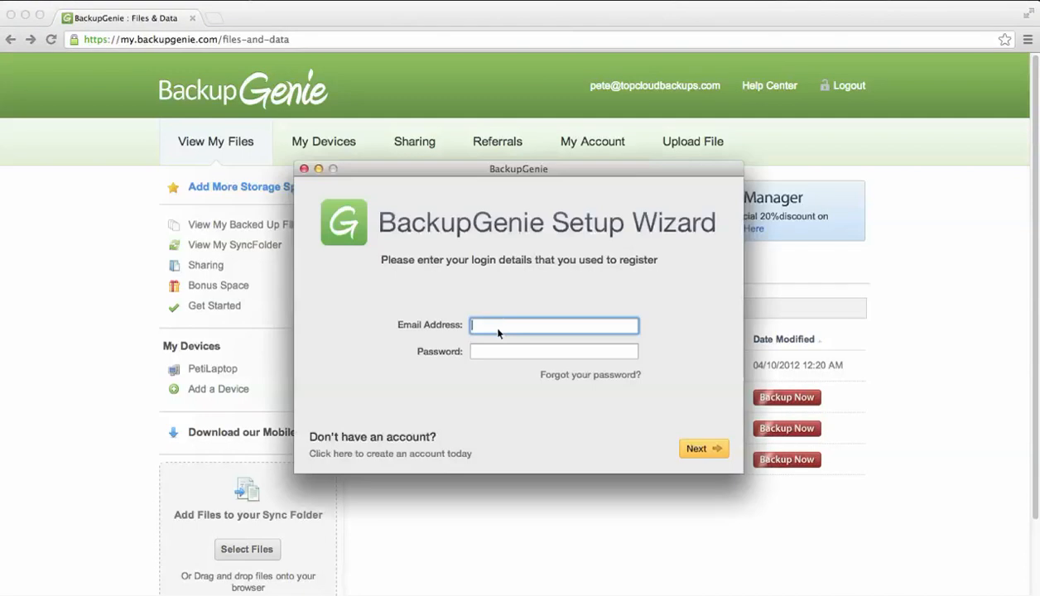
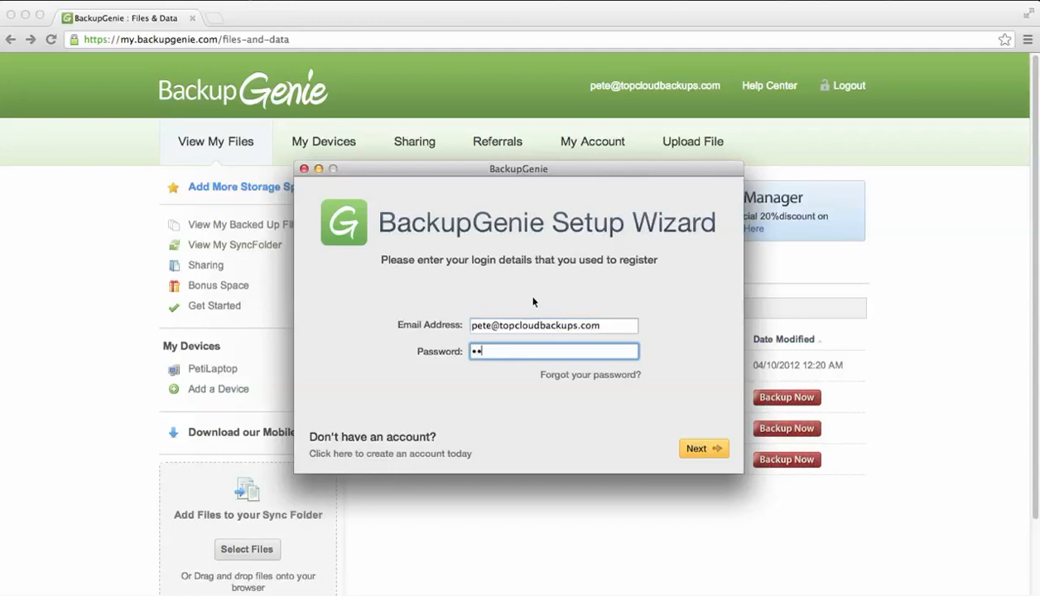
click(702, 447)
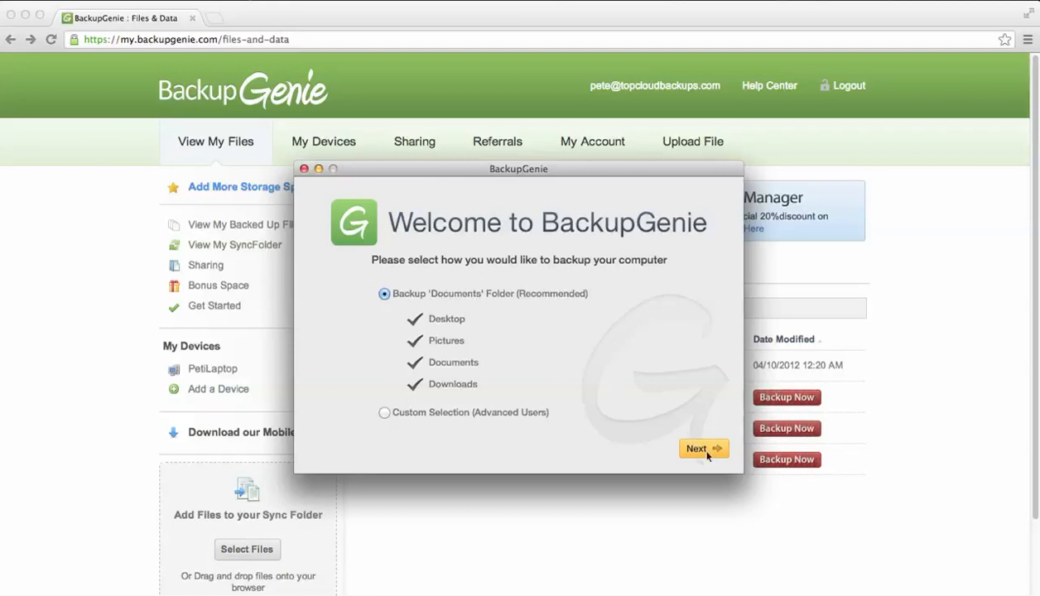
Step: Accept the recommended Documents backup, start the first backup, then pause it partway through
click(702, 447)
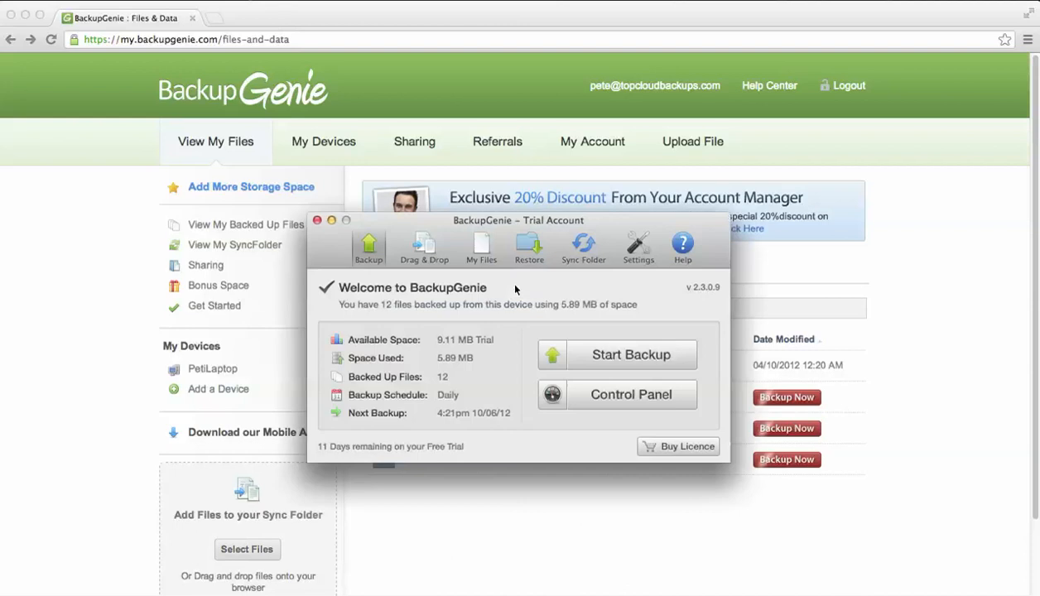
click(629, 355)
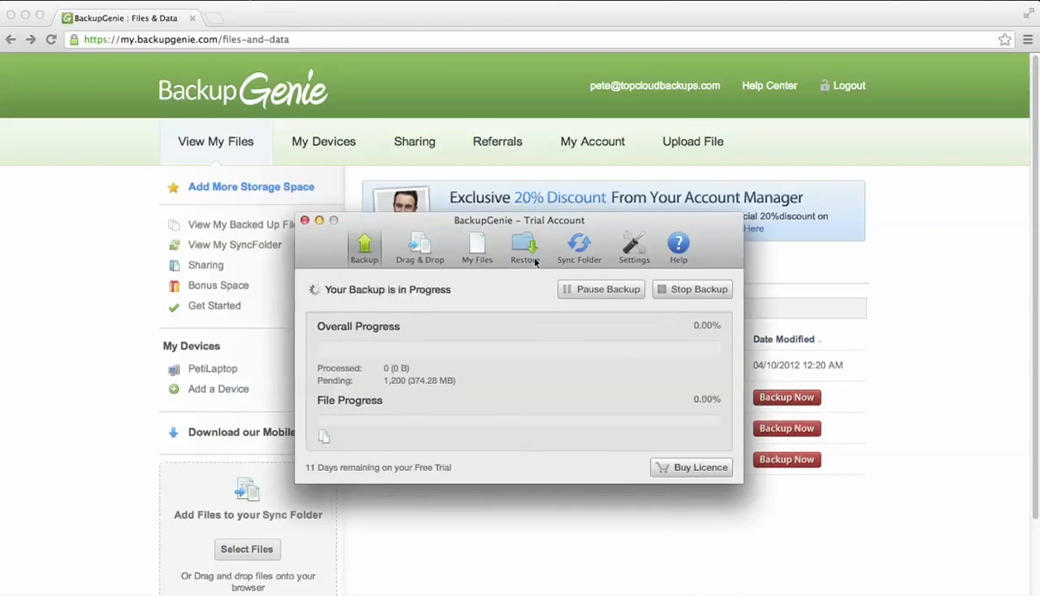
click(599, 288)
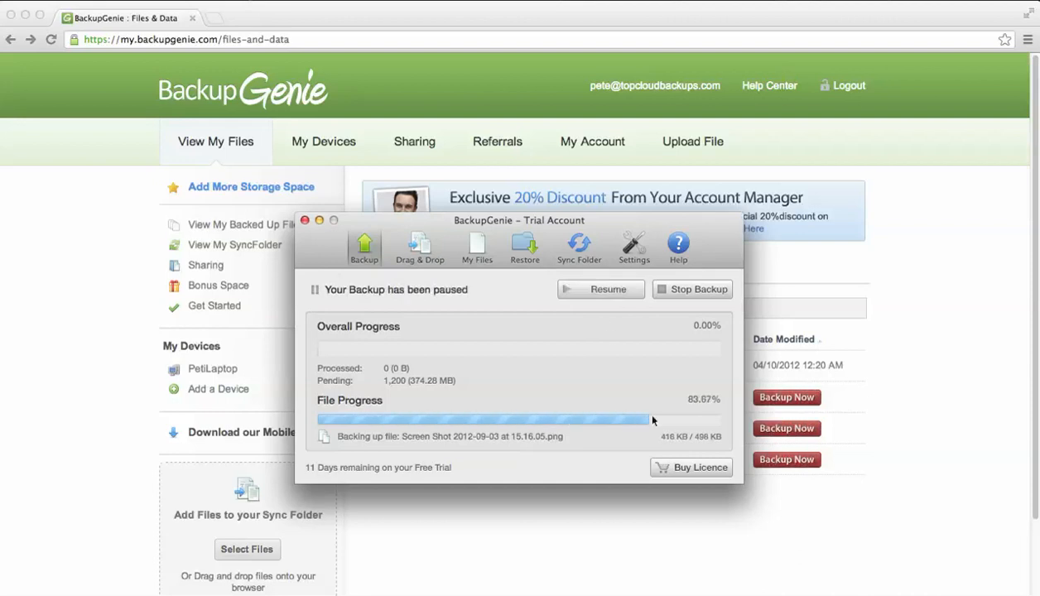
mouse_move(365, 396)
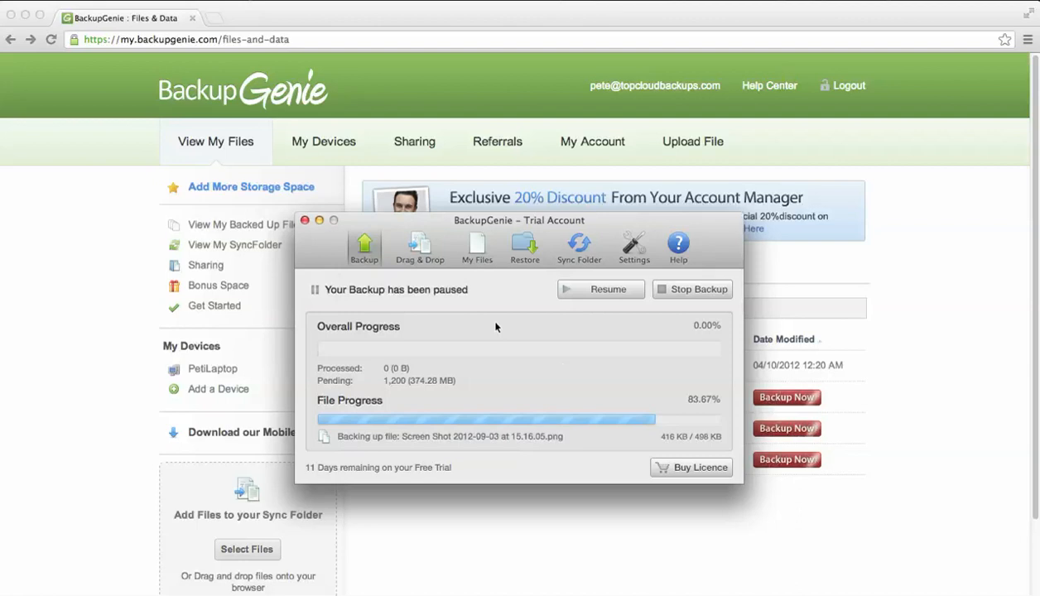
Step: Show the Drag & Drop area for backing up individual files
click(421, 246)
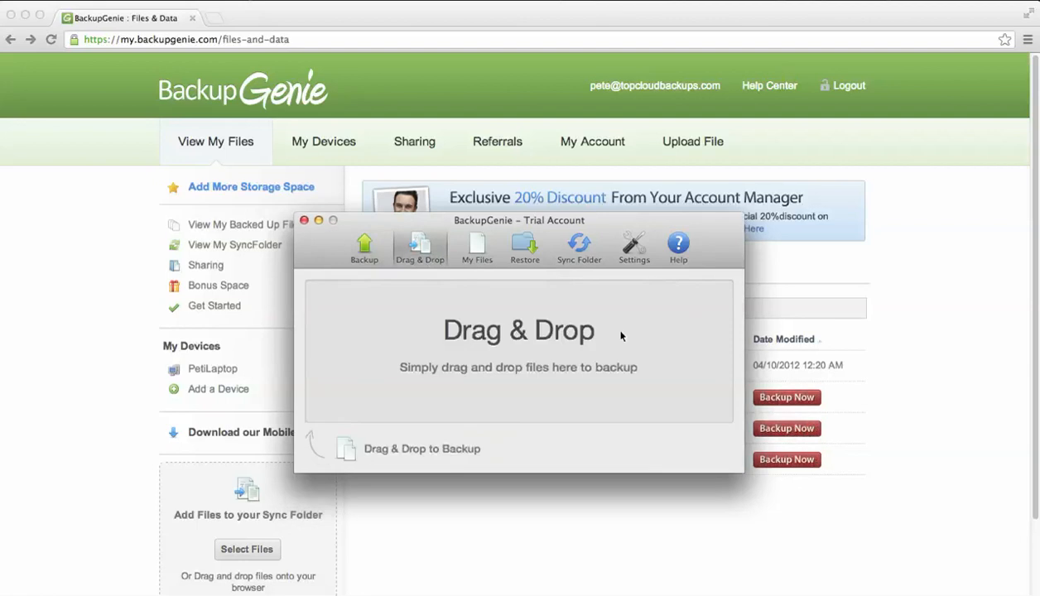
mouse_move(580, 318)
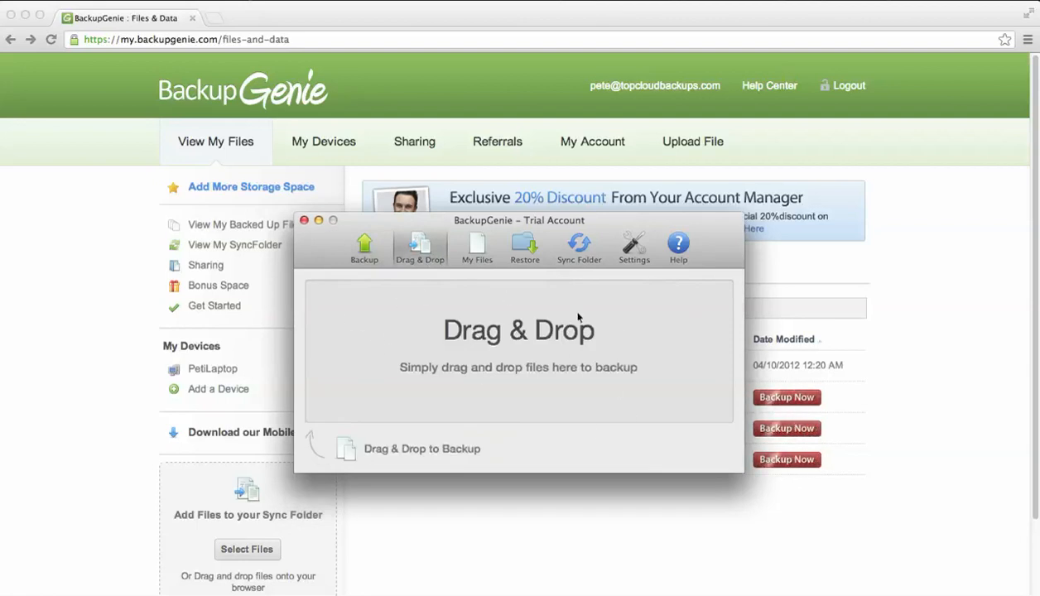
mouse_move(417, 356)
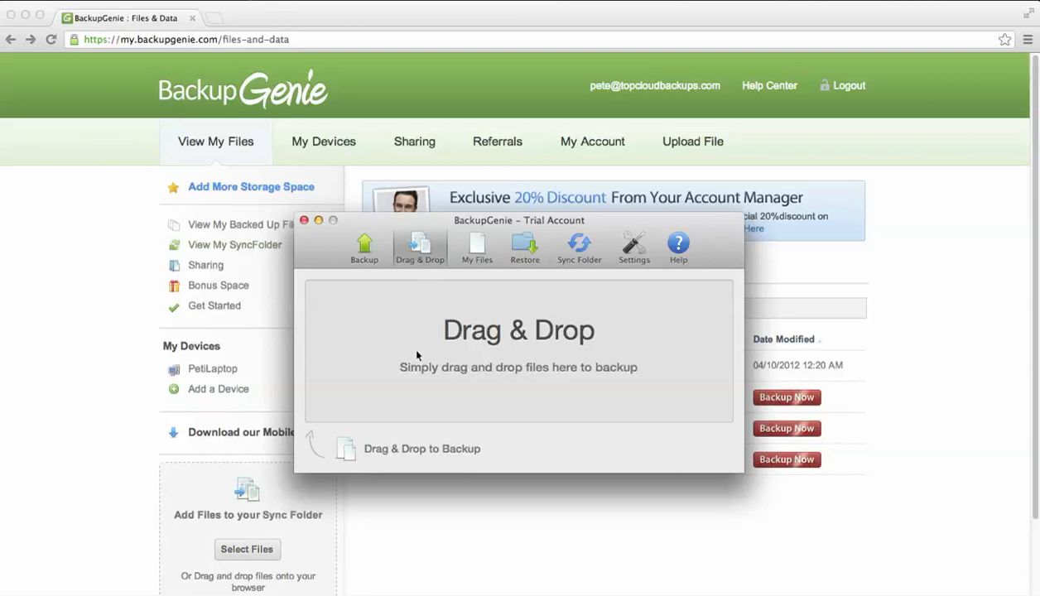
mouse_move(553, 321)
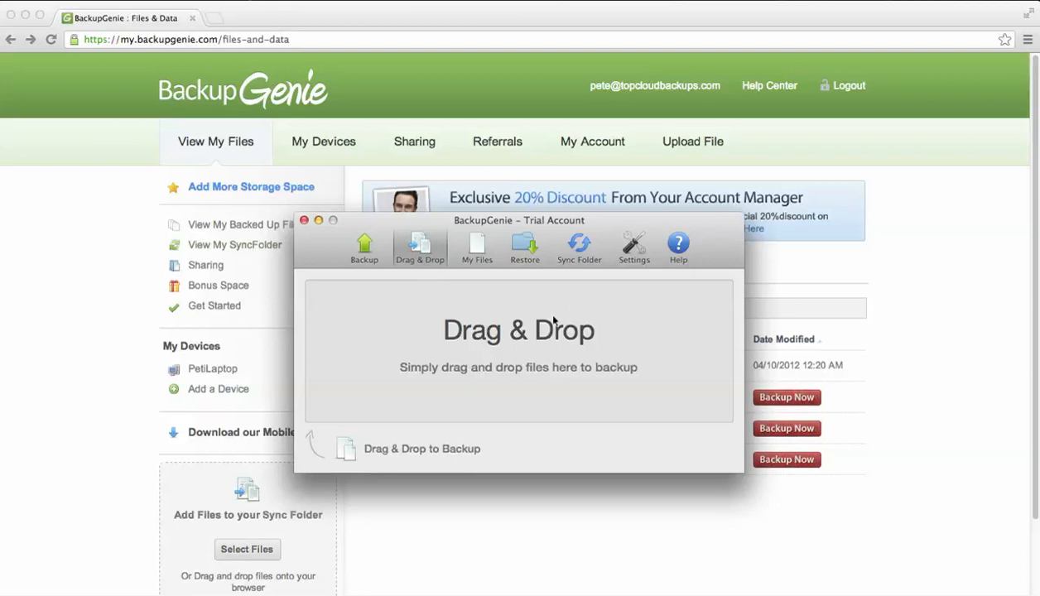
mouse_move(313, 262)
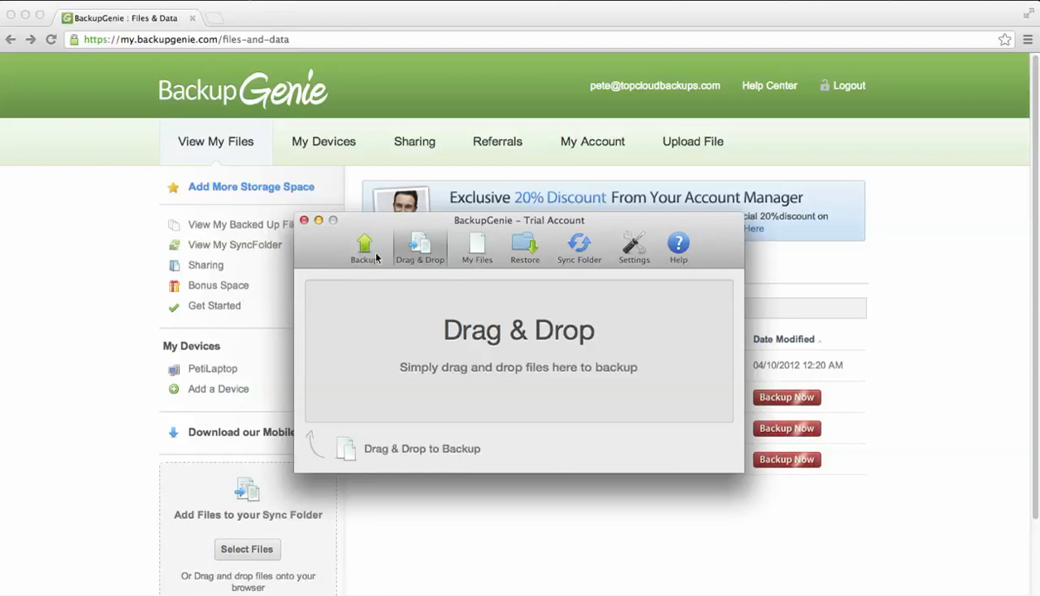
mouse_move(358, 271)
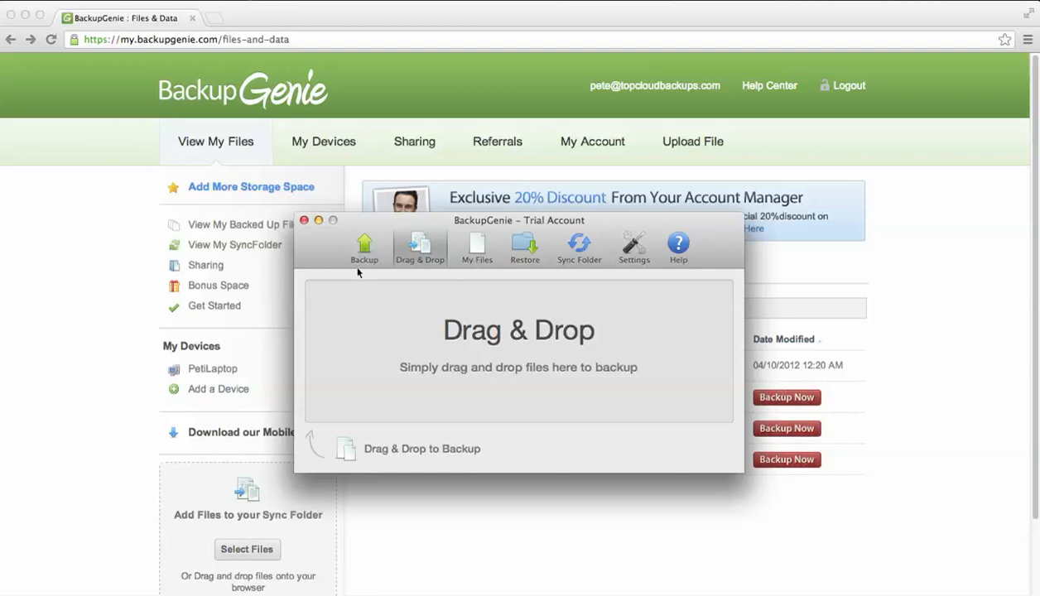
mouse_move(580, 245)
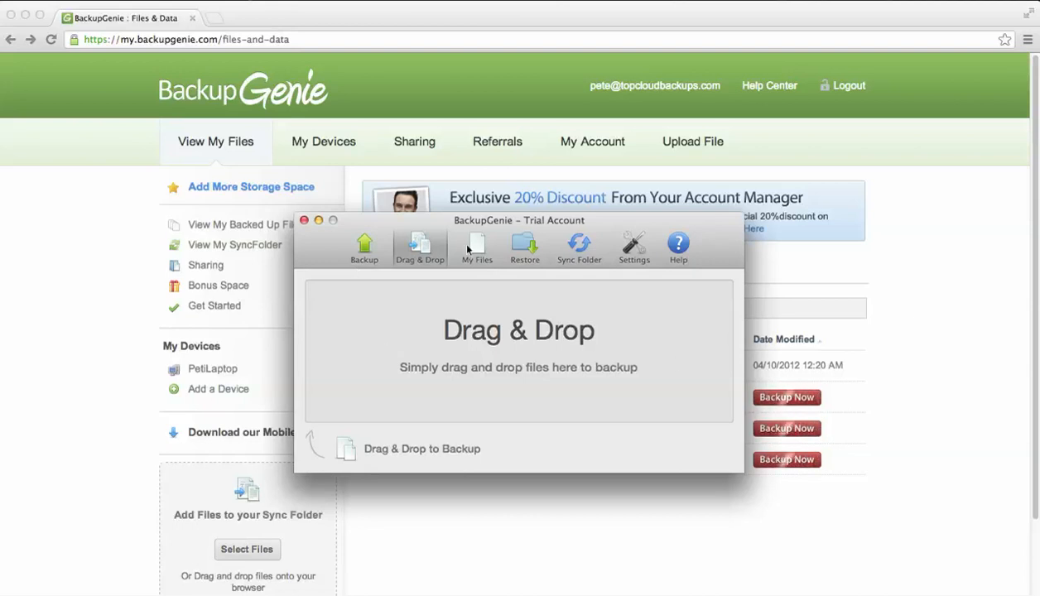
mouse_move(477, 248)
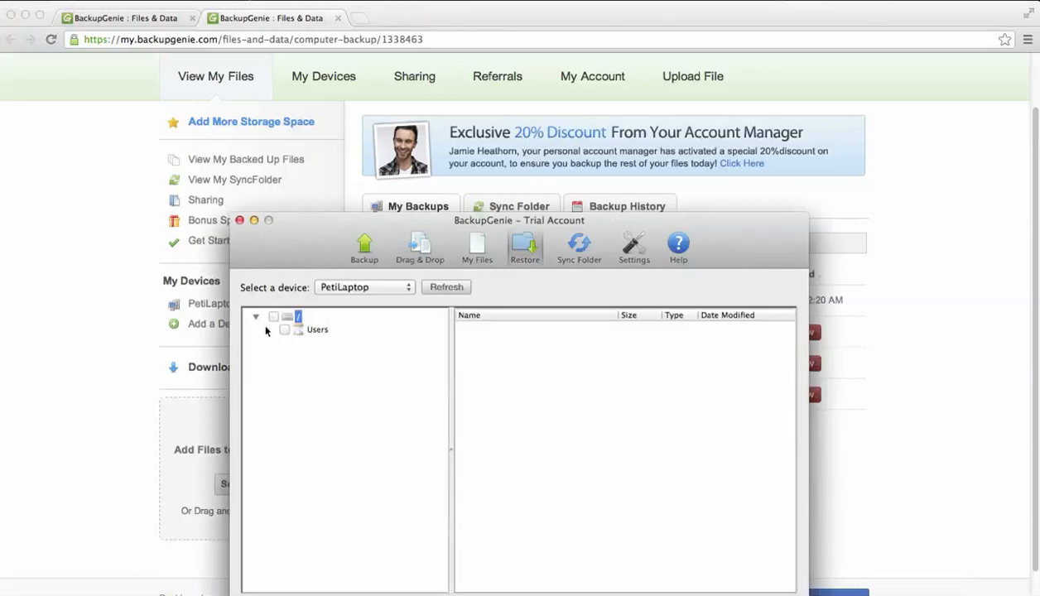
Step: Expand the PetiLaptop restore tree through Users down to the user's Desktop folder
click(269, 330)
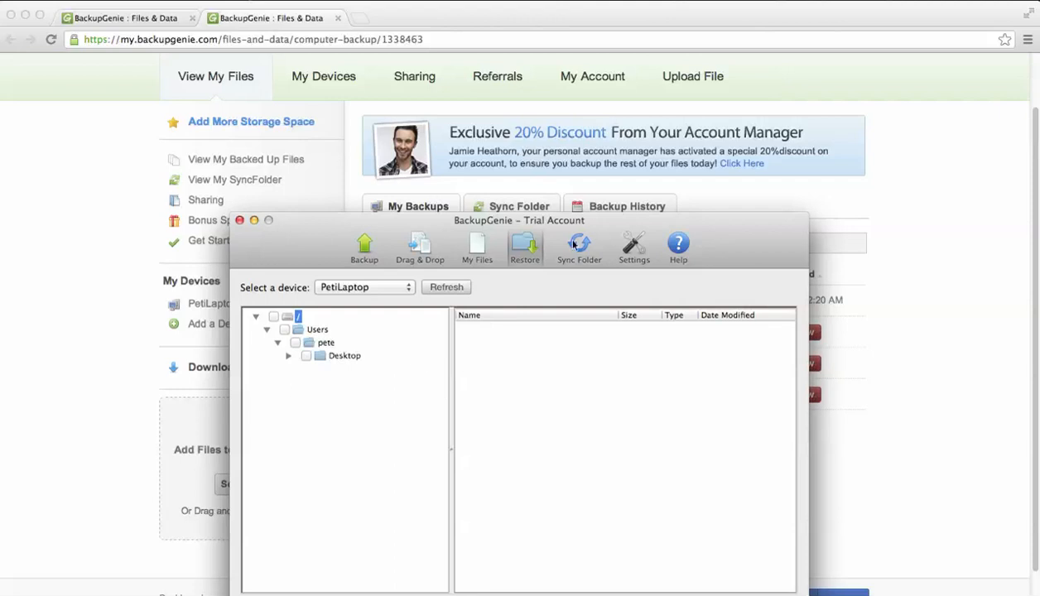
click(579, 247)
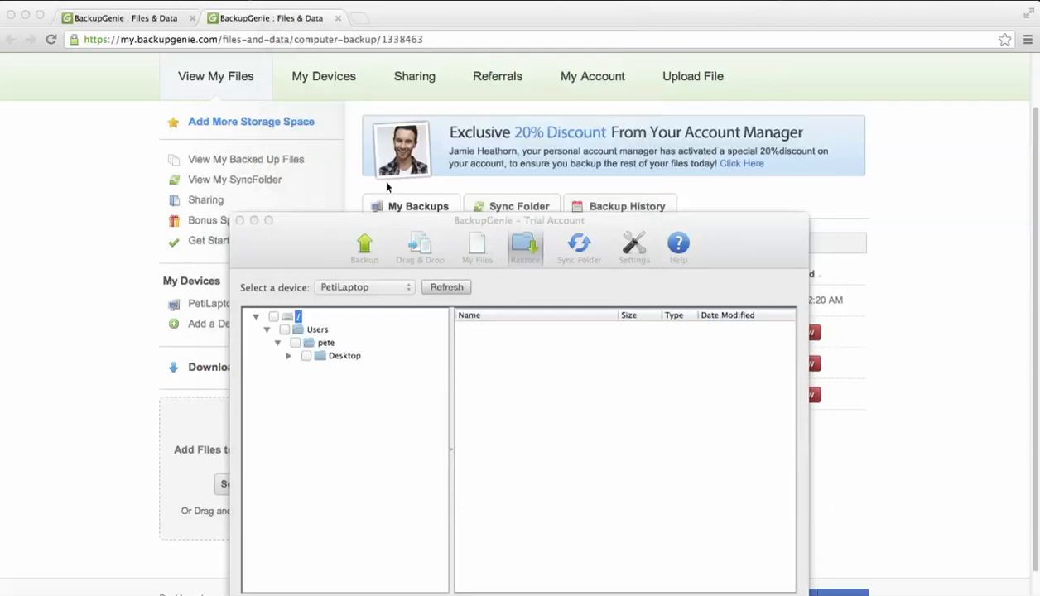
Step: View the General settings showing the linked computer PetiLaptop as a MacBook Air
click(634, 245)
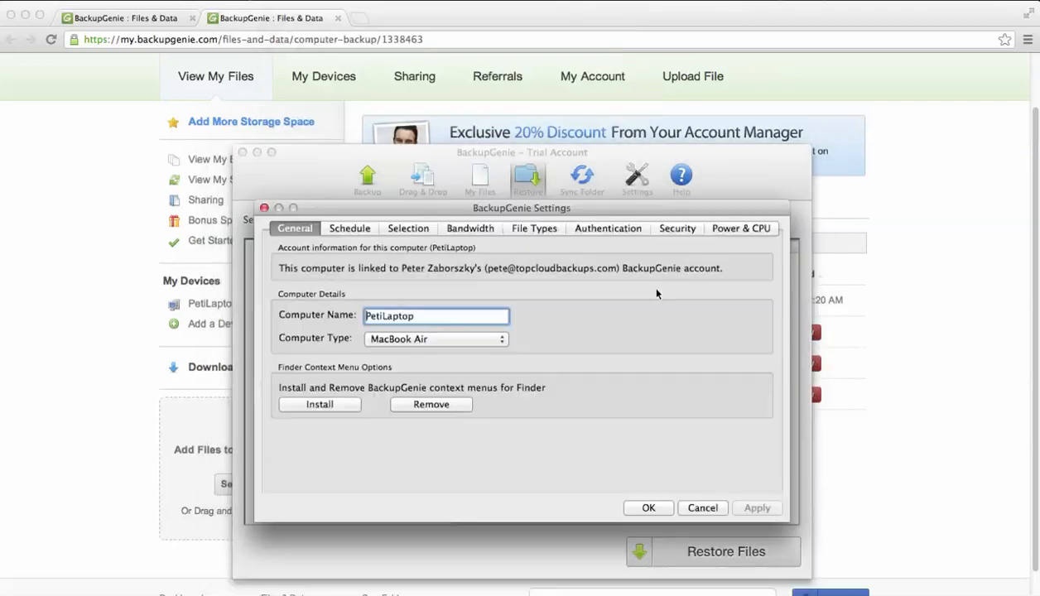
mouse_move(520, 278)
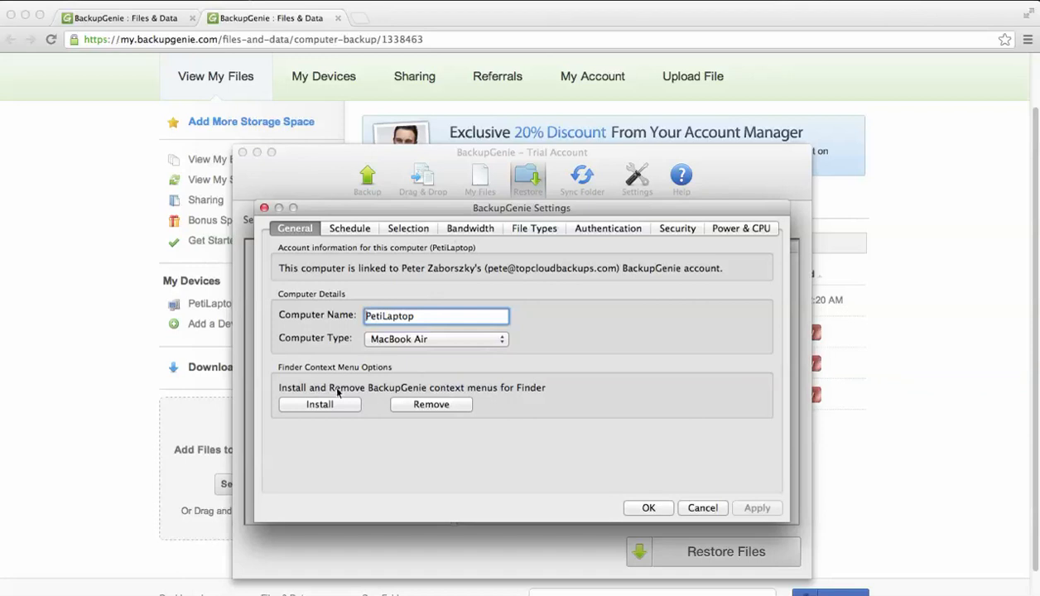
Step: Show the Schedule settings: daily backup starting 08:30 AM, no automatic pausing
click(350, 228)
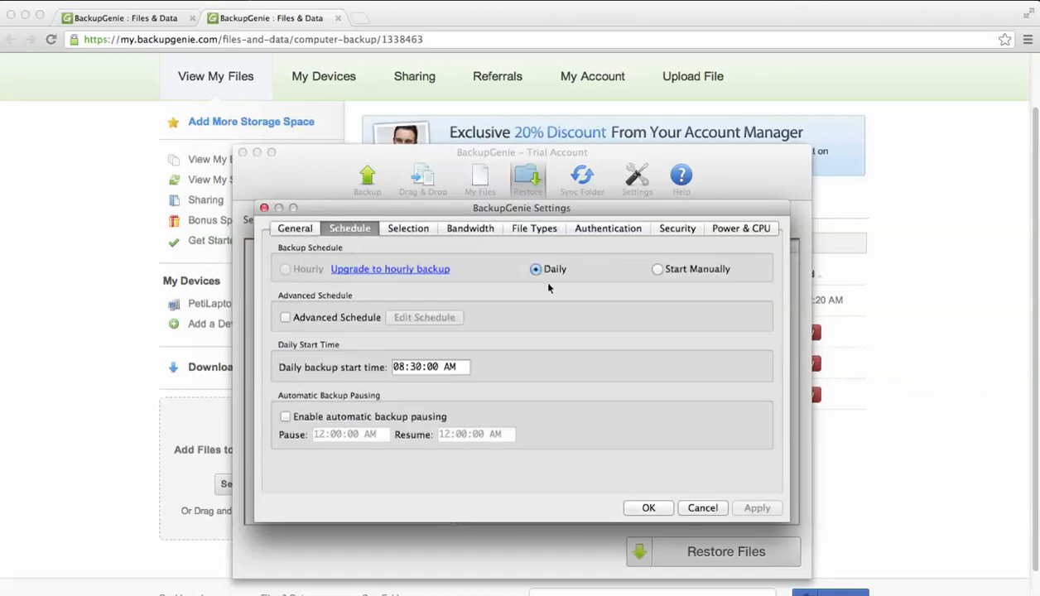
mouse_move(545, 288)
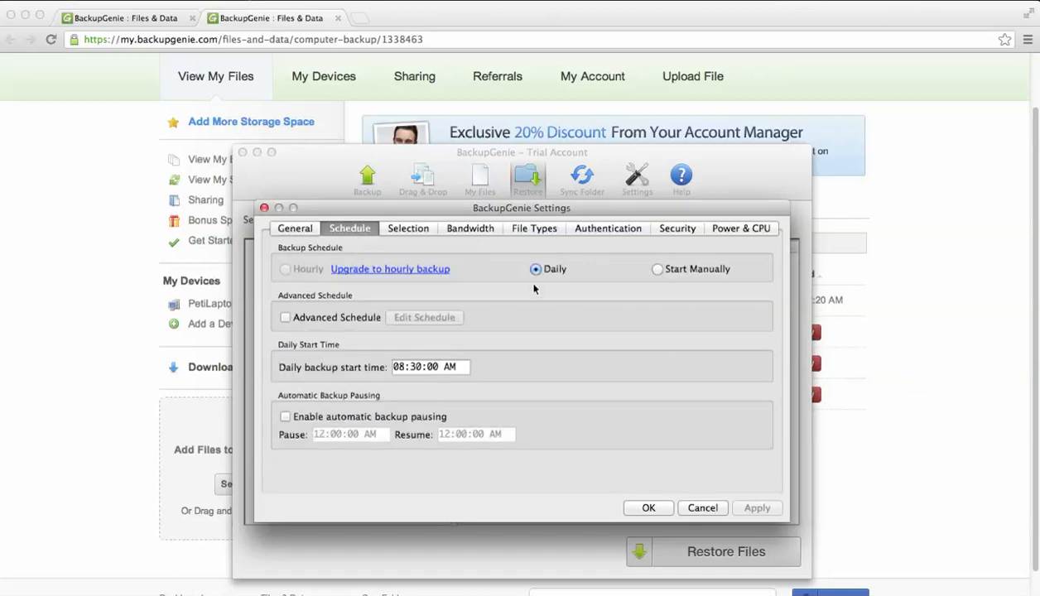
mouse_move(661, 288)
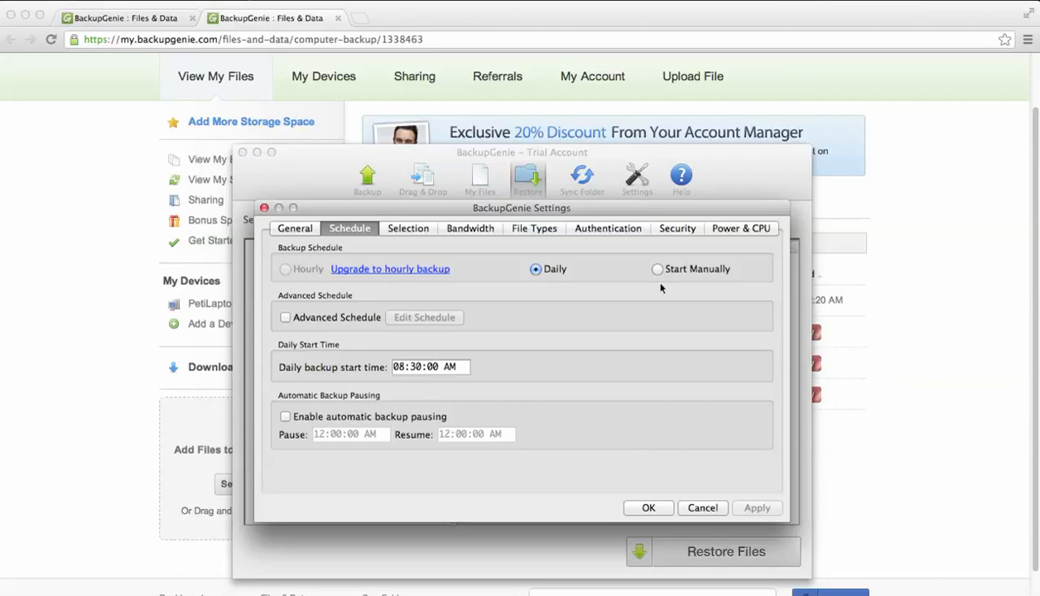
mouse_move(347, 328)
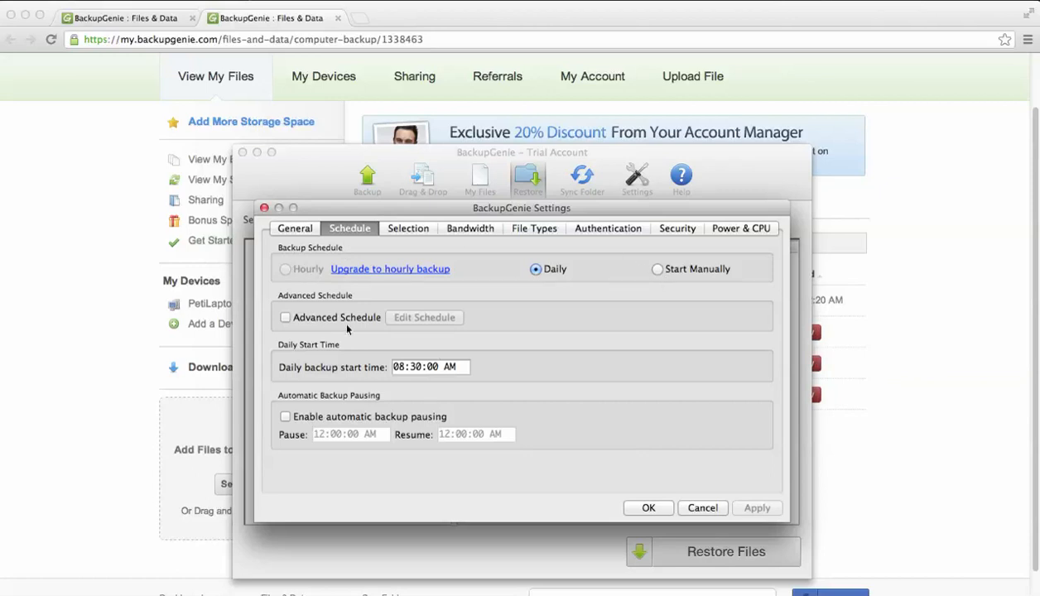
mouse_move(400, 417)
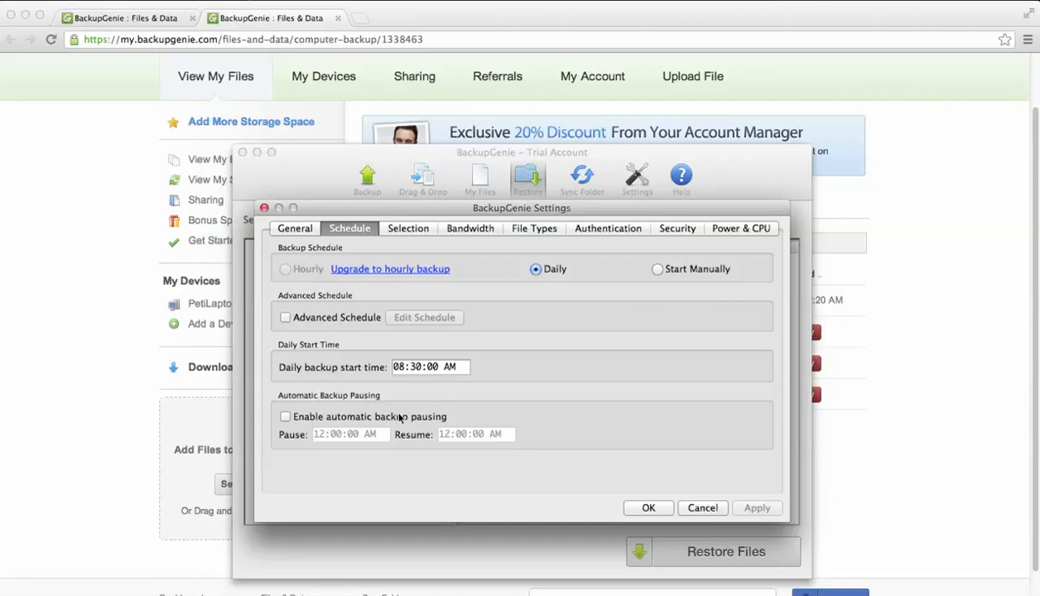
mouse_move(407, 255)
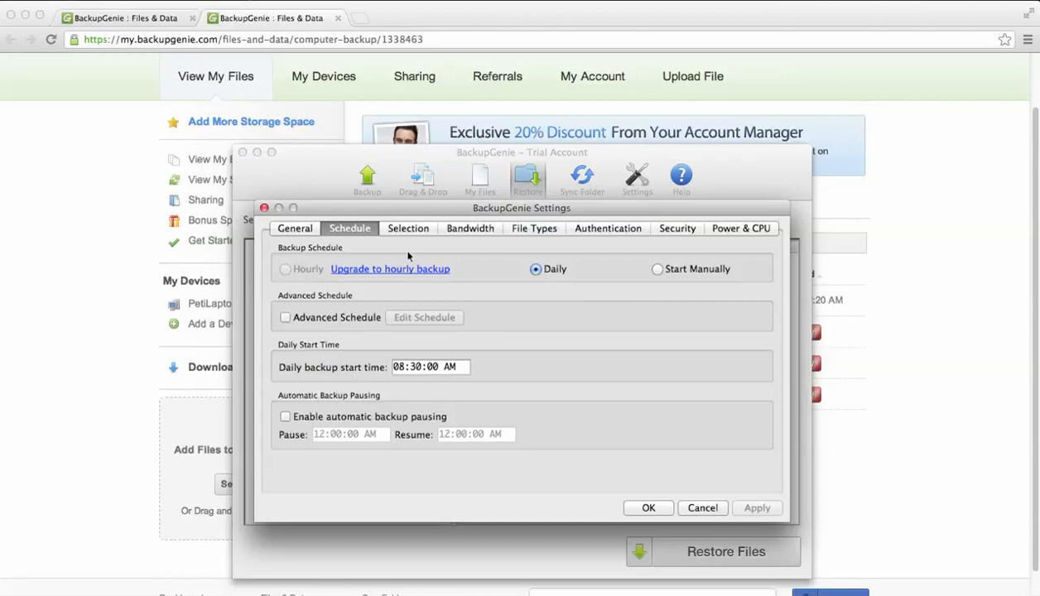
Step: Show the Selection settings: recommended Documents folder backup with 5 MB max file size
click(407, 228)
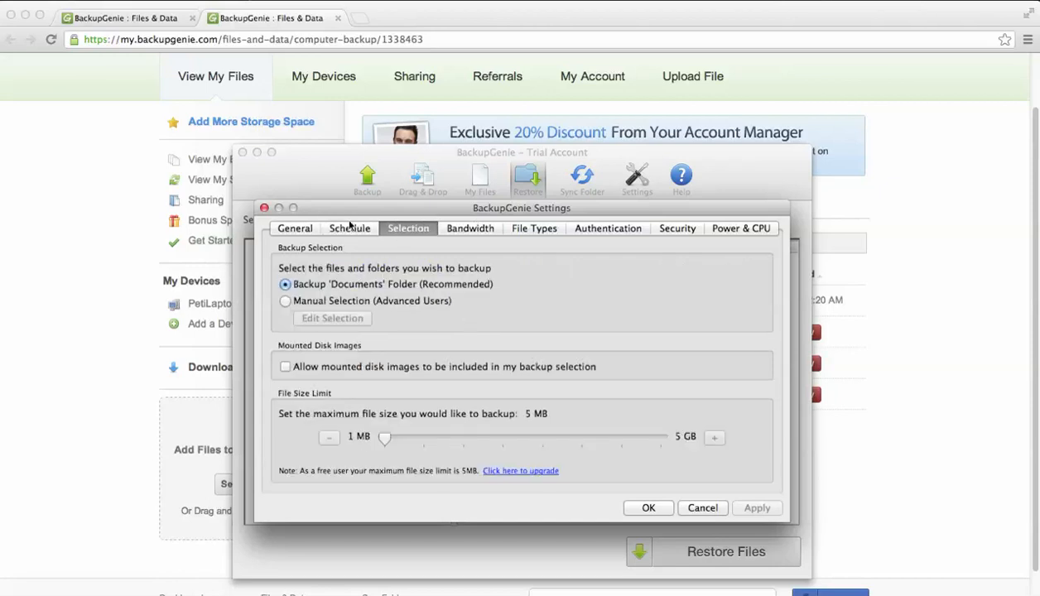
mouse_move(427, 345)
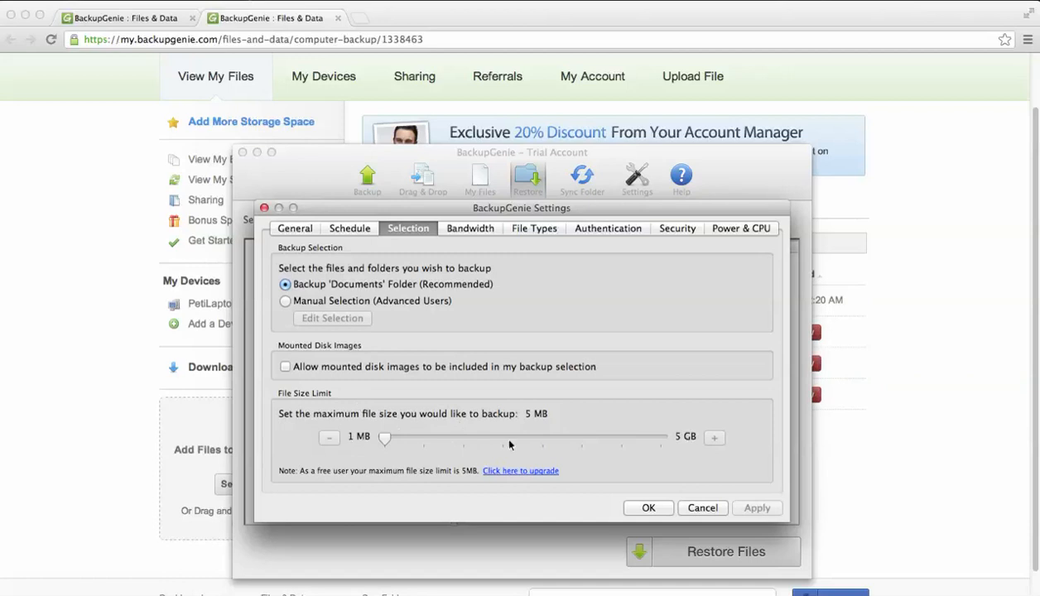
mouse_move(506, 351)
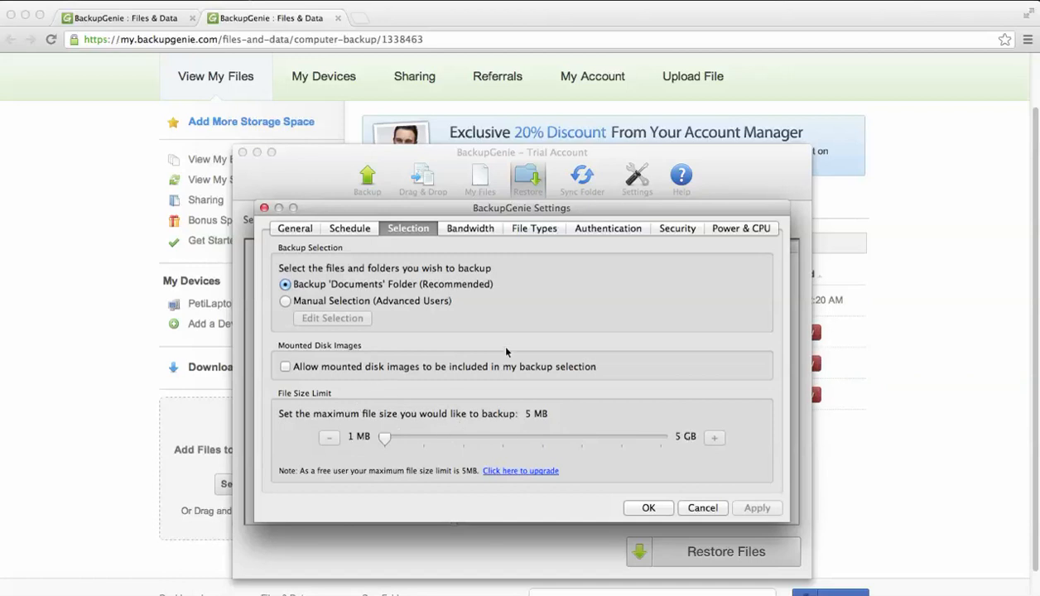
mouse_move(477, 397)
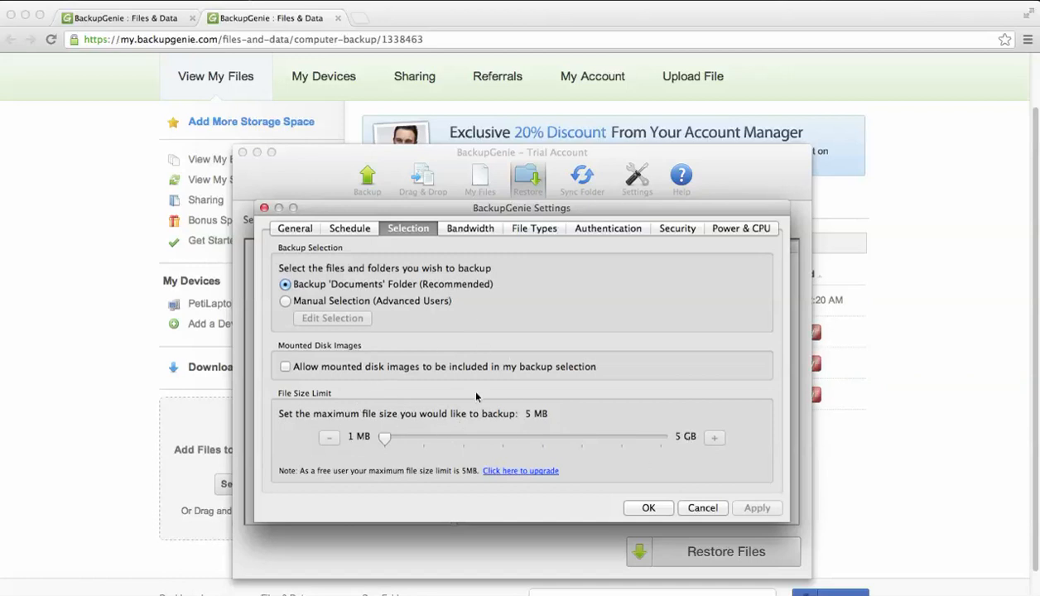
mouse_move(476, 239)
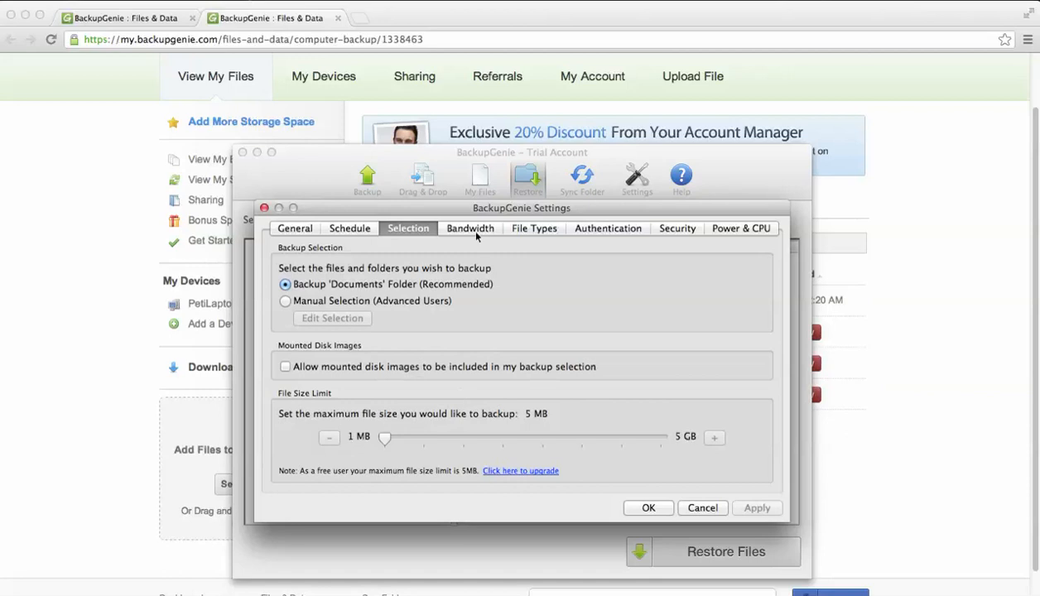
Step: Enable the 1 GB daily upload limit in the Bandwidth settings
click(470, 229)
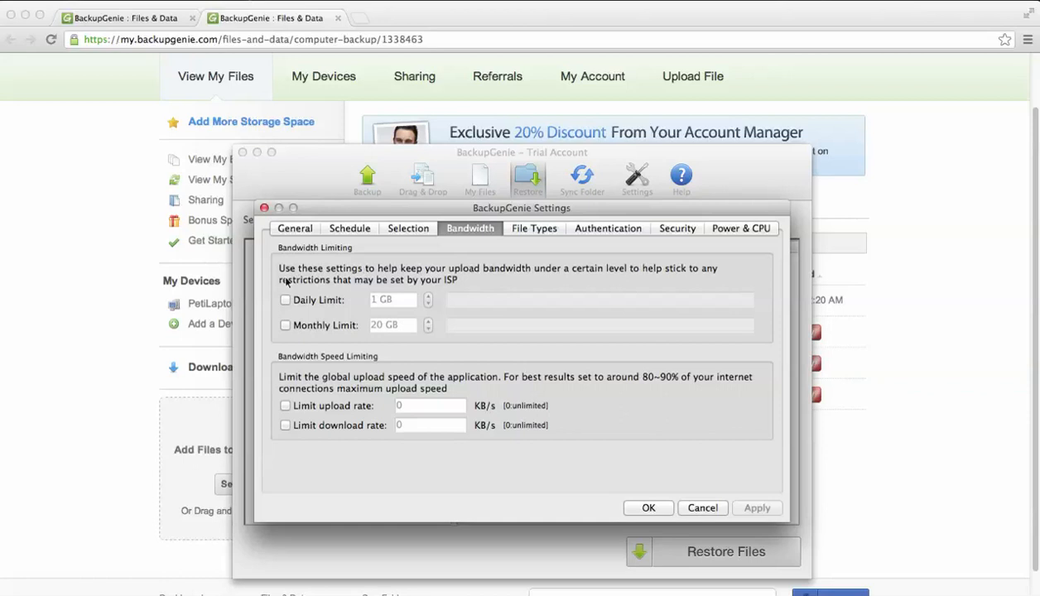
mouse_move(351, 281)
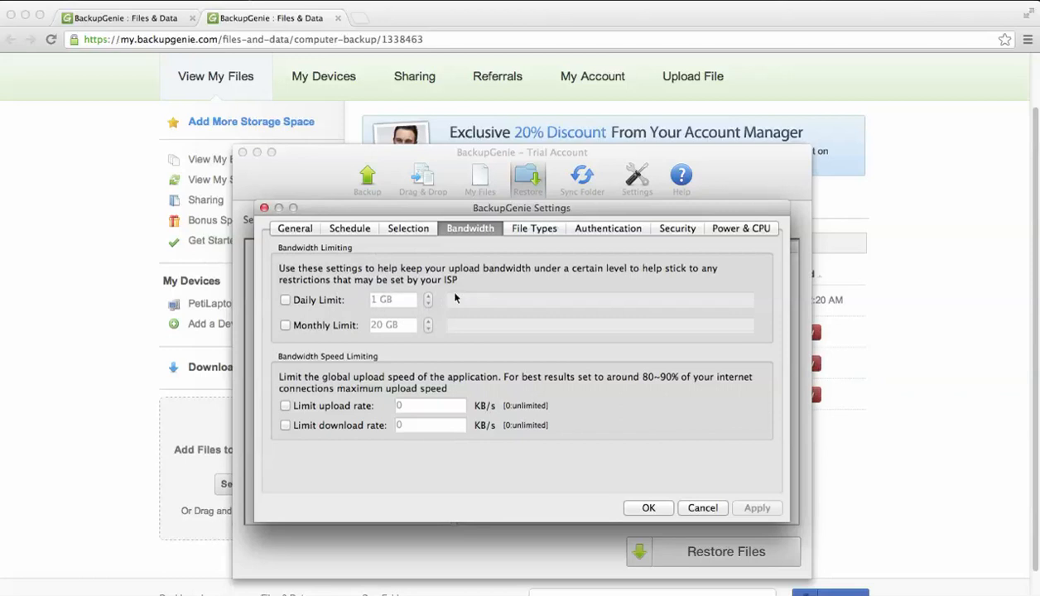
click(285, 300)
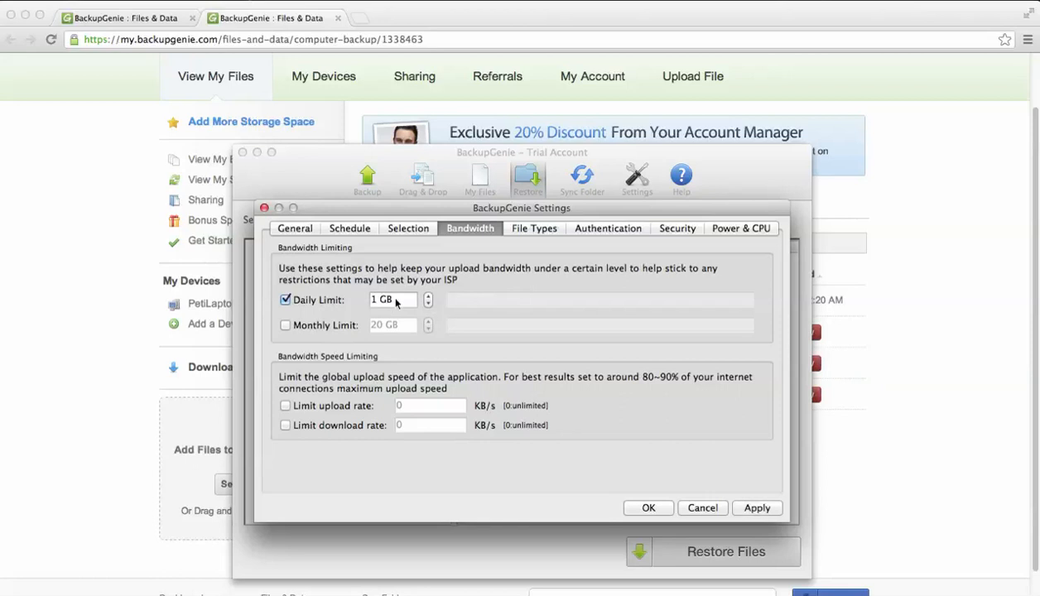
Step: Show the File Types settings listing excluded extensions and hidden-file skipping
click(533, 228)
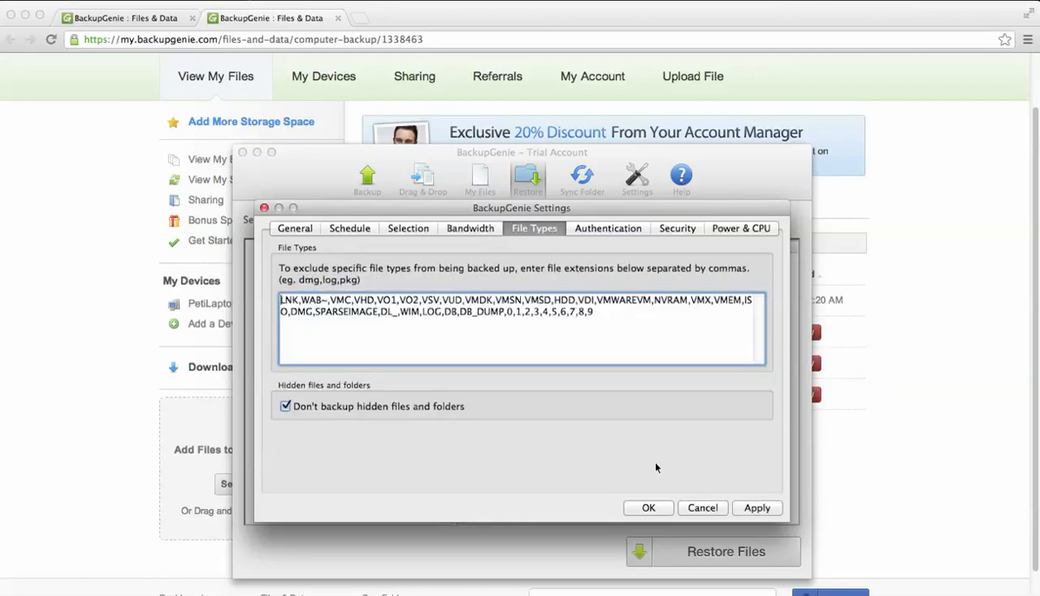
mouse_move(593, 315)
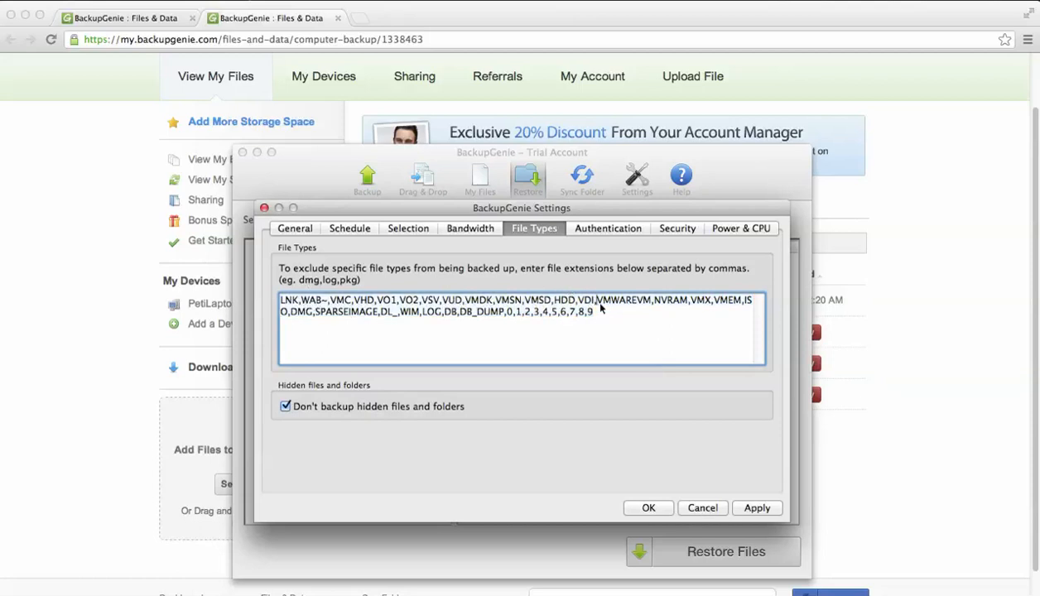
mouse_move(596, 312)
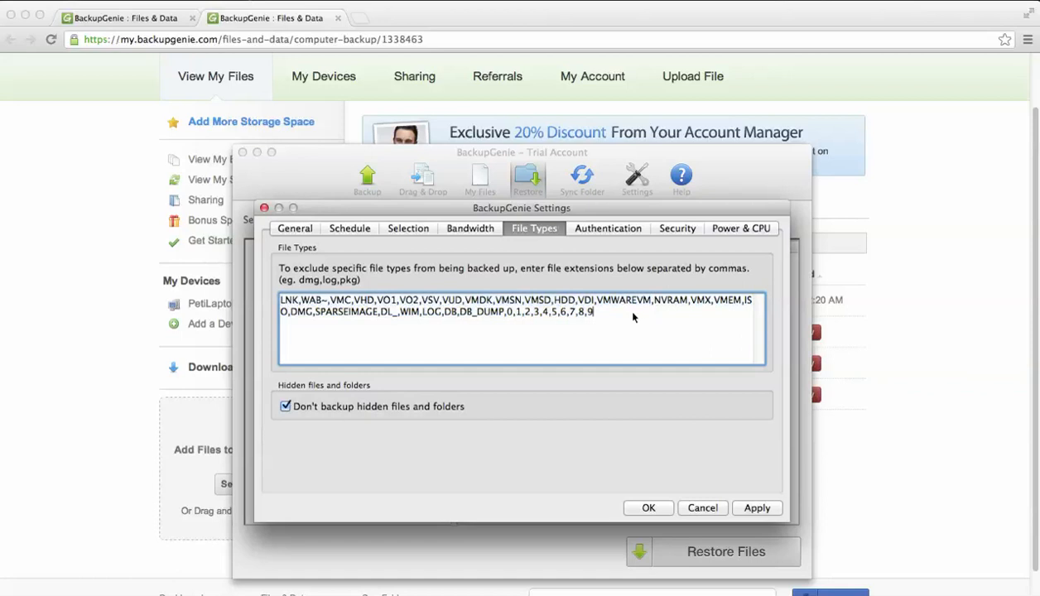
Step: Switch connections to HTTPS in Security, reviewing Authentication and Power & CPU, then back to General
click(607, 228)
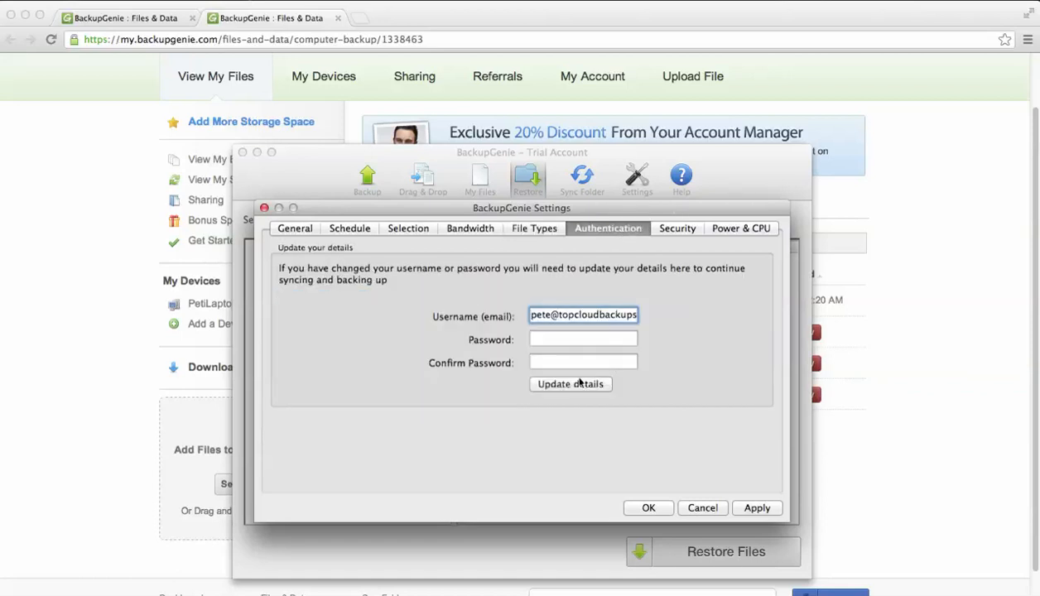
click(676, 229)
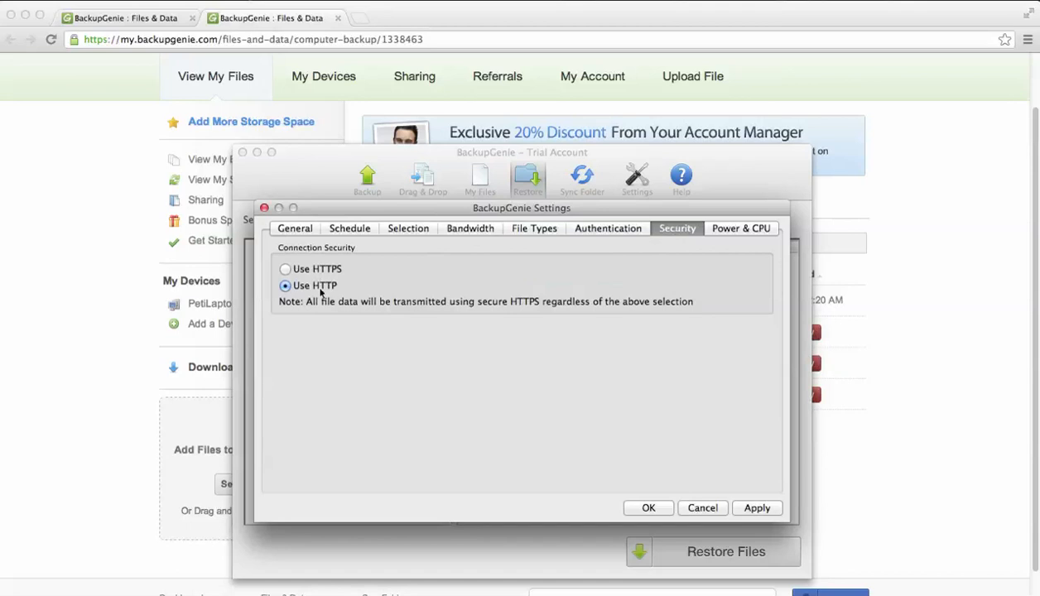
click(285, 268)
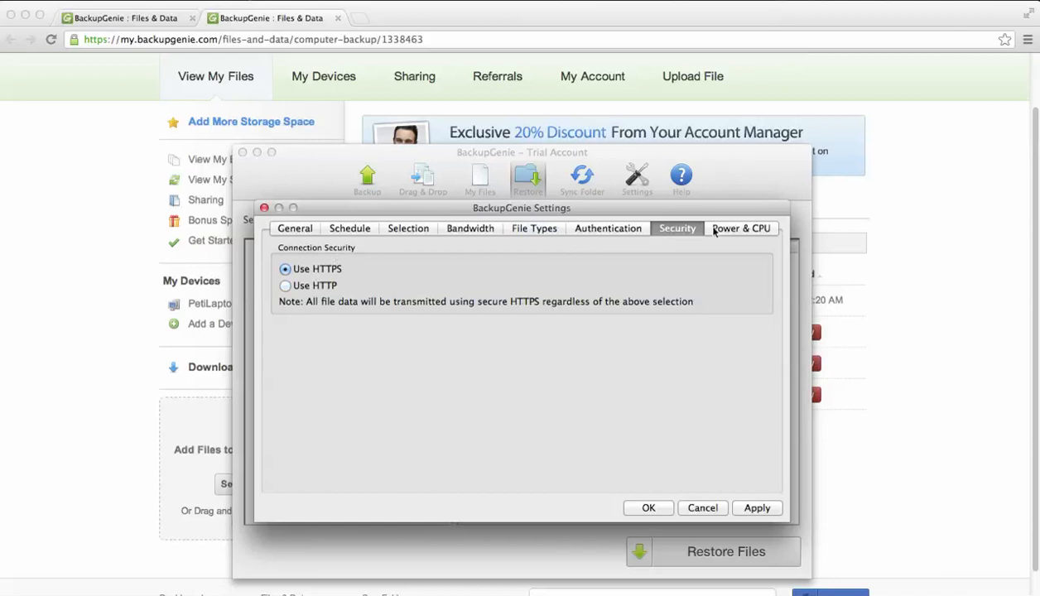
mouse_move(668, 264)
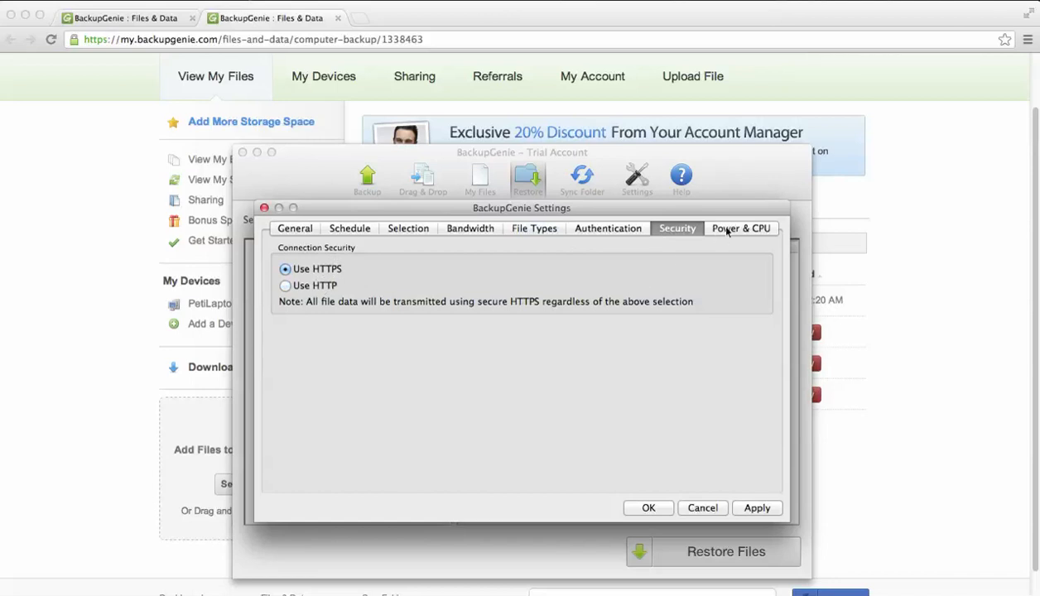
click(738, 229)
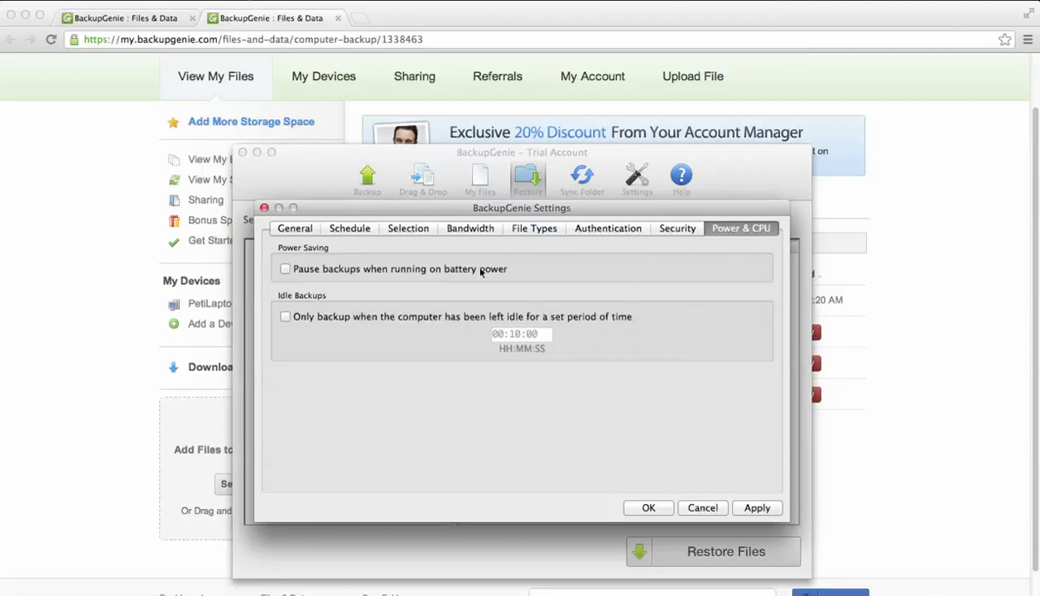
mouse_move(430, 262)
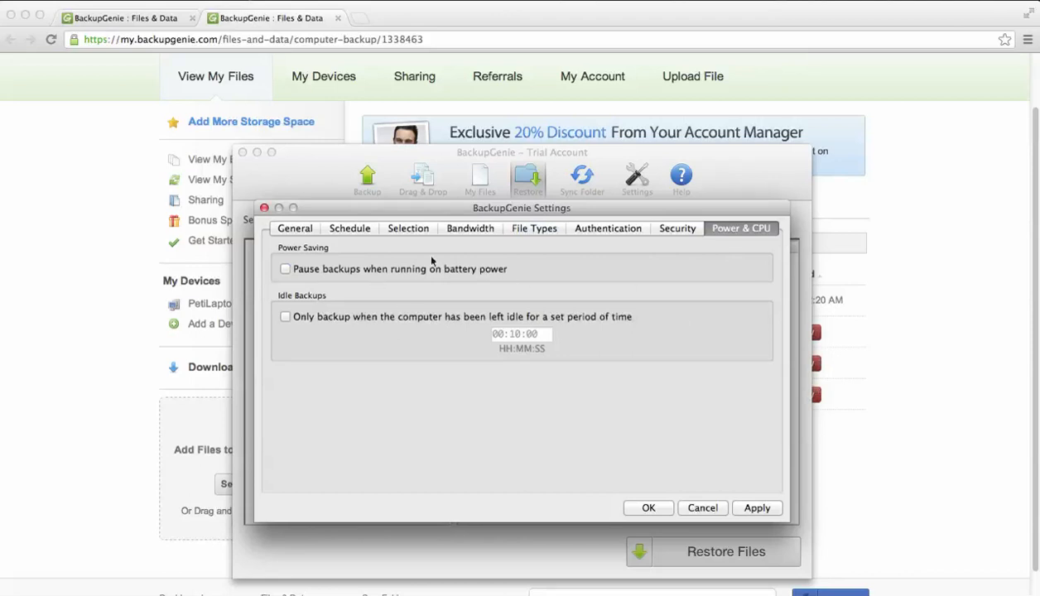
mouse_move(453, 342)
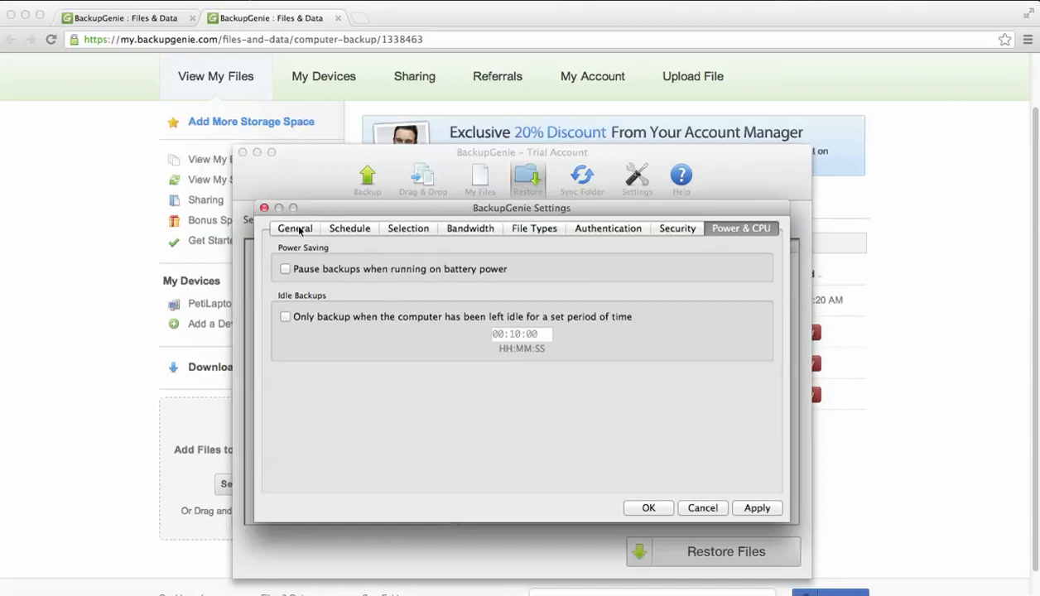
click(294, 228)
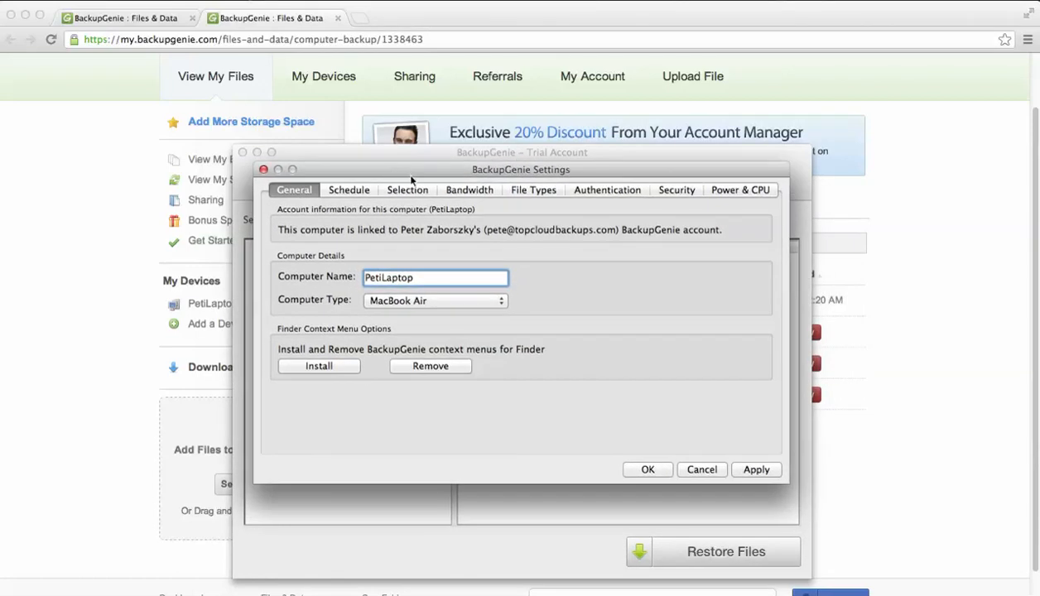
mouse_move(314, 228)
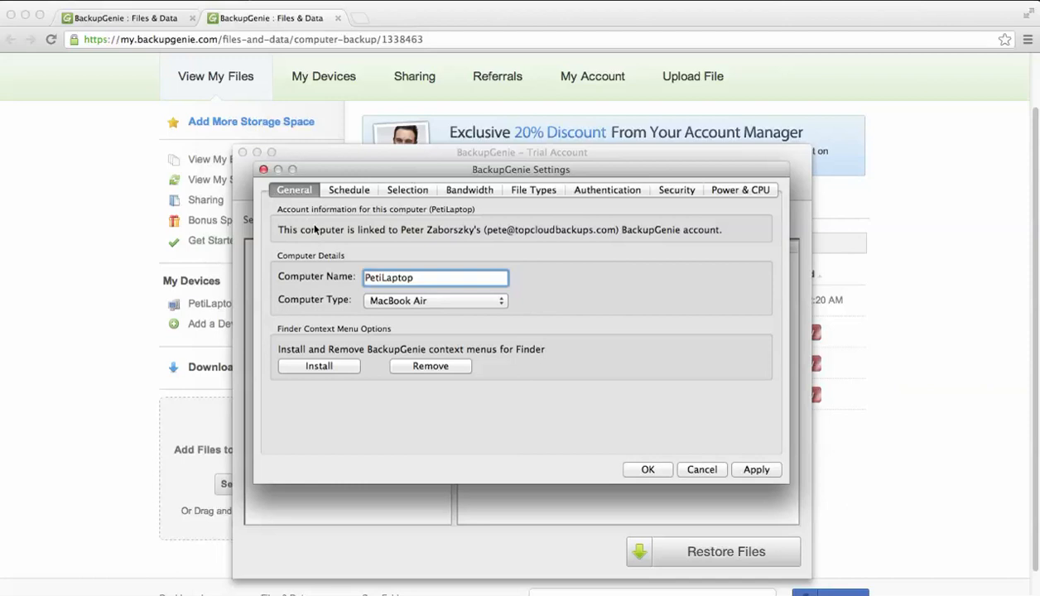
mouse_move(525, 169)
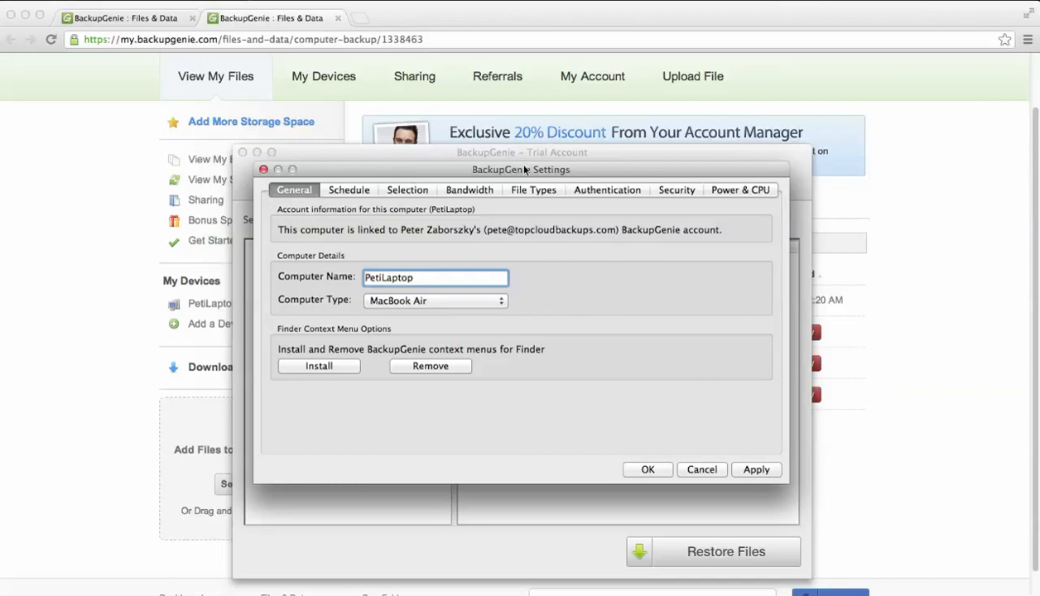
mouse_move(245, 175)
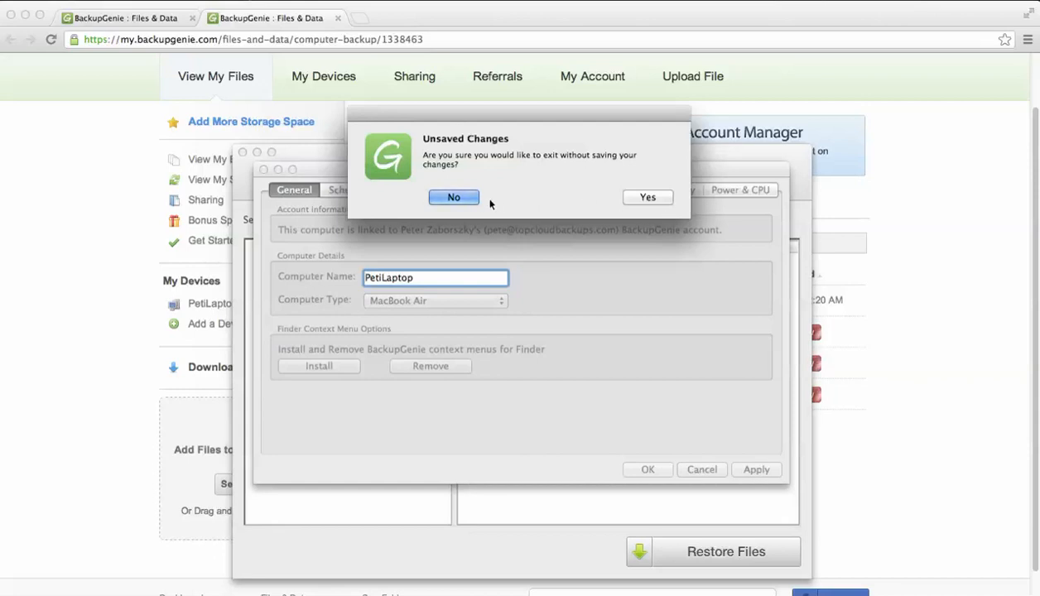
mouse_move(474, 188)
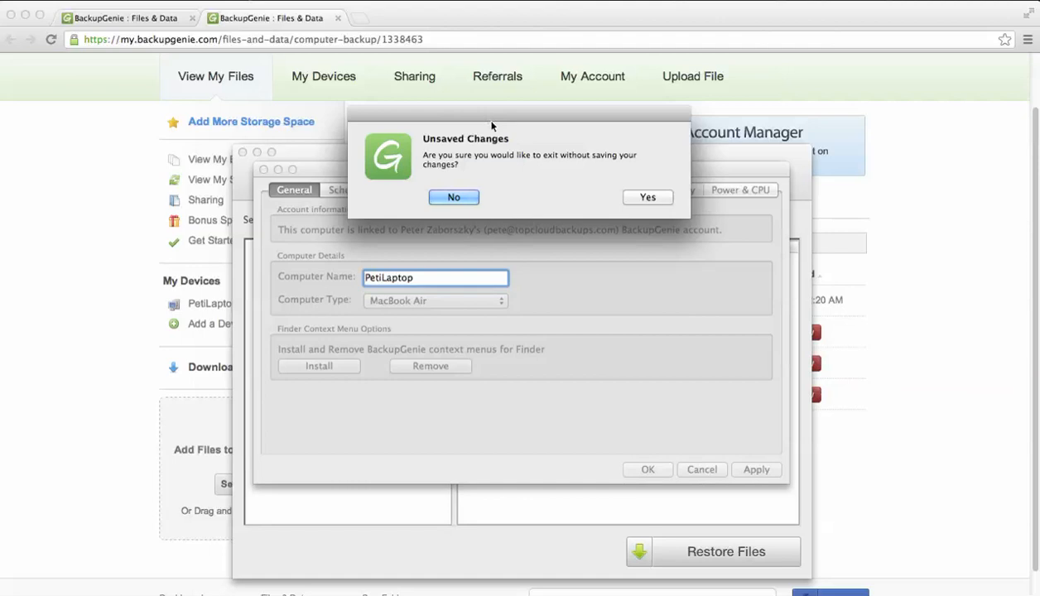
mouse_move(493, 178)
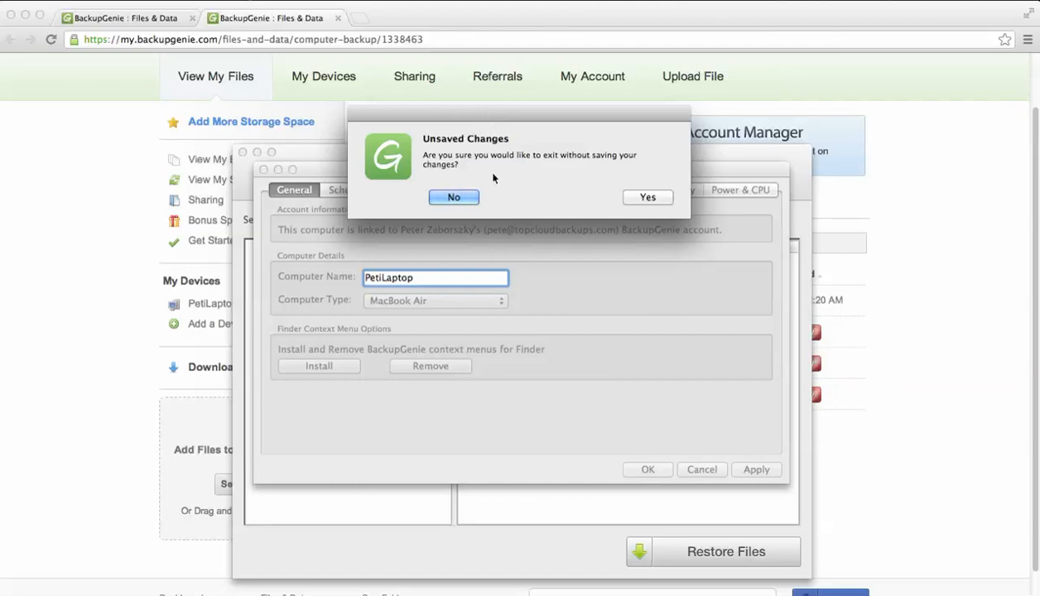
Step: Exit the Settings window discarding unsaved changes, leaving the web folder list visible
click(646, 197)
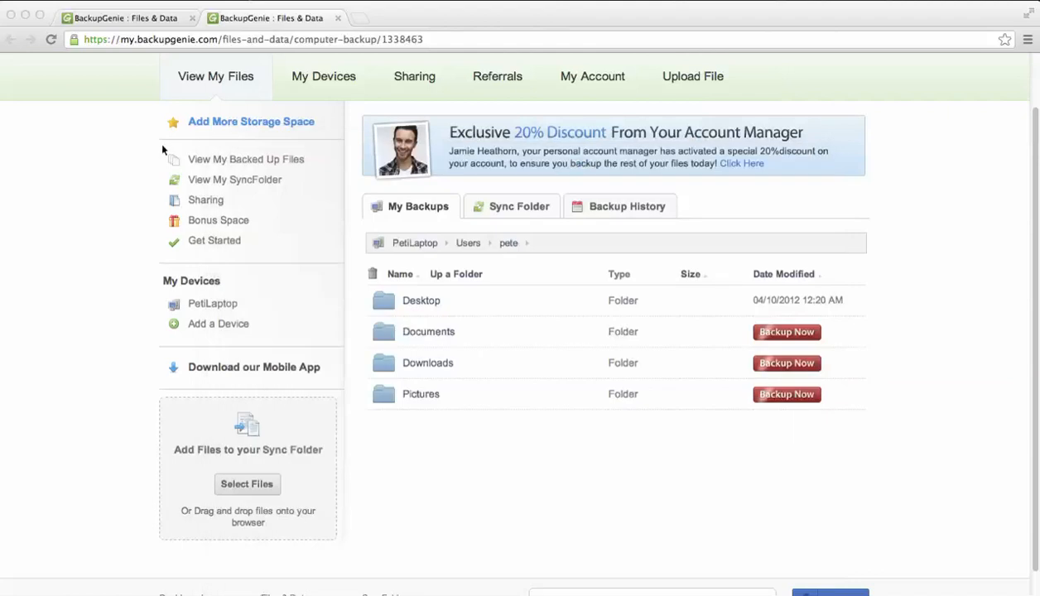
Step: View PetiLaptop's overview under My Devices, then move to the Sharing page's Folder Sharing section
scroll(up, 3)
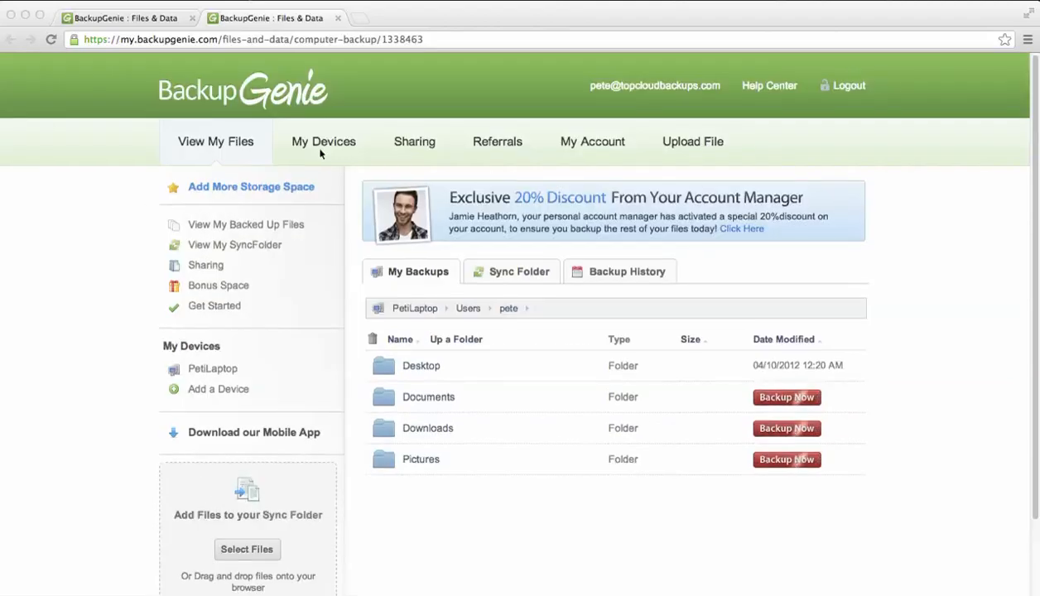
click(323, 141)
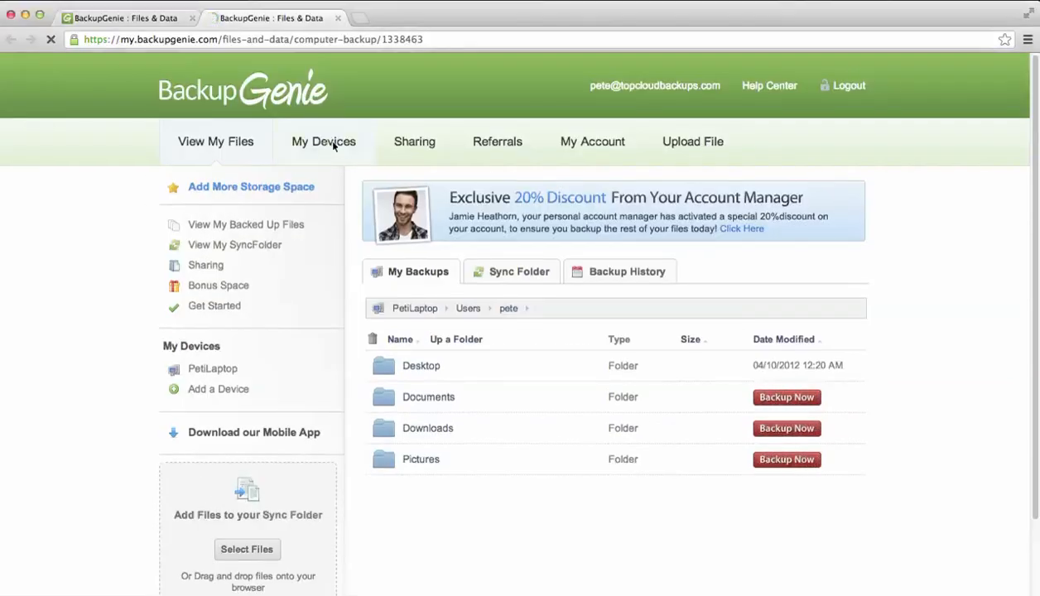
click(323, 141)
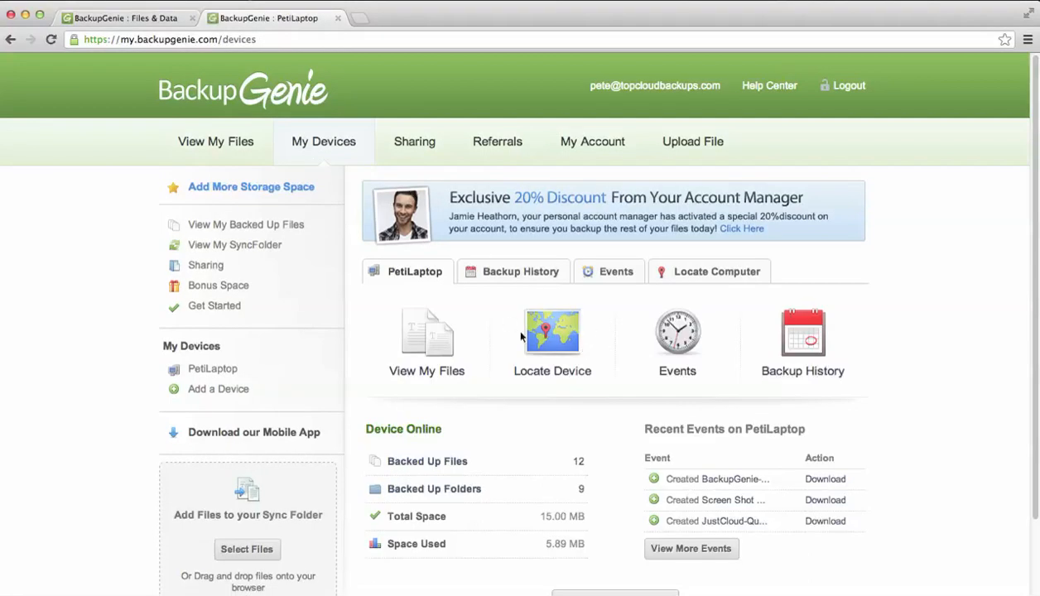
mouse_move(581, 361)
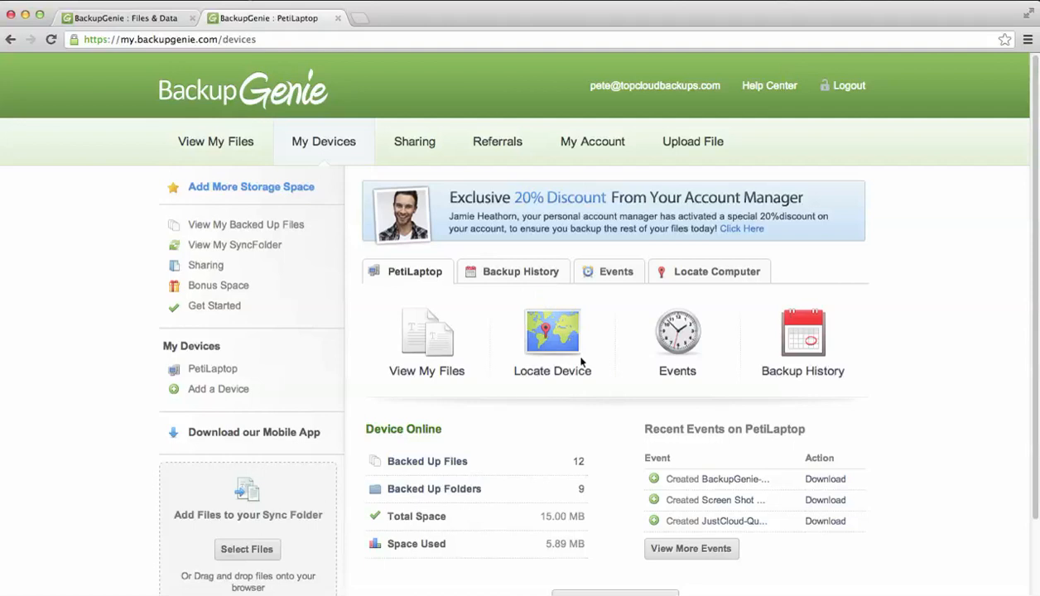
mouse_move(559, 380)
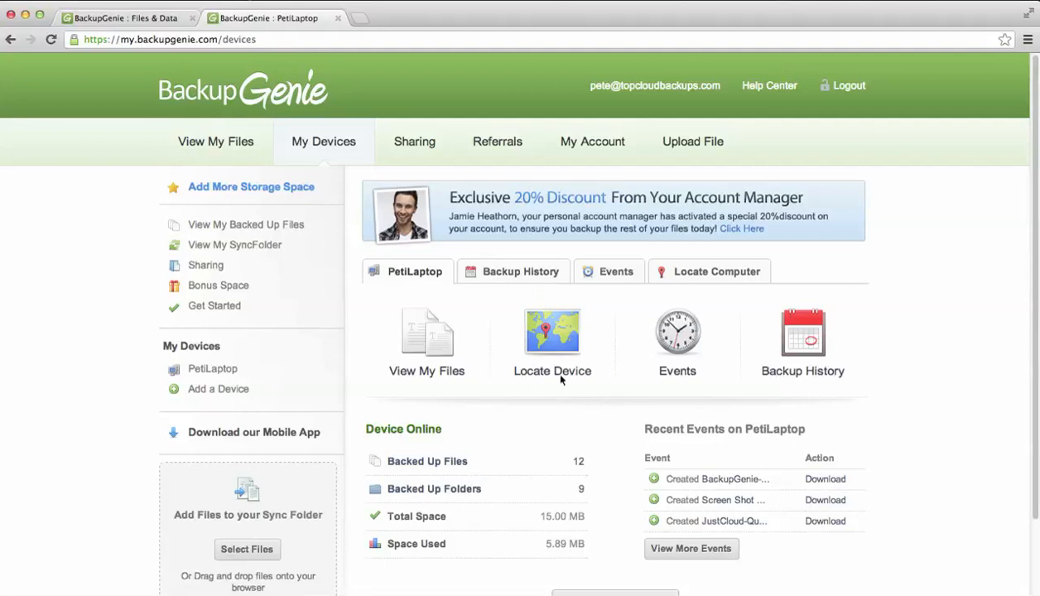
mouse_move(566, 374)
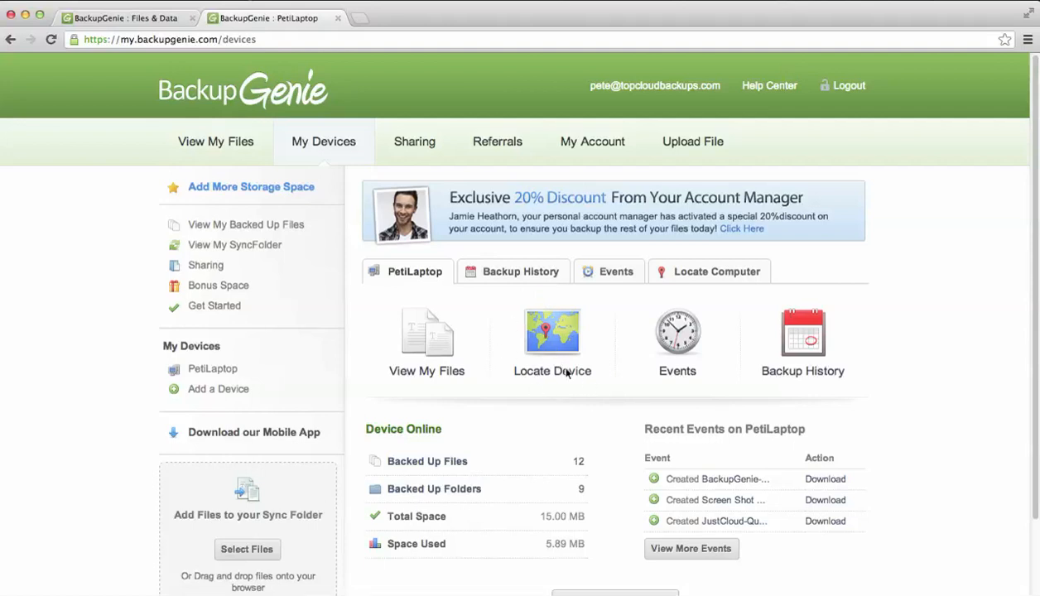
mouse_move(549, 361)
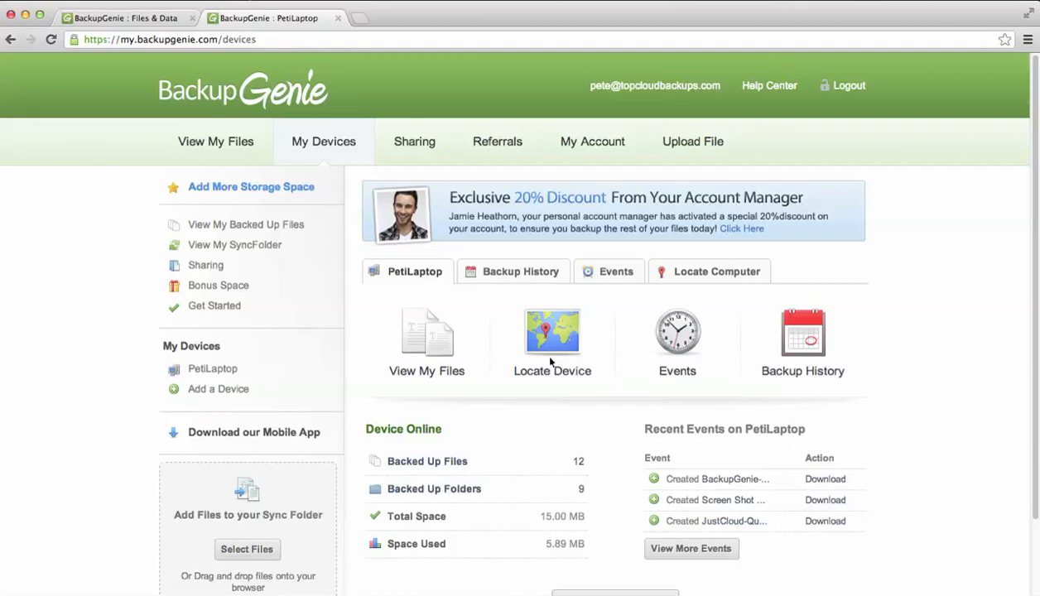
mouse_move(563, 348)
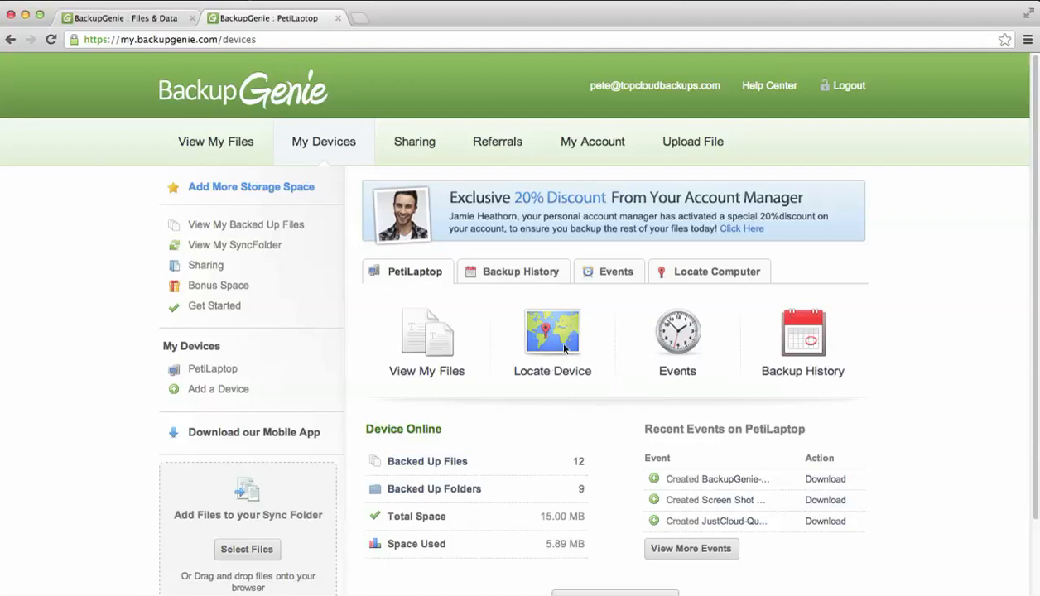
mouse_move(714, 347)
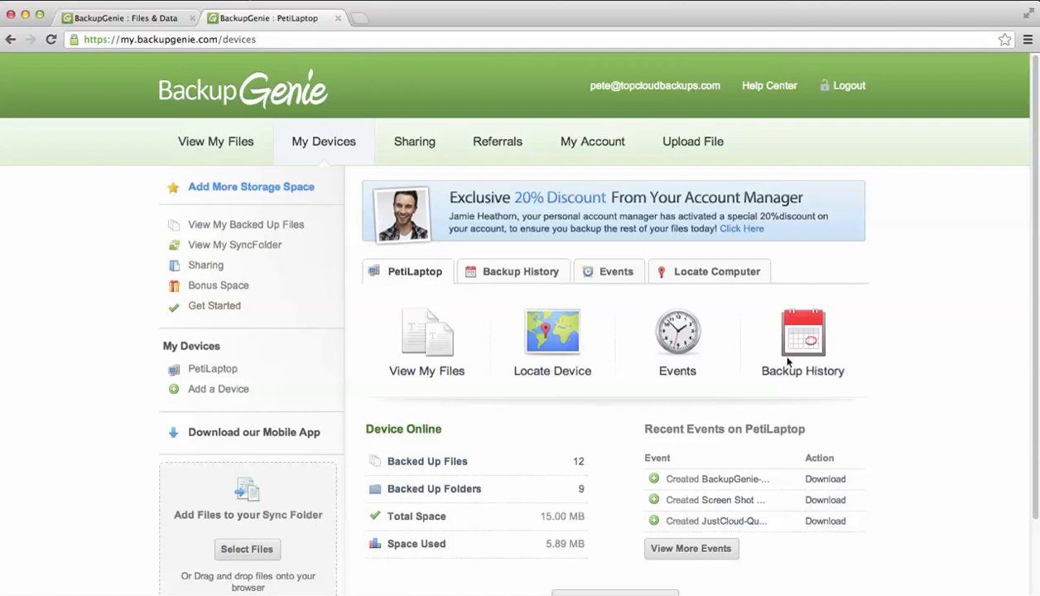
mouse_move(268, 152)
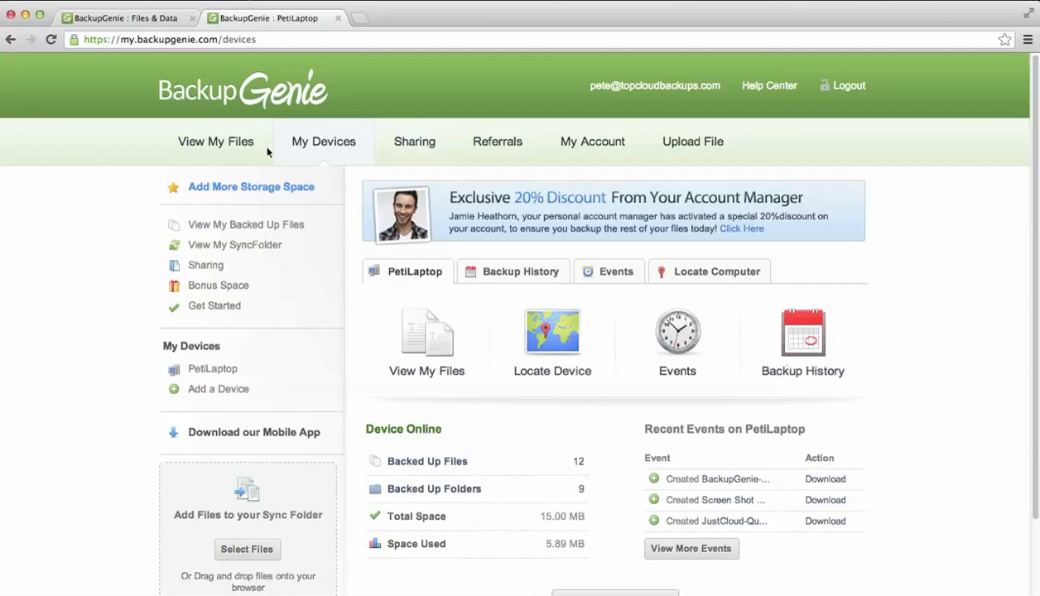
click(414, 142)
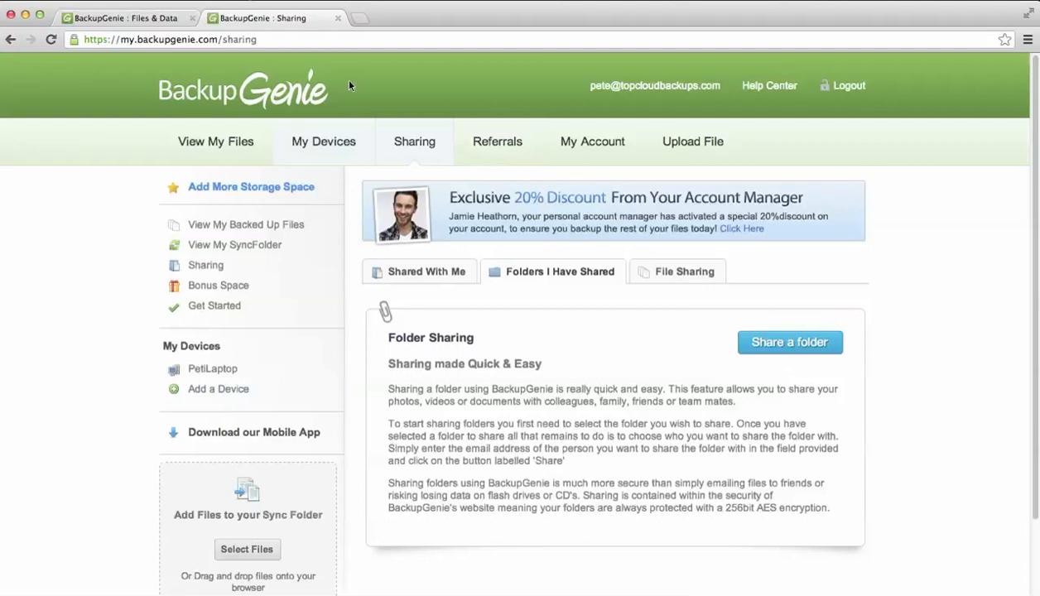
mouse_move(496, 141)
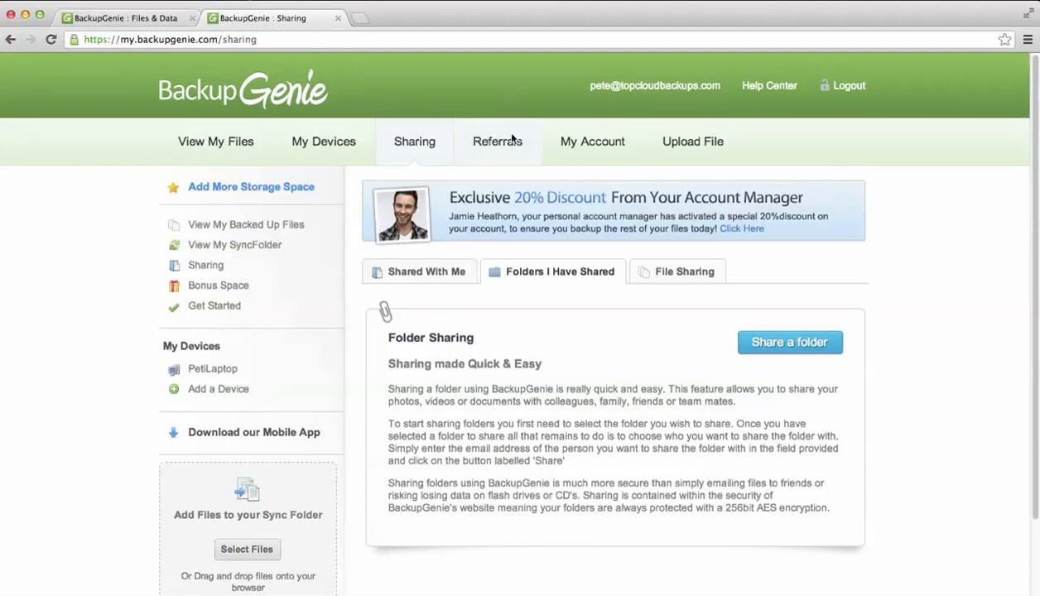
mouse_move(515, 106)
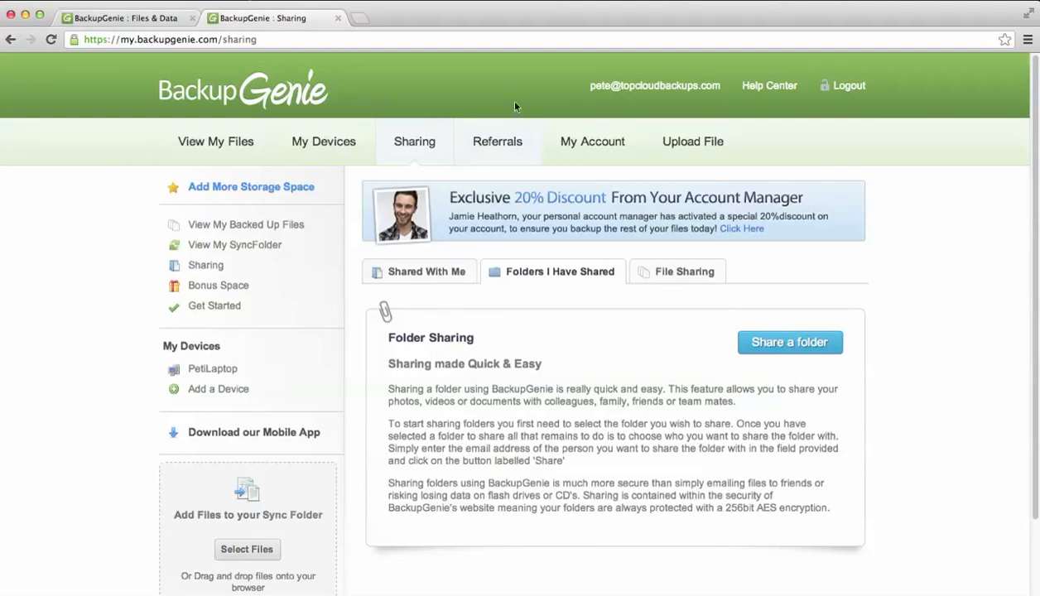
mouse_move(470, 132)
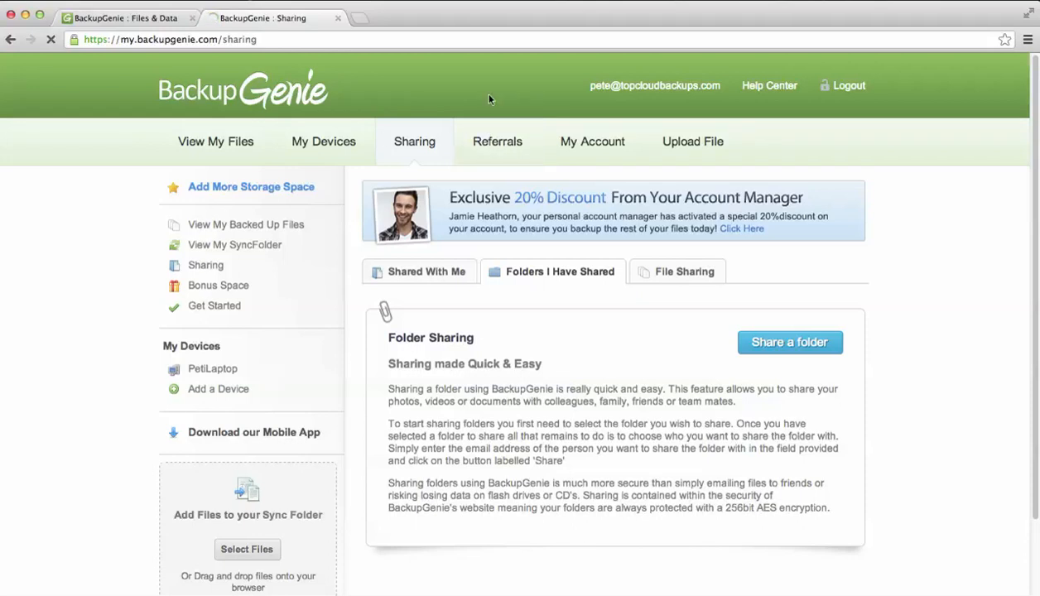
Step: Go to the Referrals page offering 100MB free space per invited friend
click(497, 141)
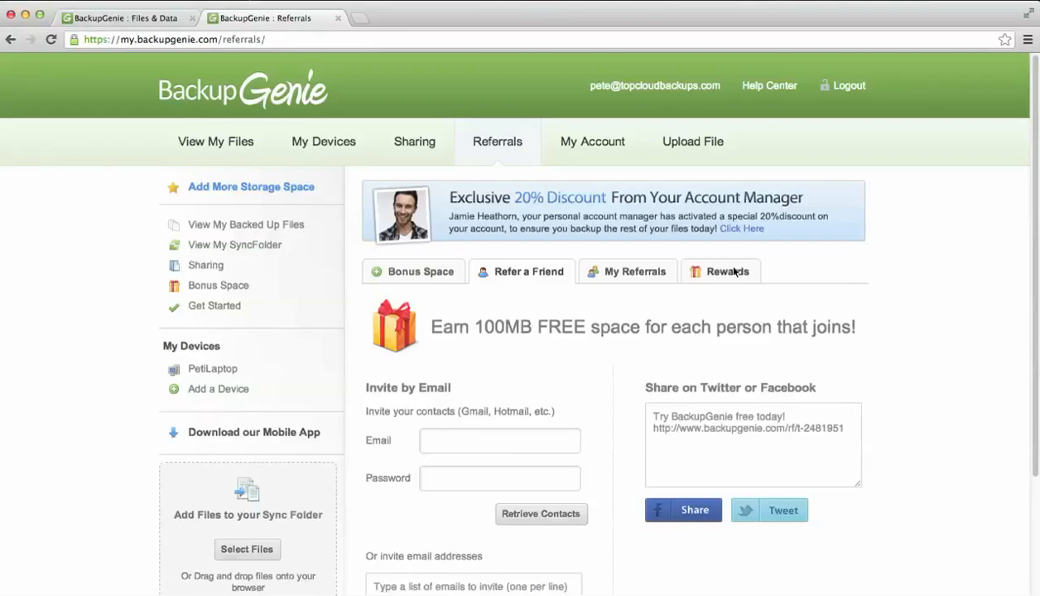
Step: Review referral Rewards and the Bonus Space tasks table, then move to the My Account page
click(725, 271)
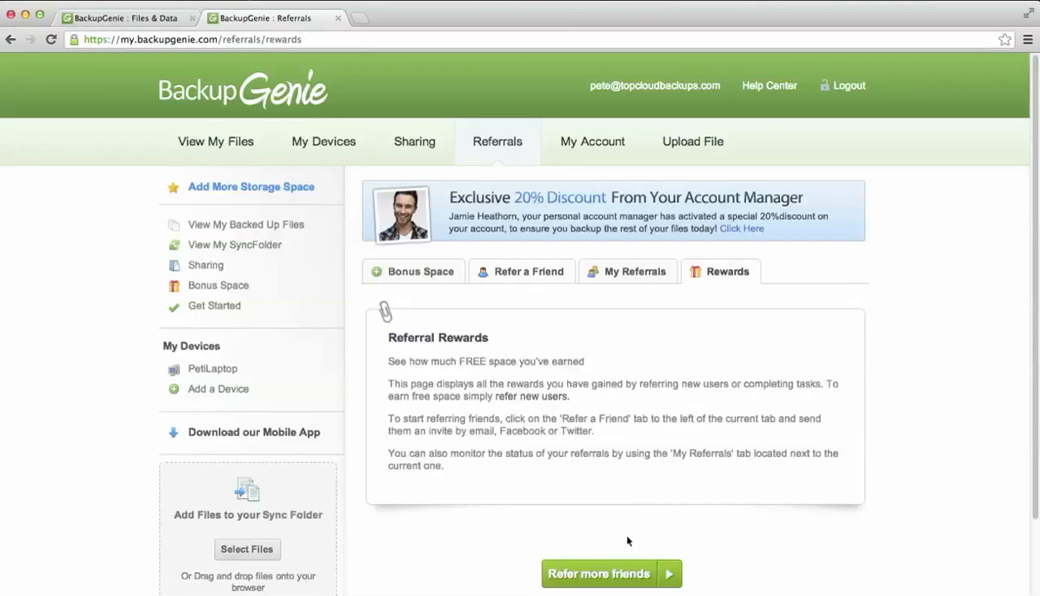
click(412, 272)
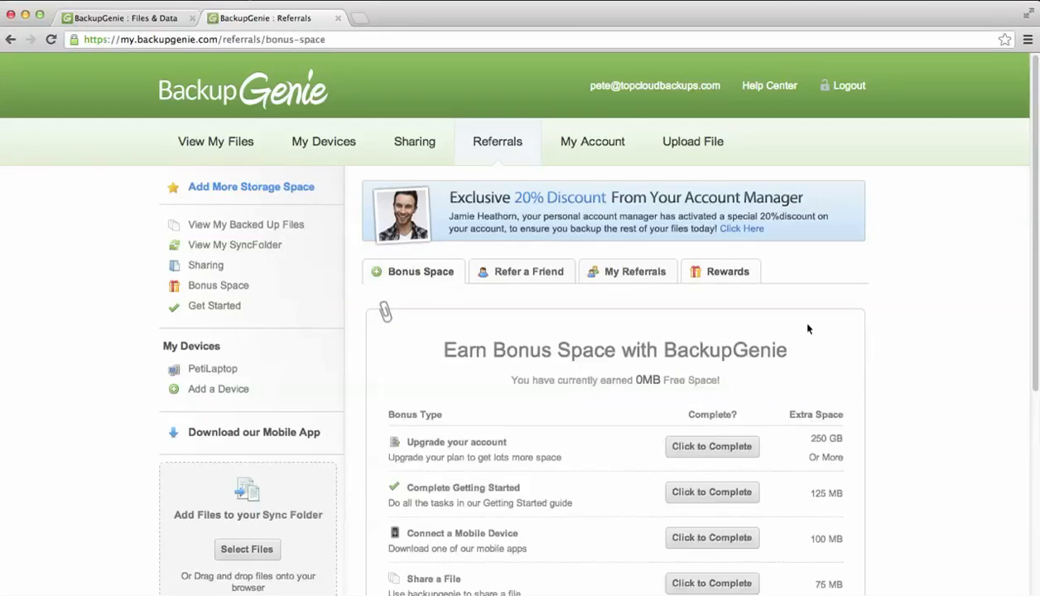
scroll(down, 3)
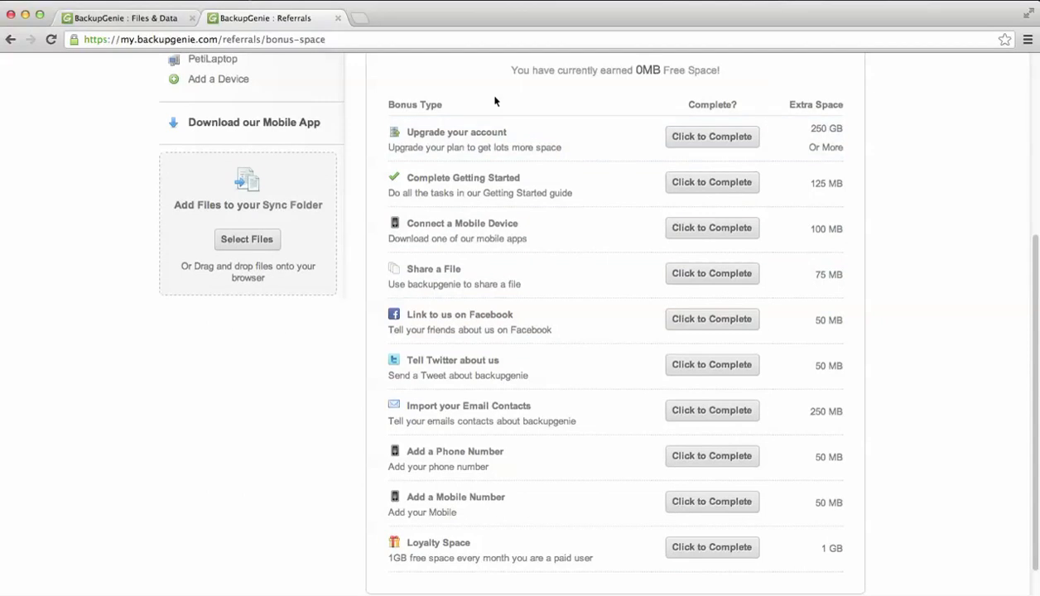
mouse_move(509, 126)
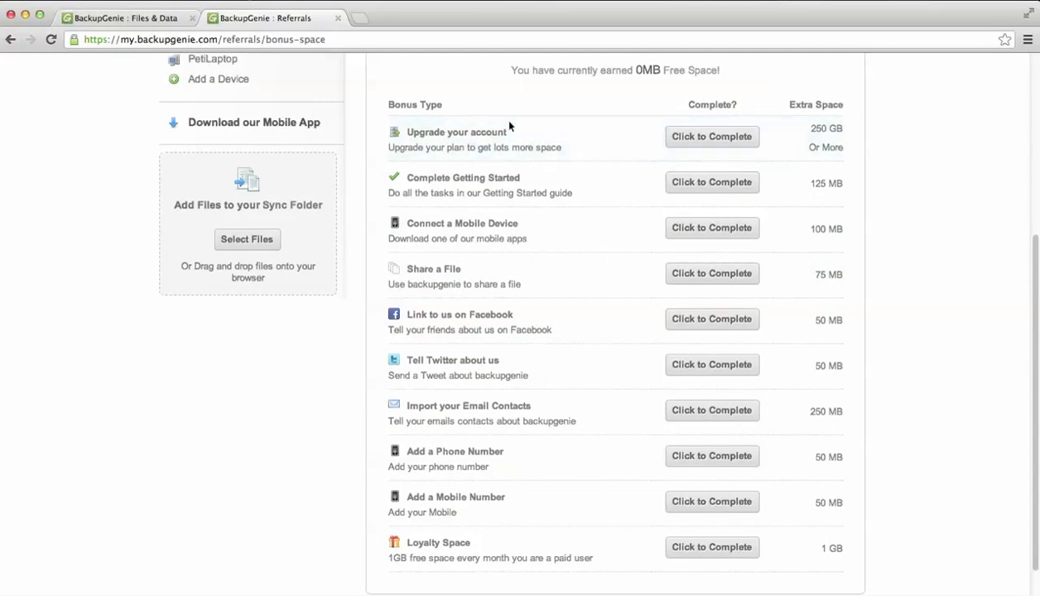
mouse_move(815, 135)
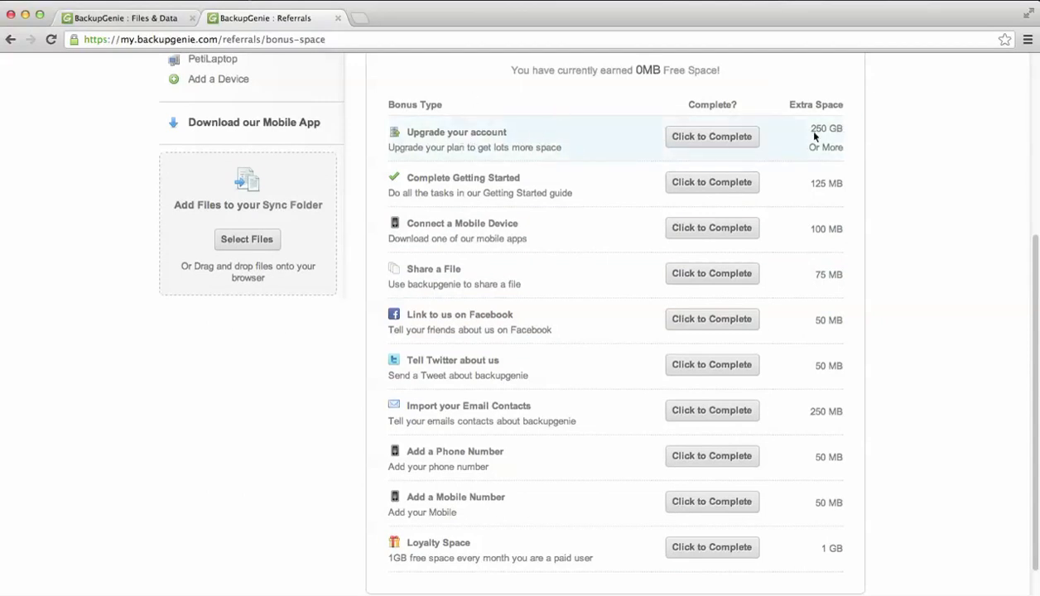
mouse_move(858, 533)
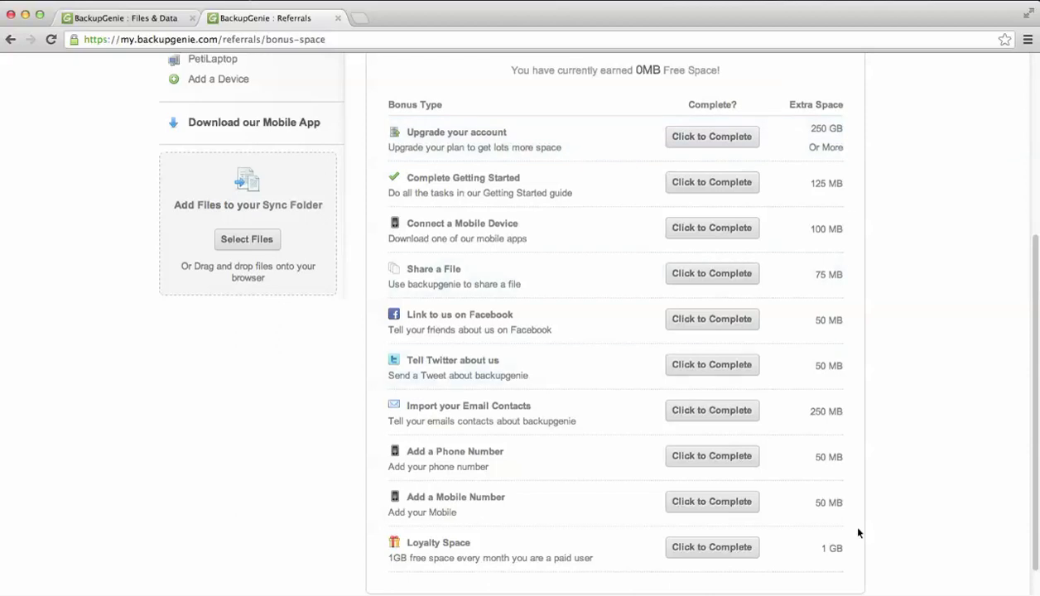
mouse_move(704, 242)
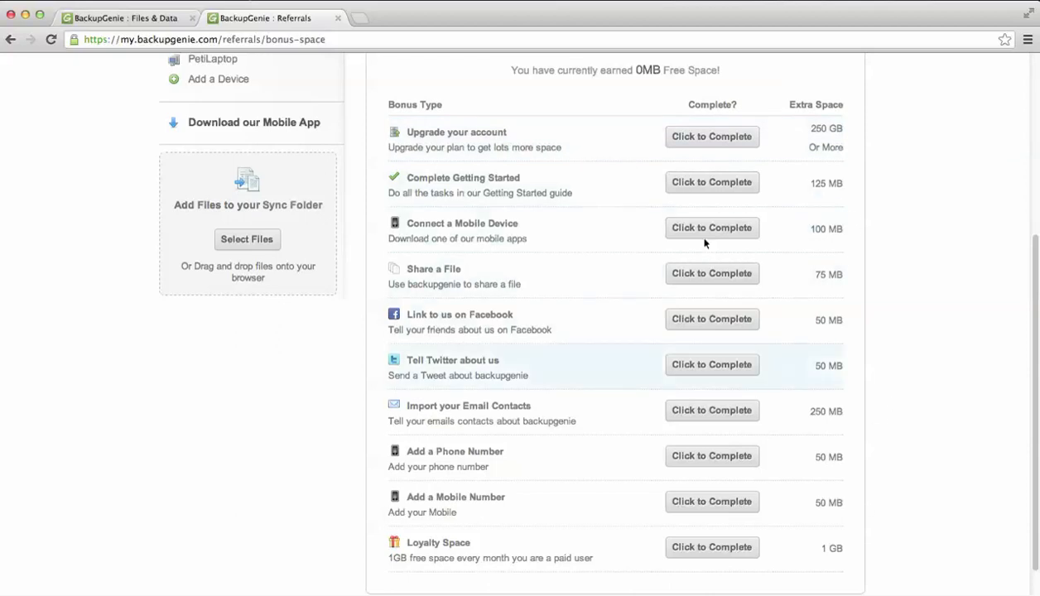
mouse_move(580, 202)
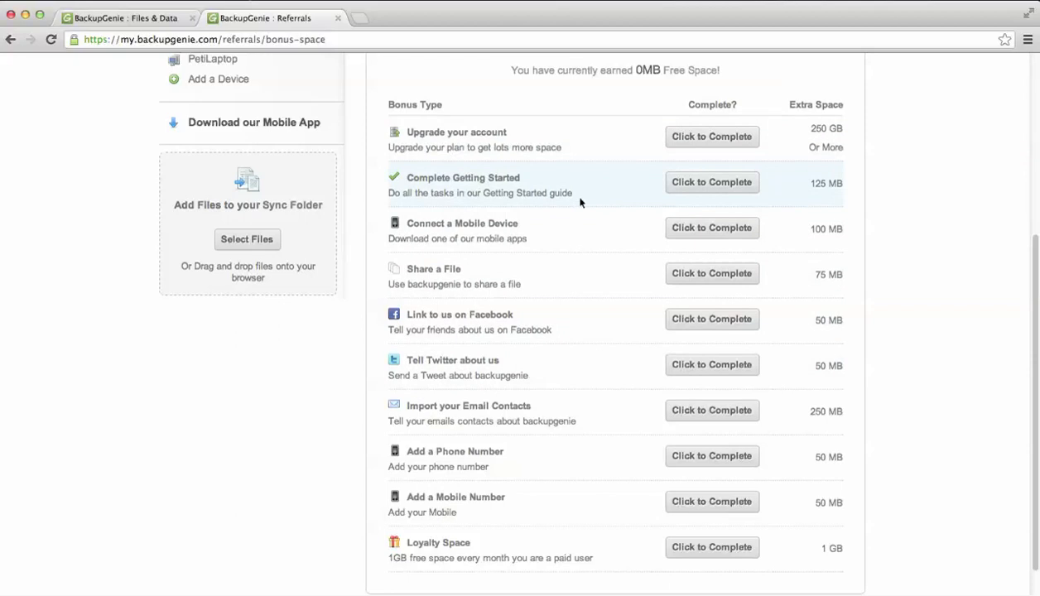
mouse_move(444, 222)
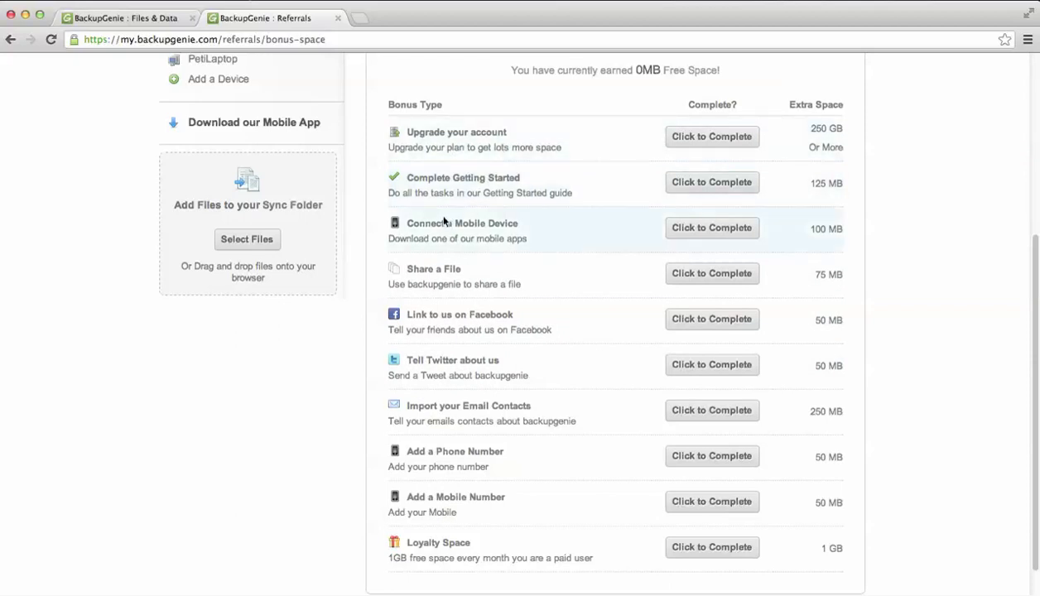
mouse_move(834, 231)
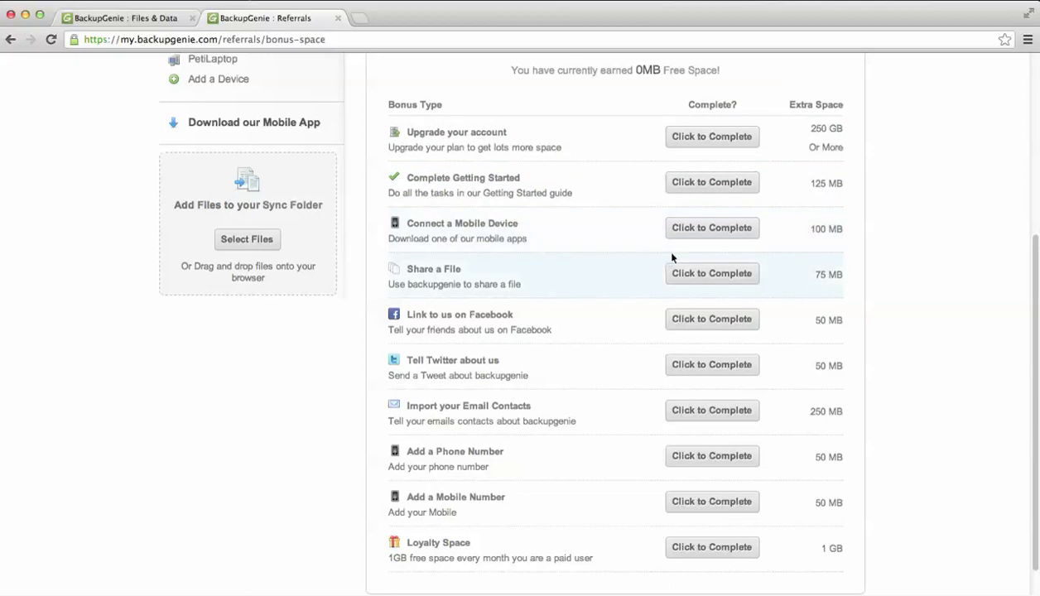
mouse_move(423, 263)
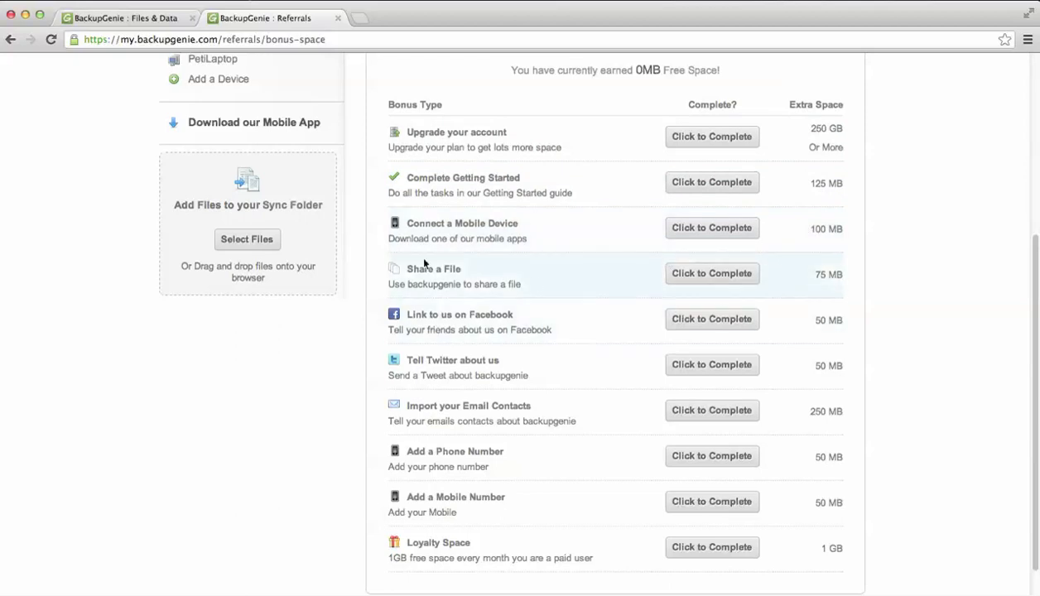
mouse_move(485, 315)
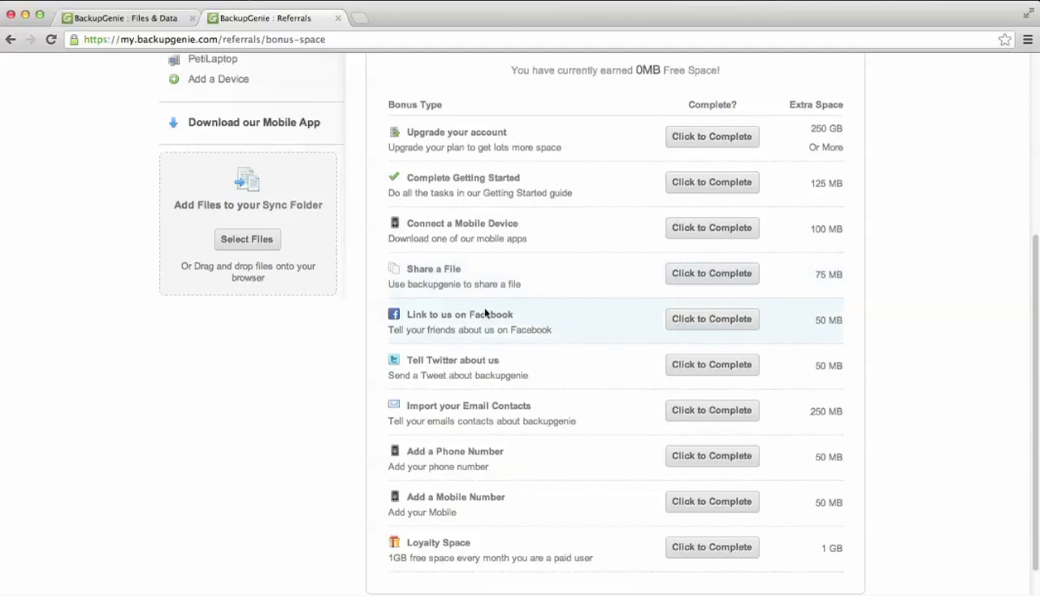
mouse_move(817, 295)
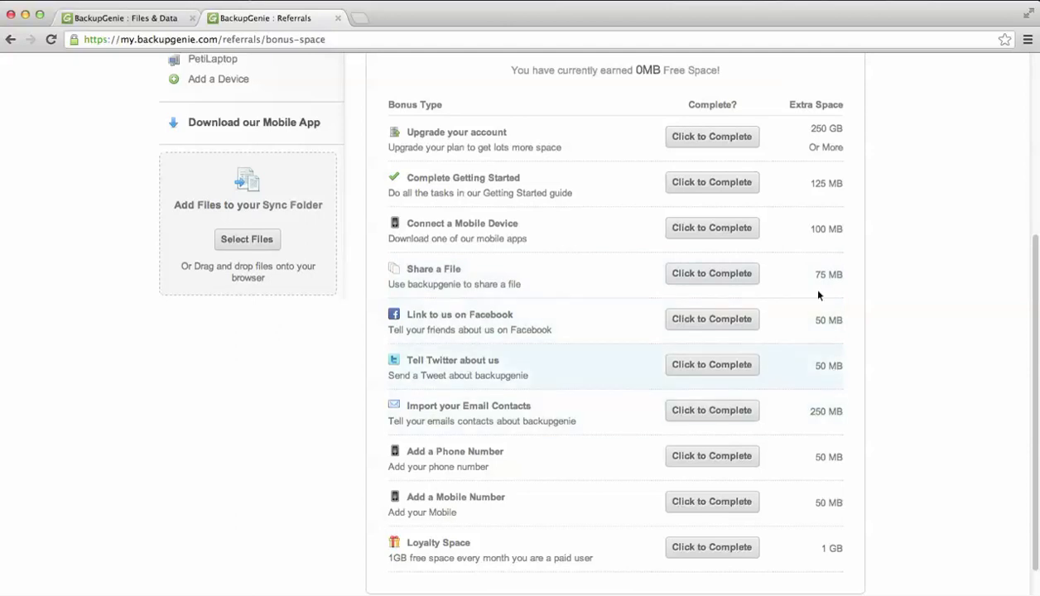
mouse_move(874, 353)
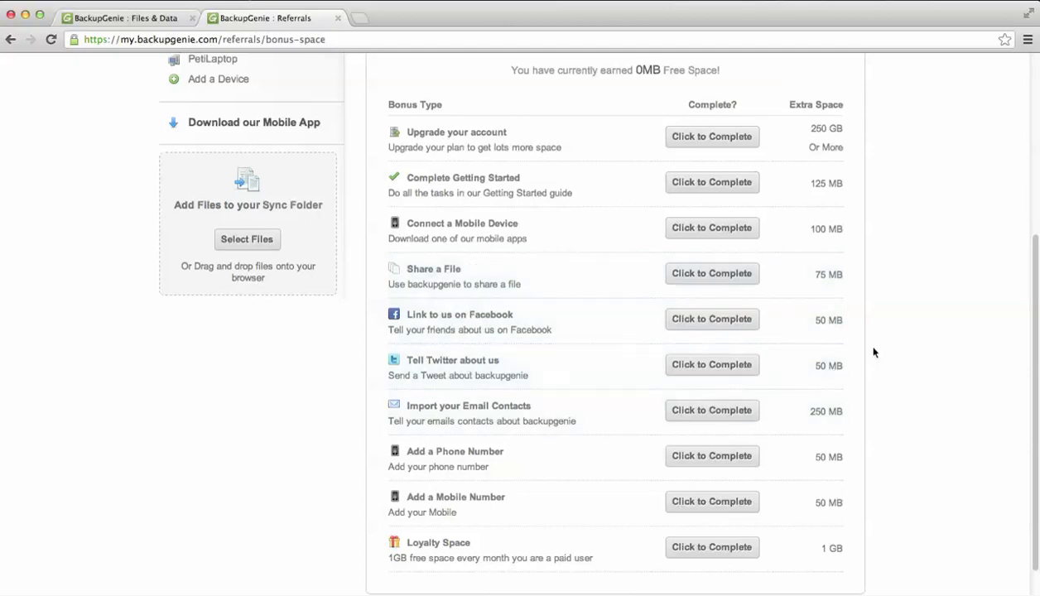
mouse_move(836, 371)
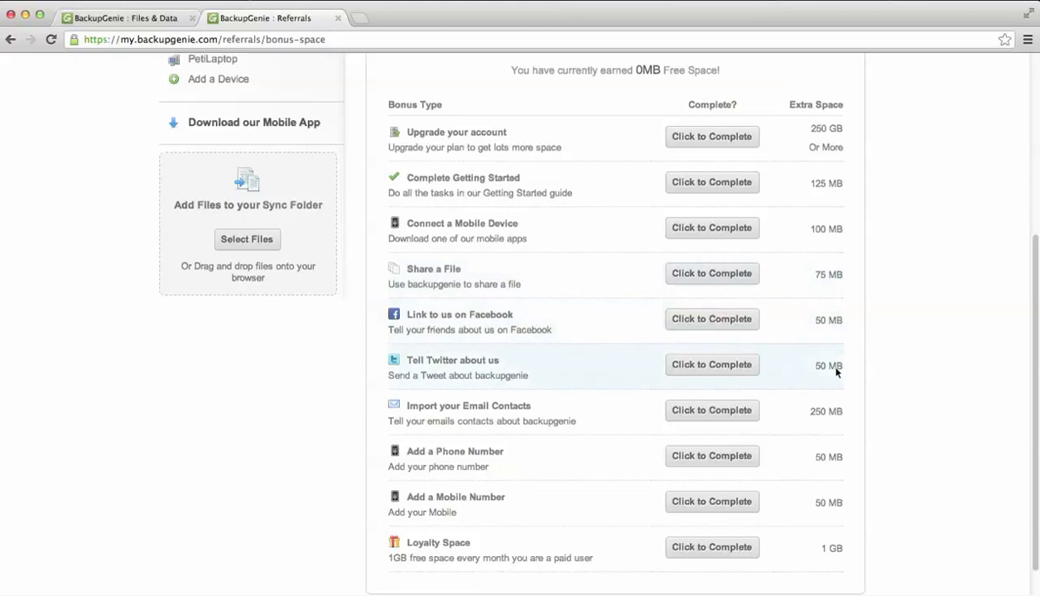
mouse_move(775, 346)
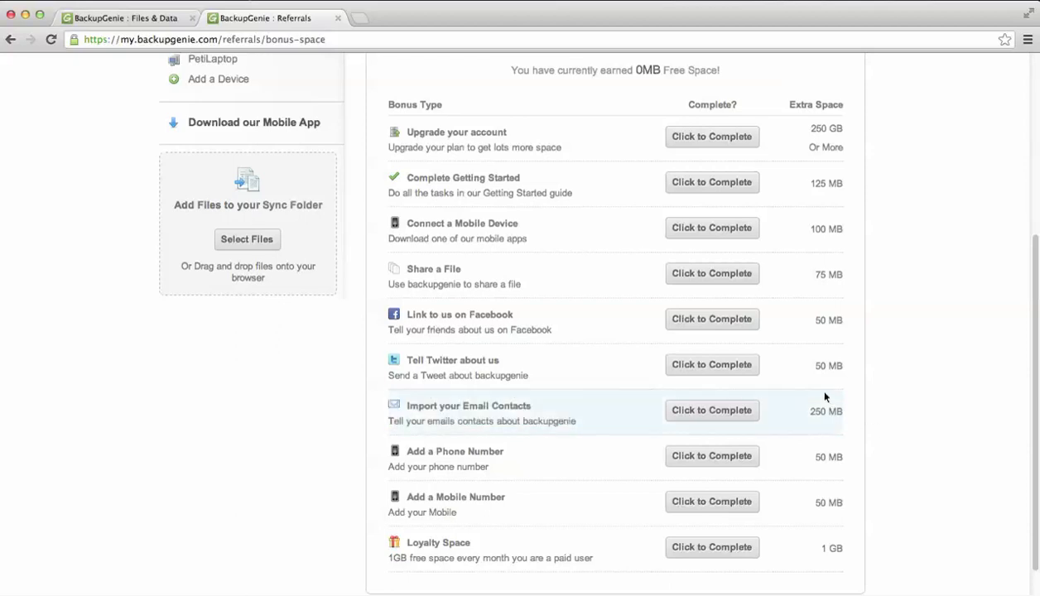
mouse_move(546, 427)
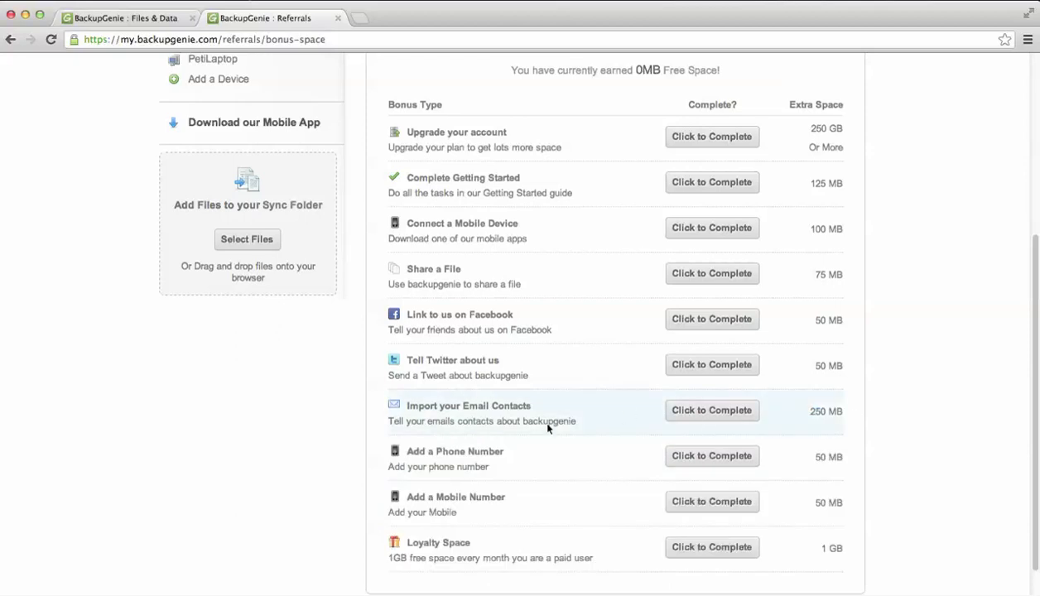
mouse_move(414, 450)
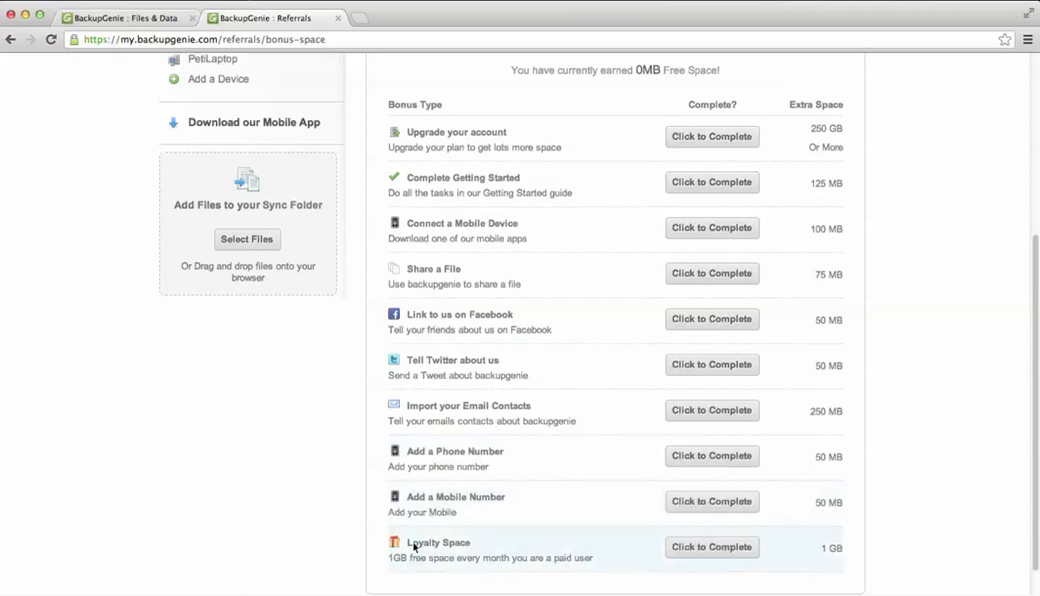
mouse_move(852, 433)
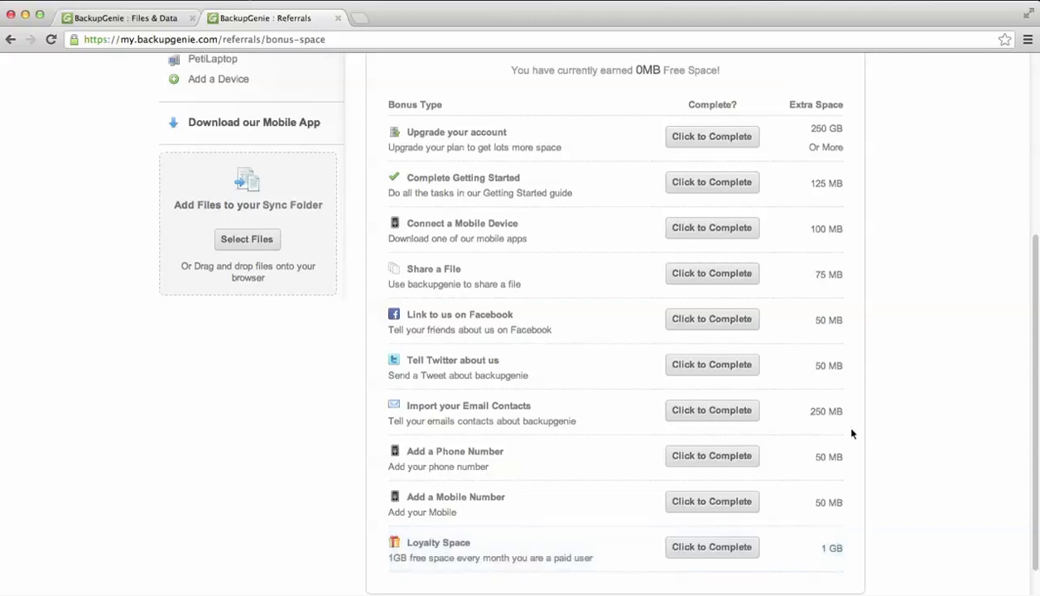
scroll(up, 3)
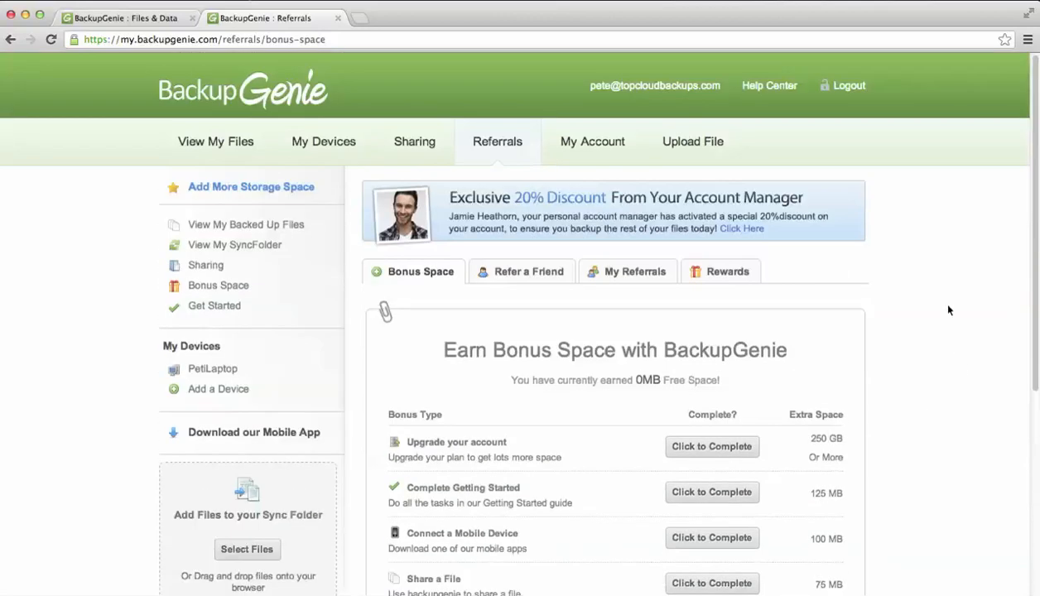
mouse_move(560, 126)
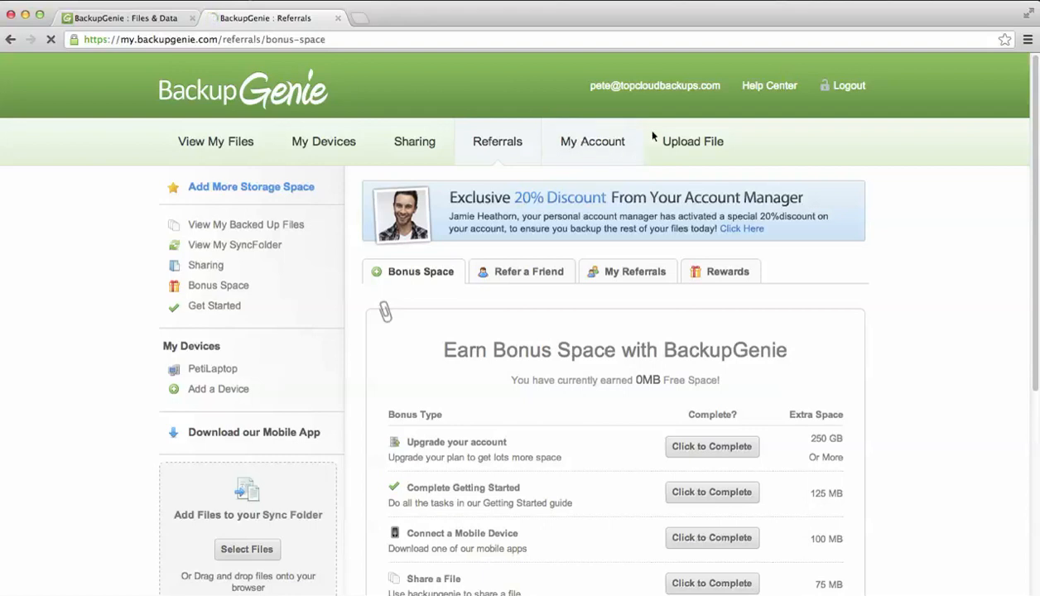
click(592, 141)
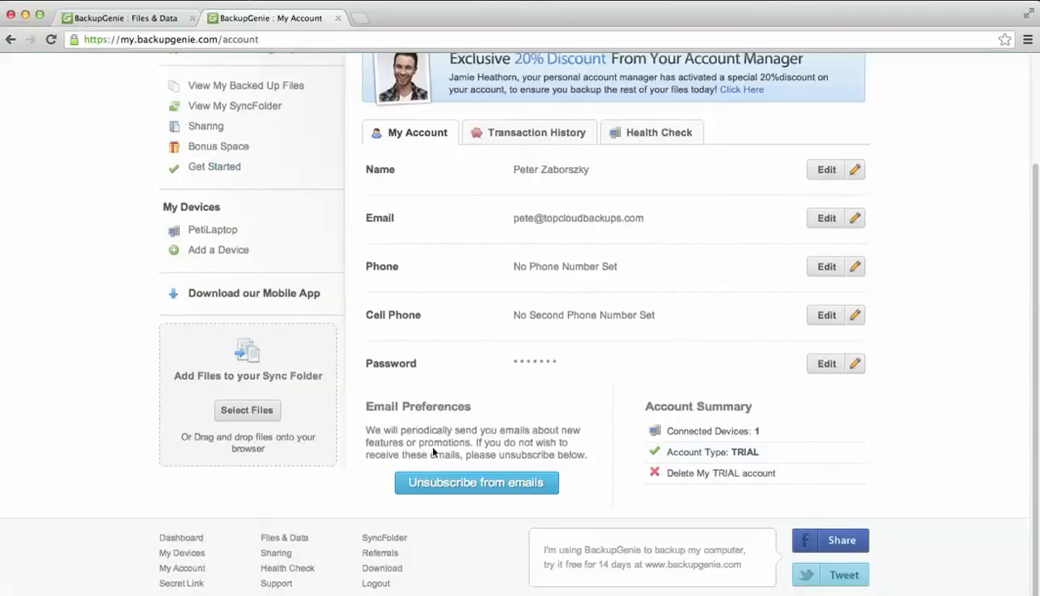
click(246, 410)
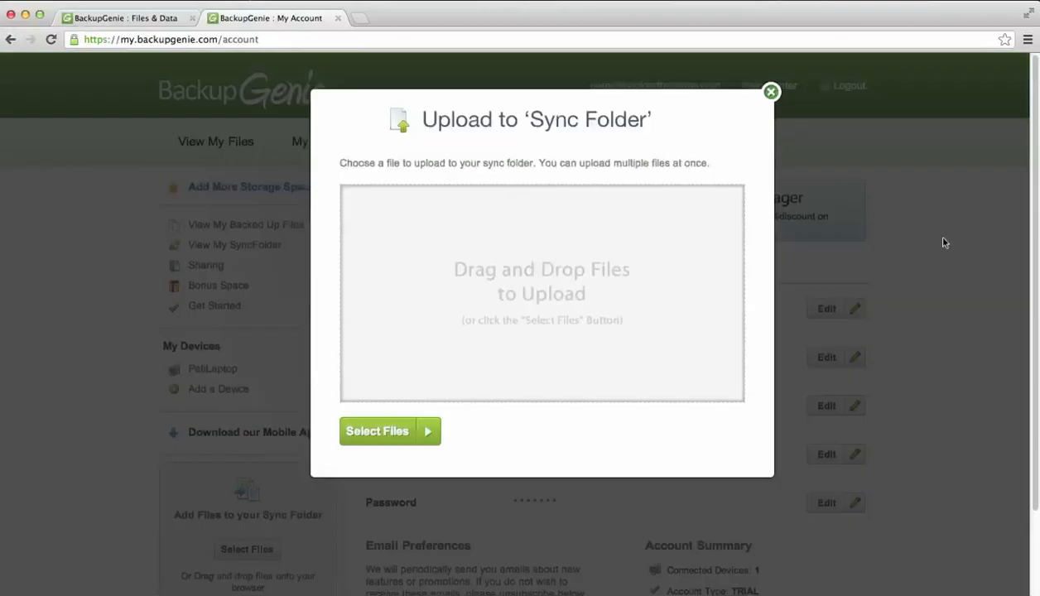
click(770, 92)
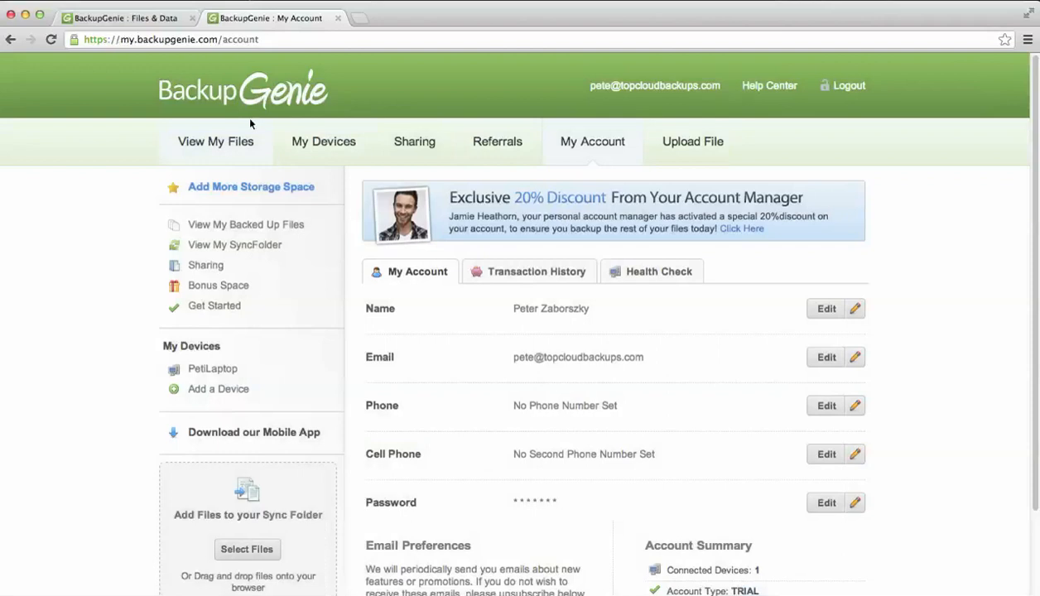
scroll(down, 3)
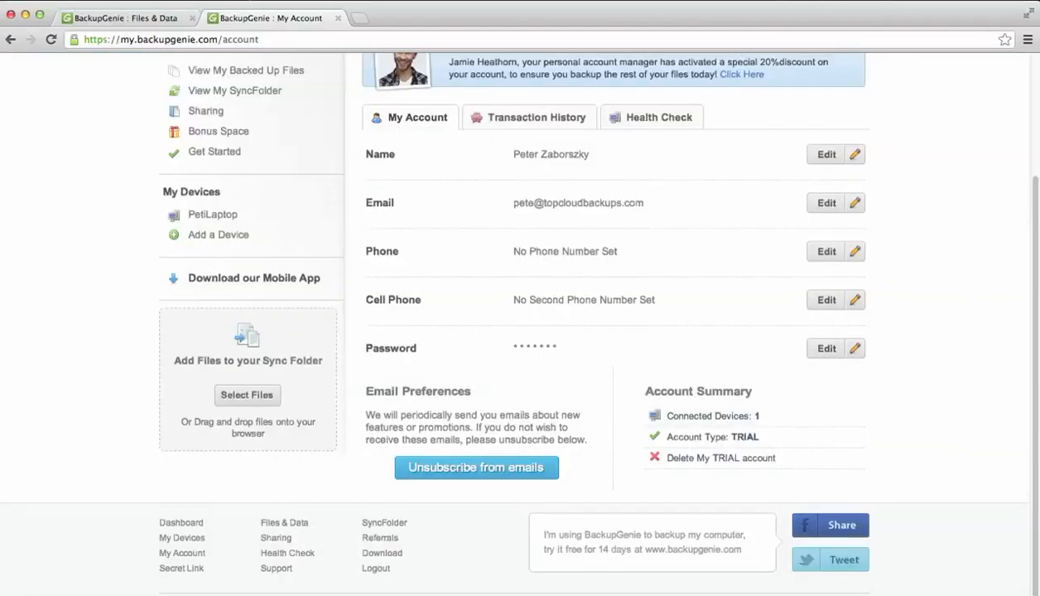
click(830, 525)
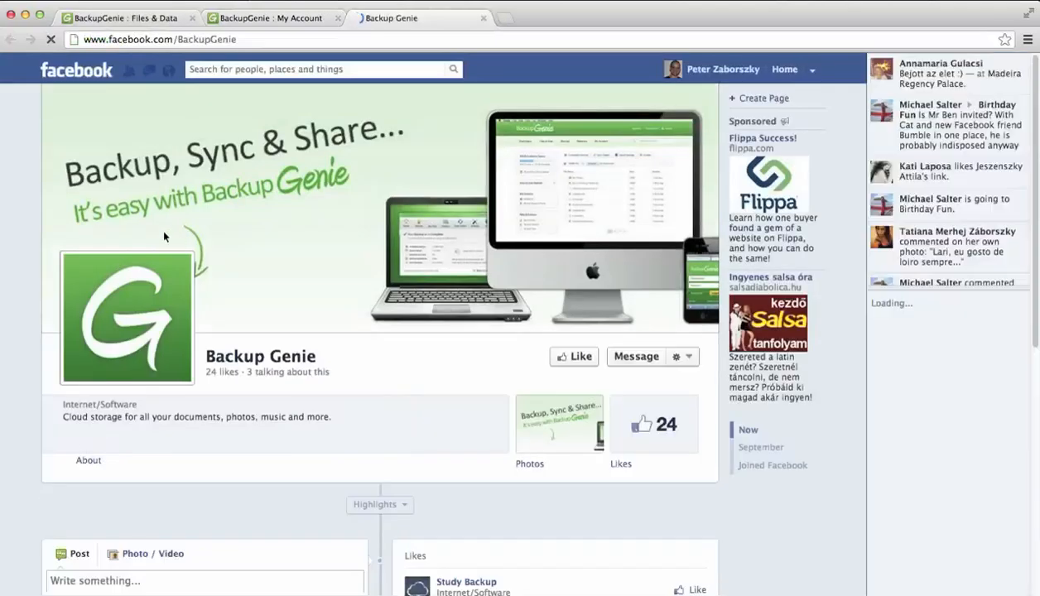
Step: Scroll through the Backup Genie Facebook timeline and Twitter profile, then return to the account page
scroll(down, 3)
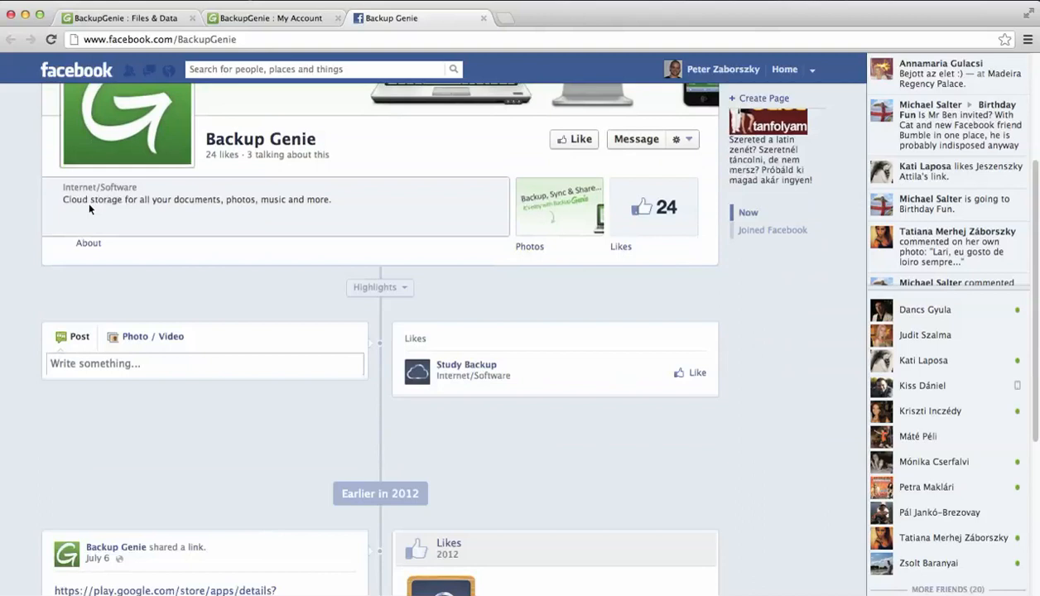
scroll(down, 3)
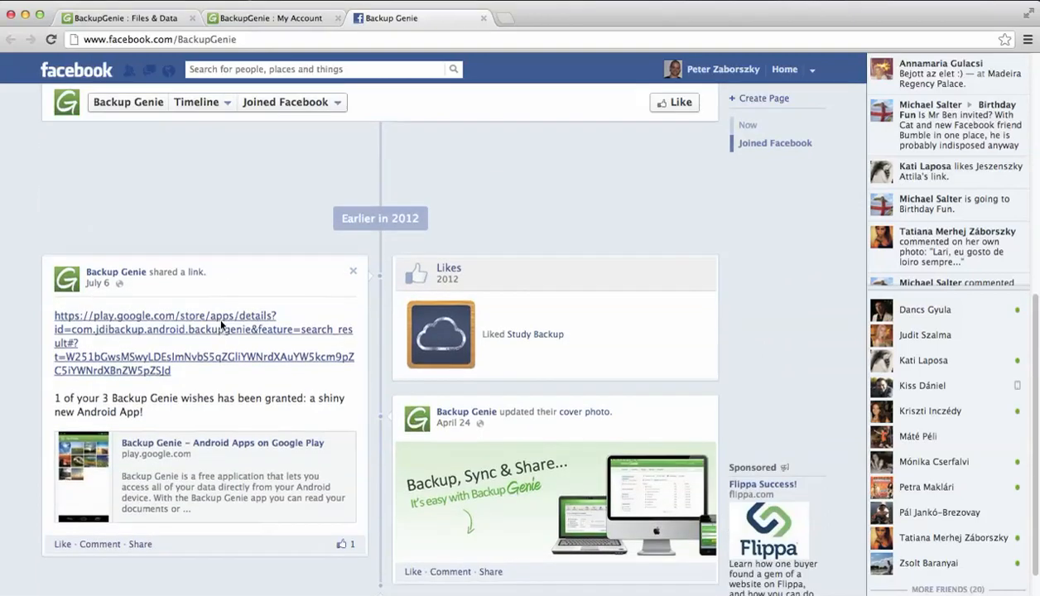
scroll(up, 3)
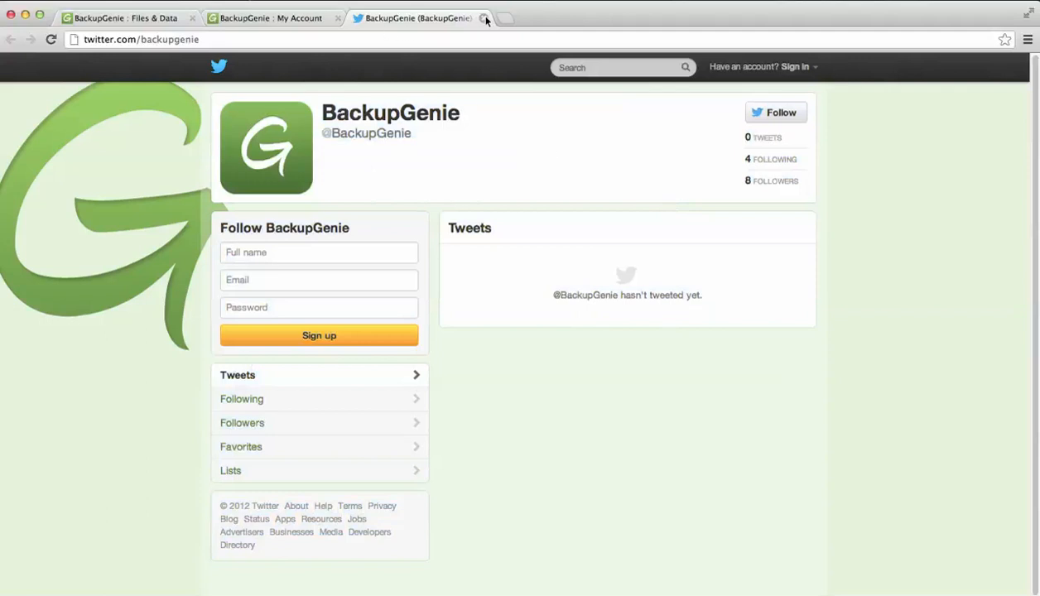
click(273, 16)
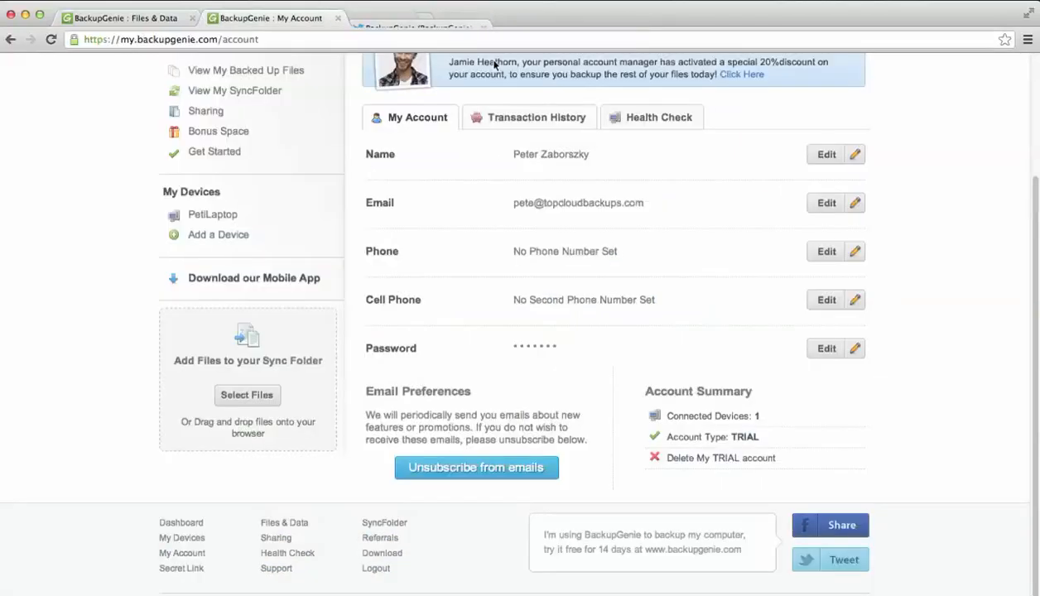
Step: Log out of the BackupGenie web account, returning to the public homepage
scroll(up, 3)
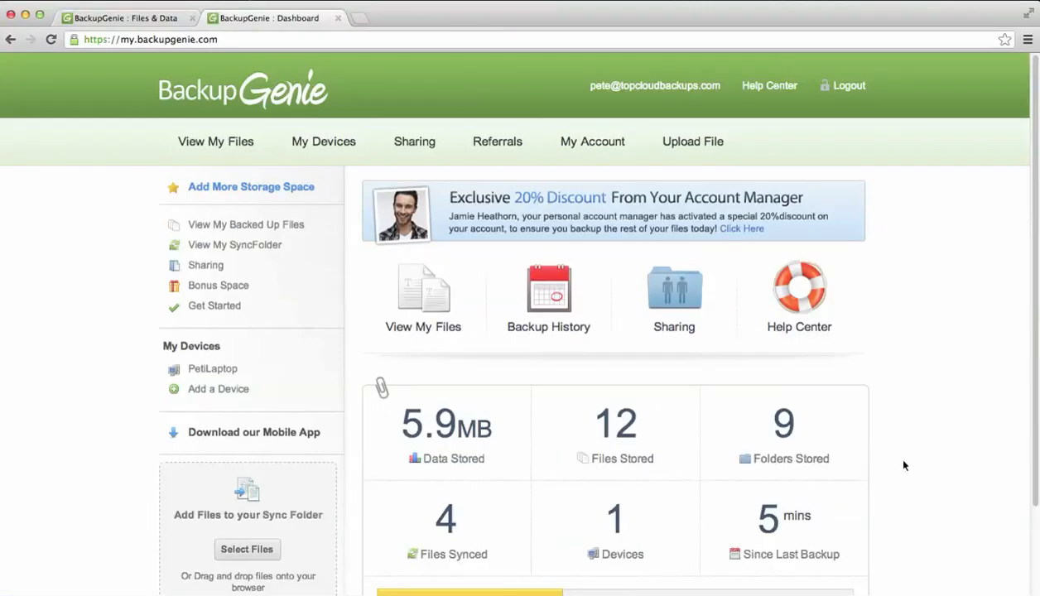
mouse_move(980, 245)
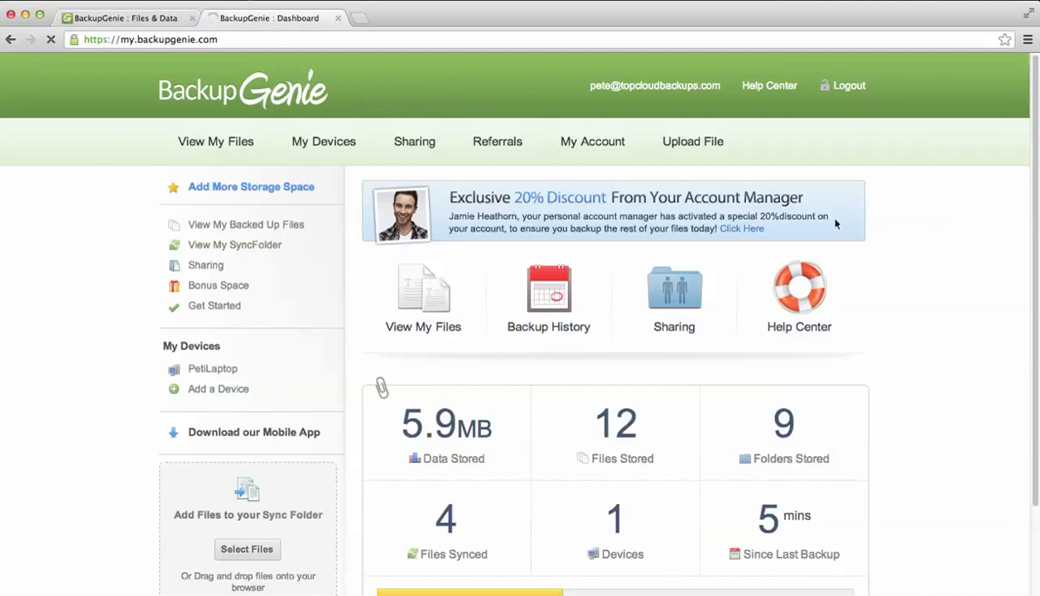
click(848, 86)
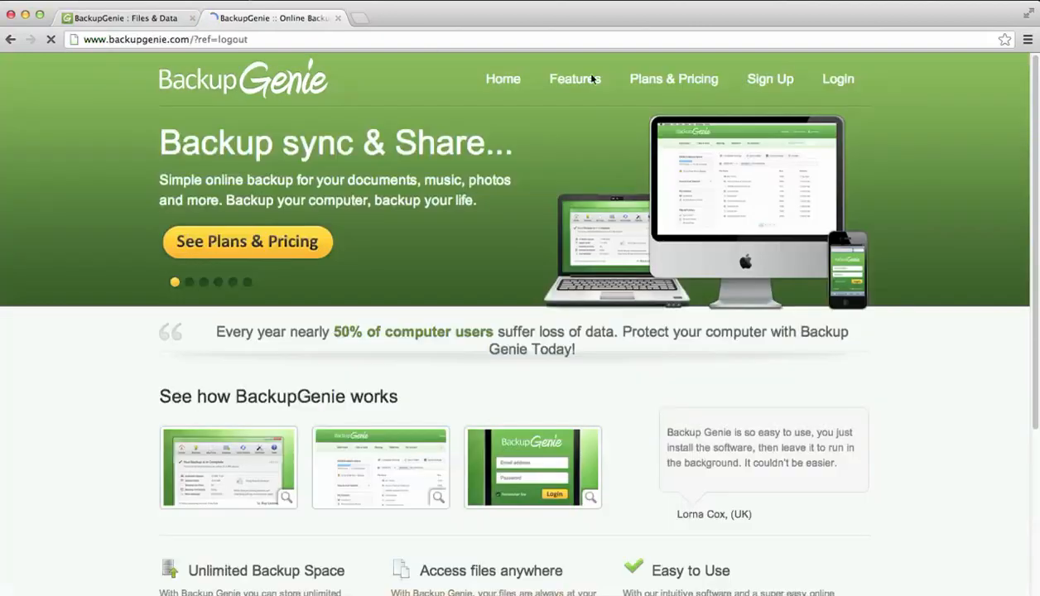
Step: Open the Features page describing automated online backup, unlimited storage and ease of use
click(569, 79)
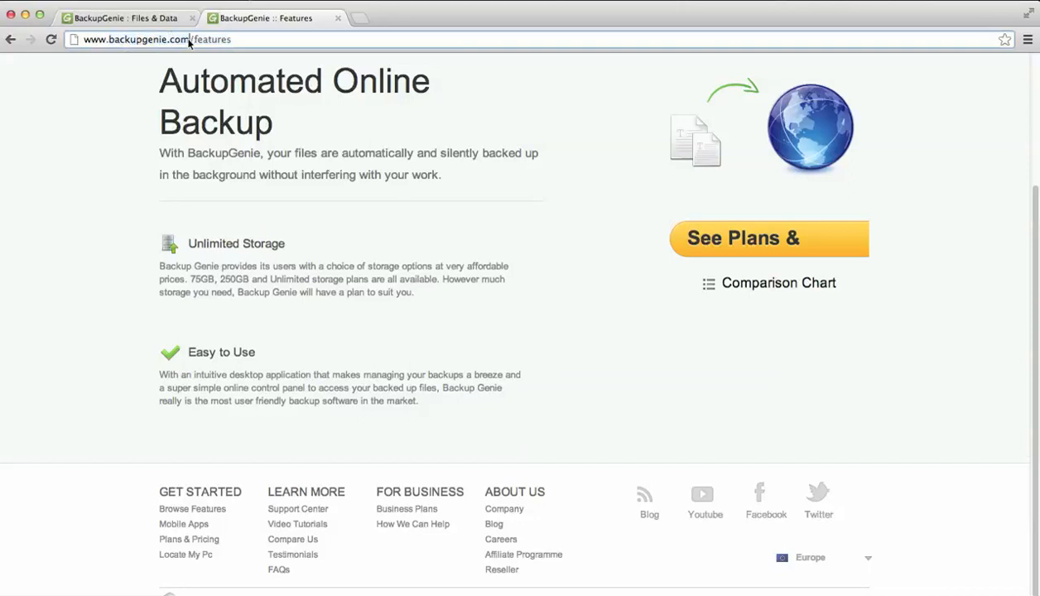
mouse_move(506, 498)
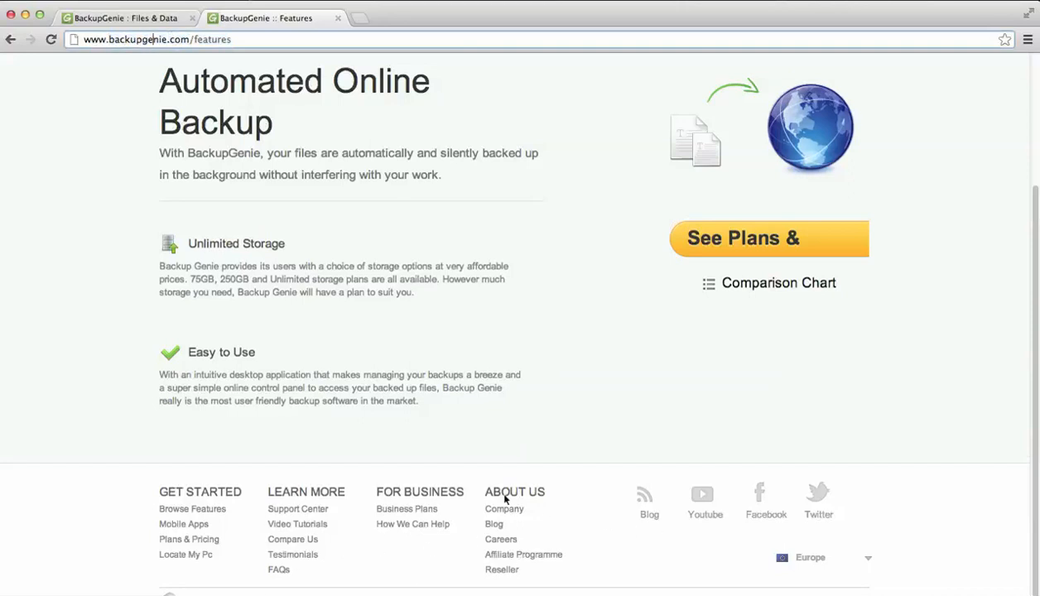
mouse_move(477, 520)
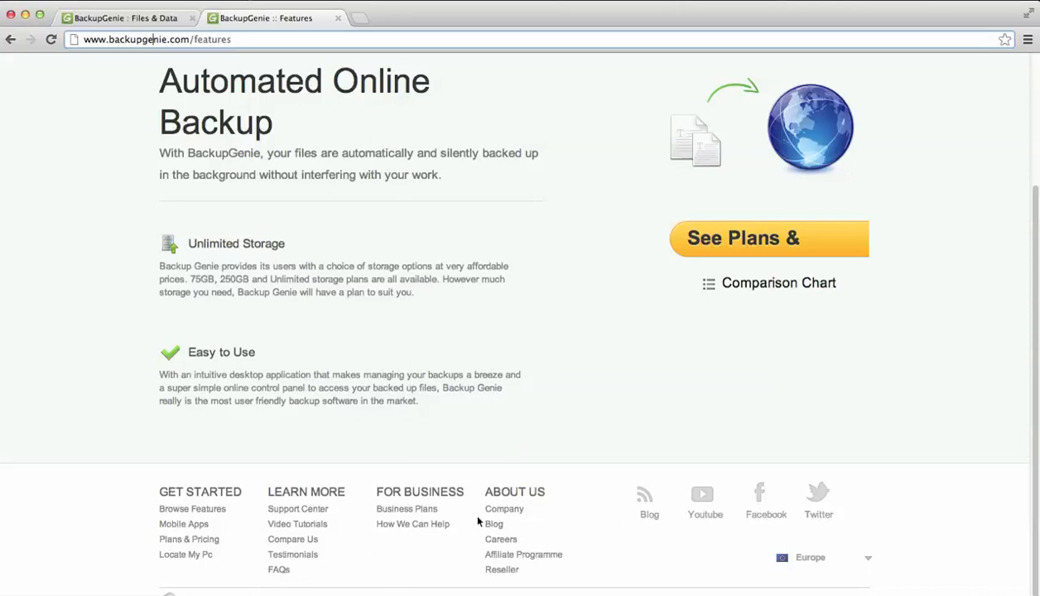
mouse_move(311, 527)
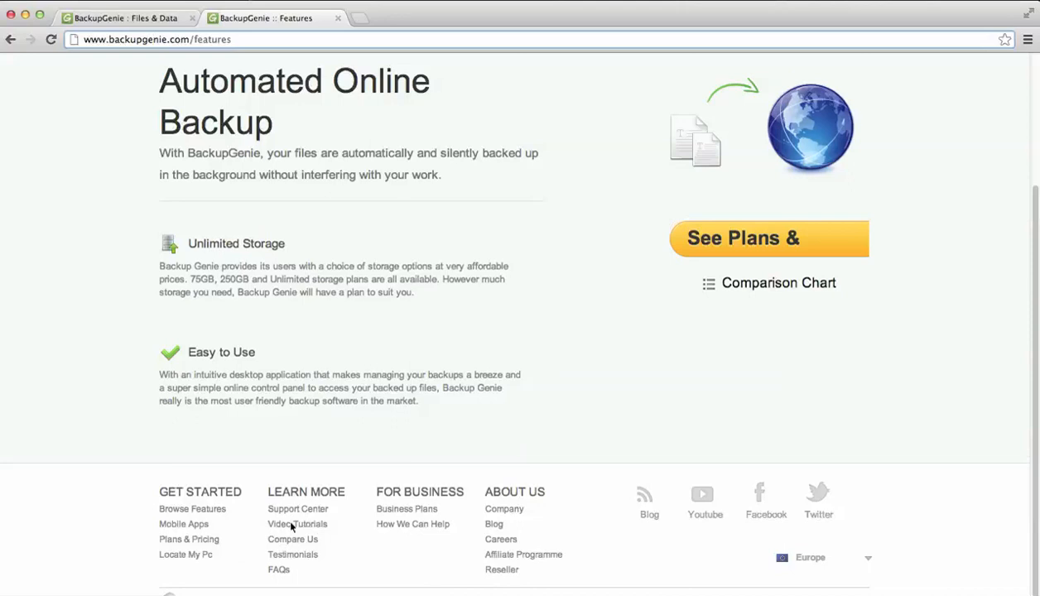
Step: Browse the Support Center FAQs, viewing Backing Up Files and Download and Installation categories
click(298, 508)
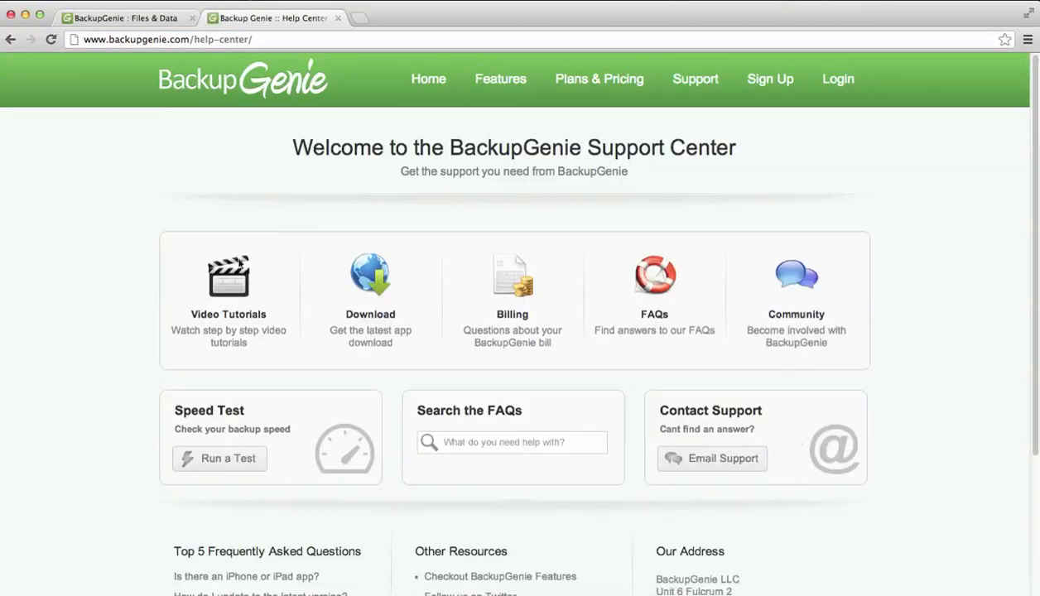
mouse_move(263, 305)
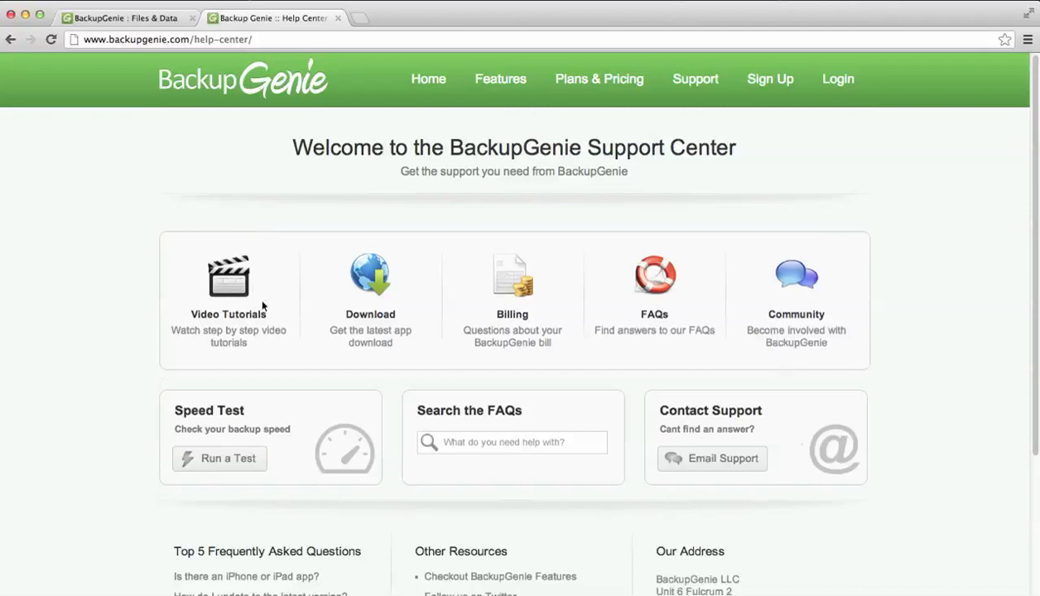
mouse_move(381, 301)
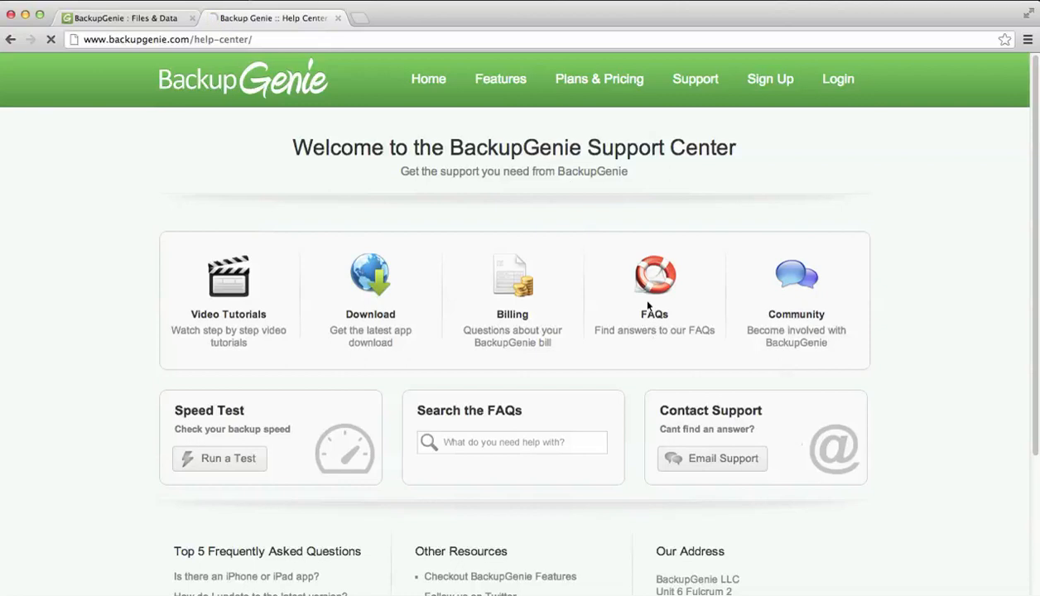
click(653, 282)
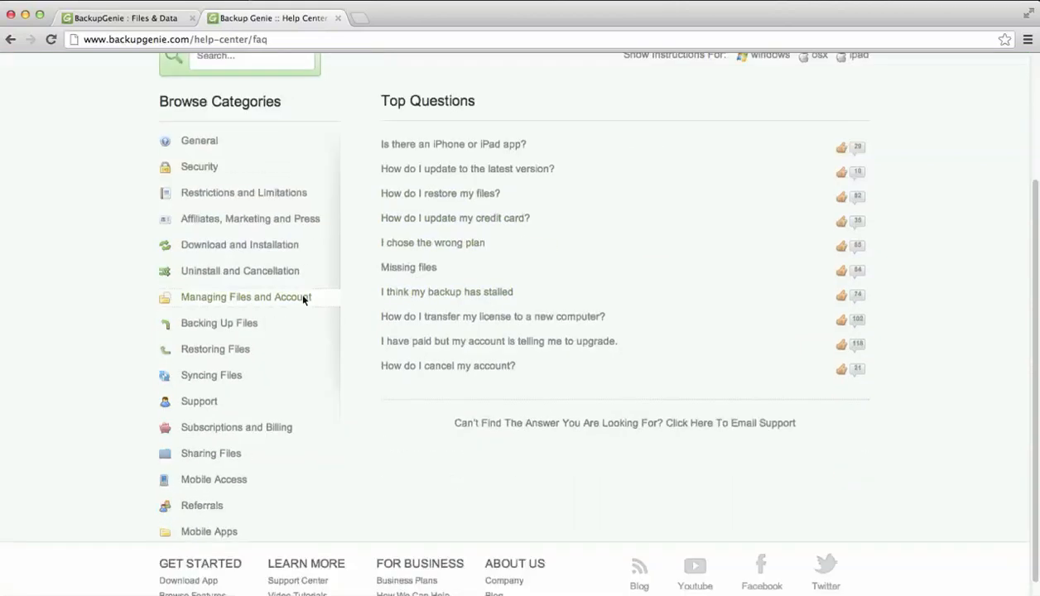
click(219, 323)
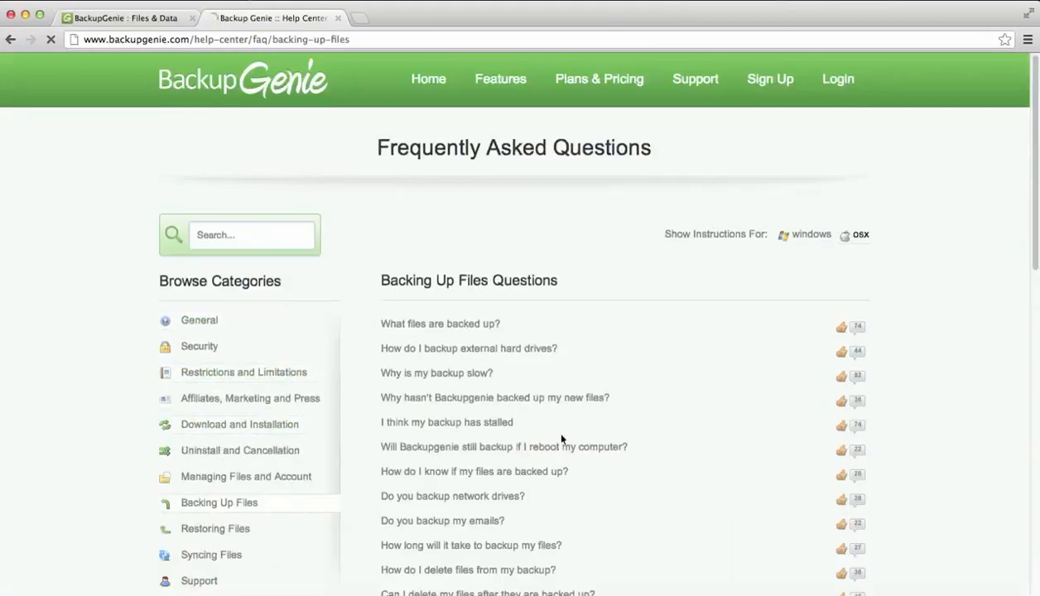
click(238, 424)
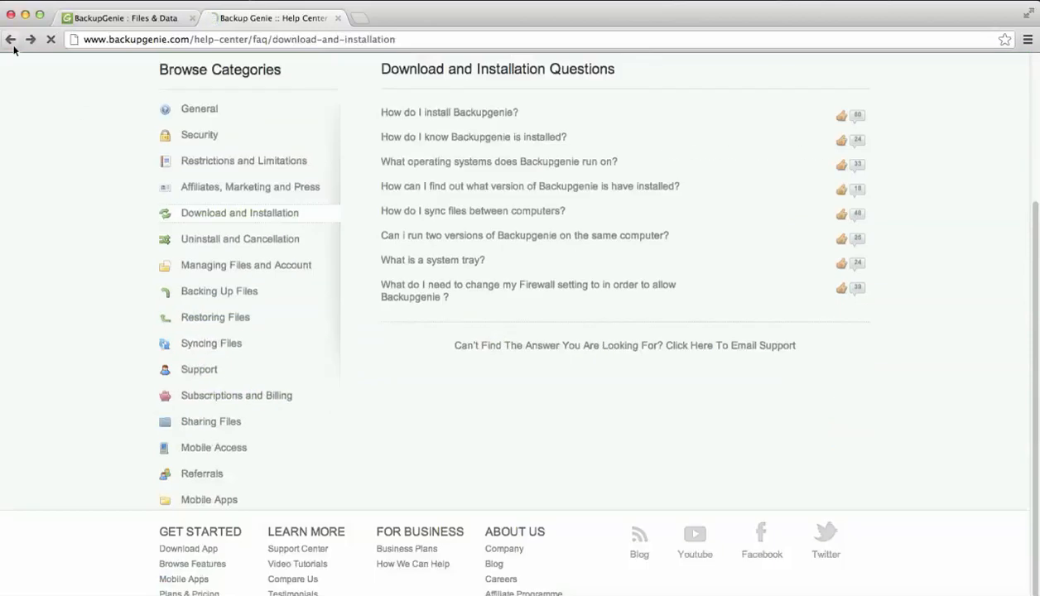
Step: Return to the Support Center page, then go back to the BackupGenie homepage via the logo
click(9, 40)
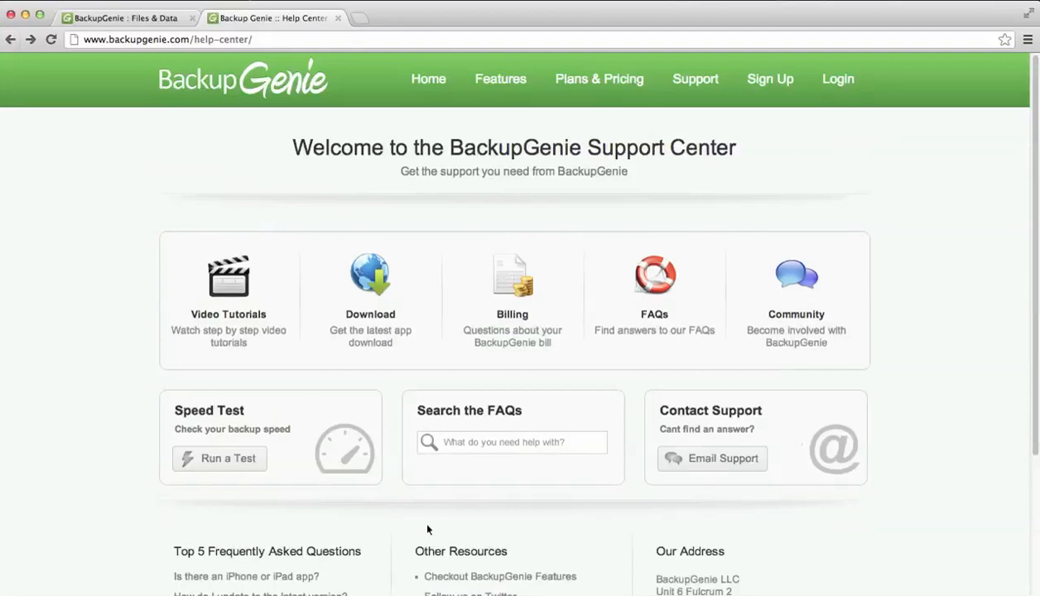
mouse_move(811, 530)
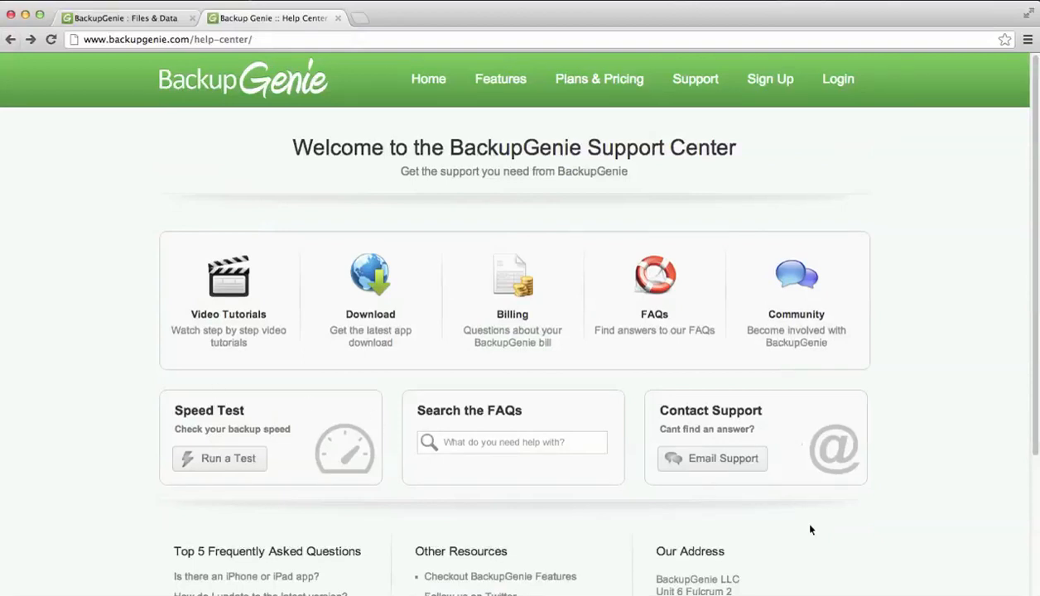
scroll(down, 3)
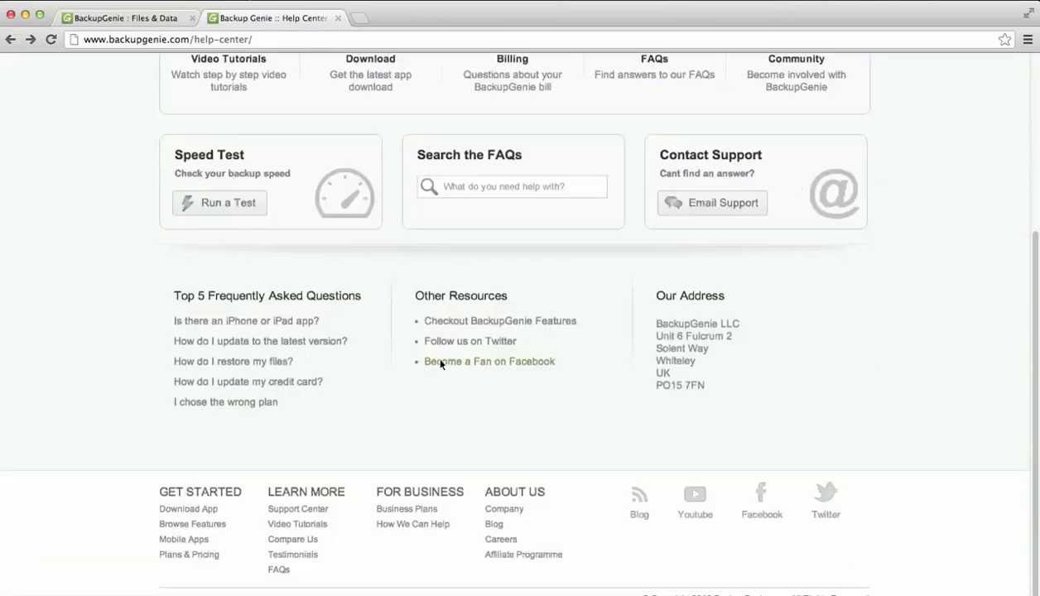
scroll(up, 3)
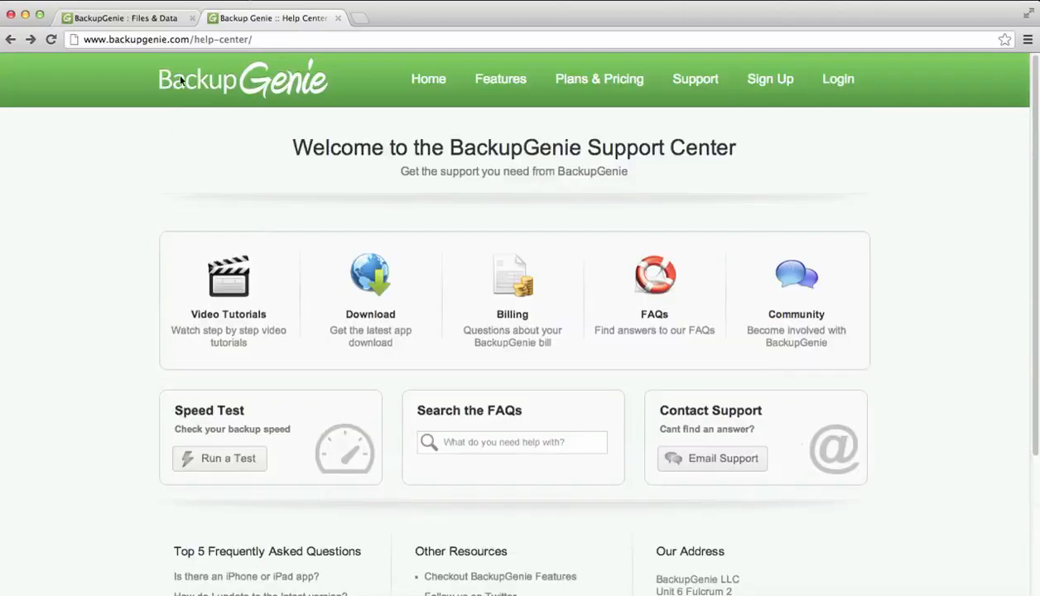
click(242, 80)
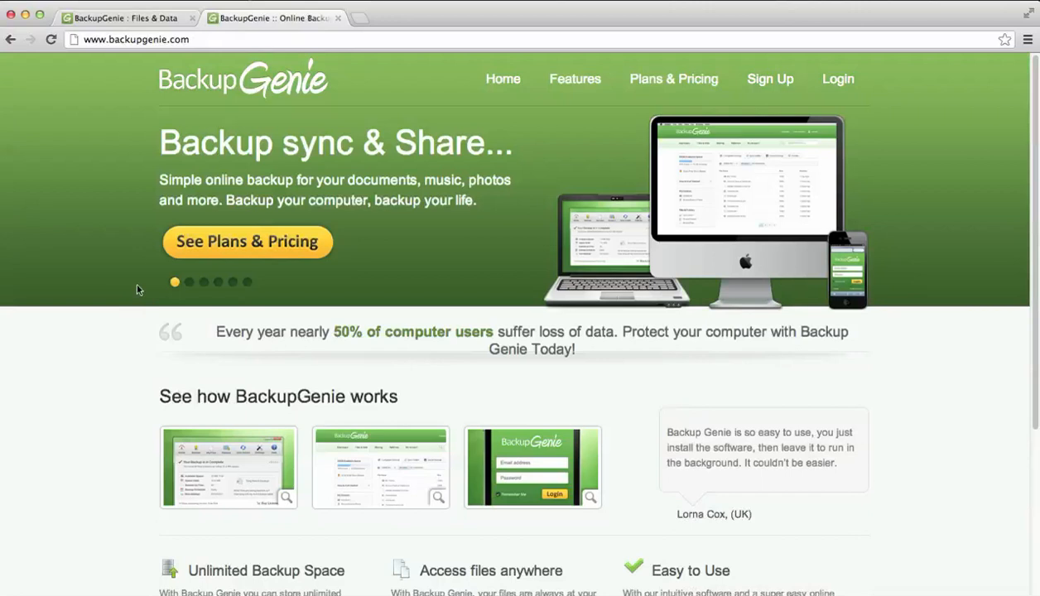
mouse_move(270, 96)
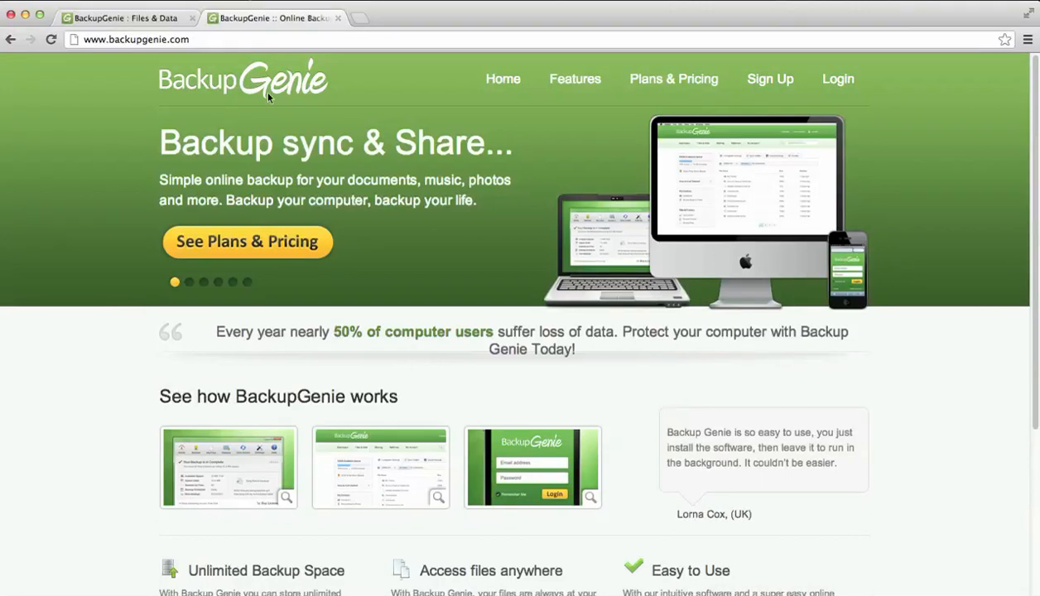
mouse_move(302, 139)
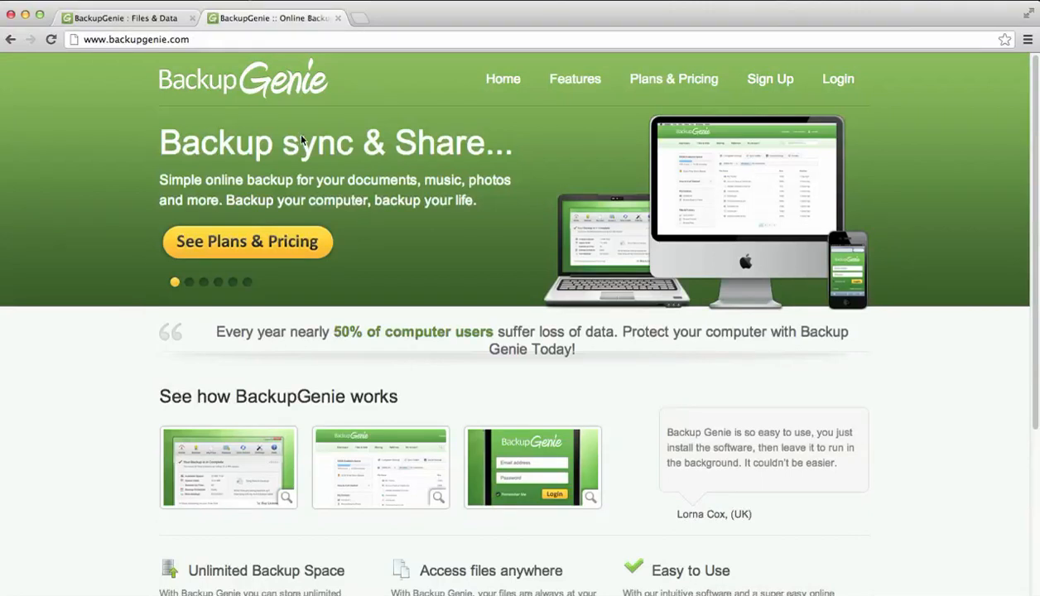